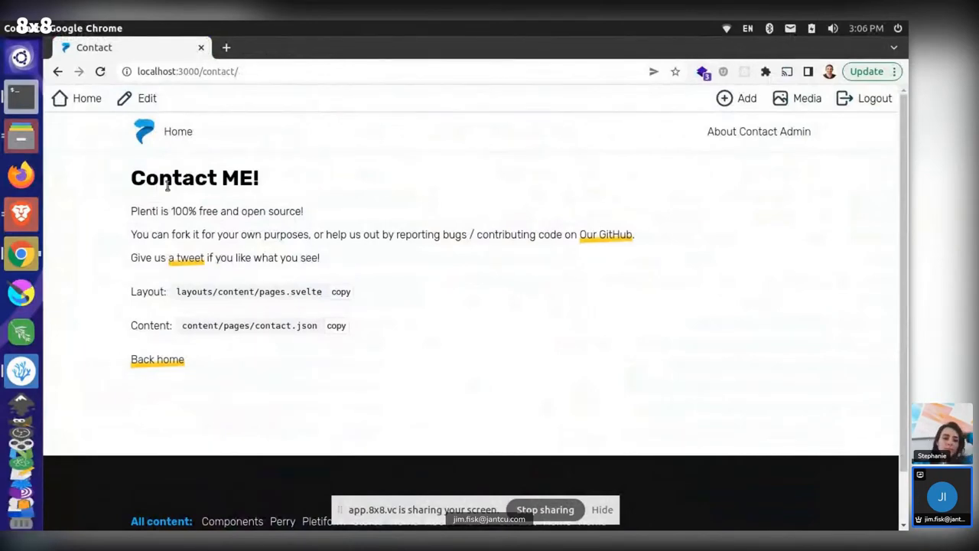
{"action": "mouse_move", "coordinate": [340, 179]}
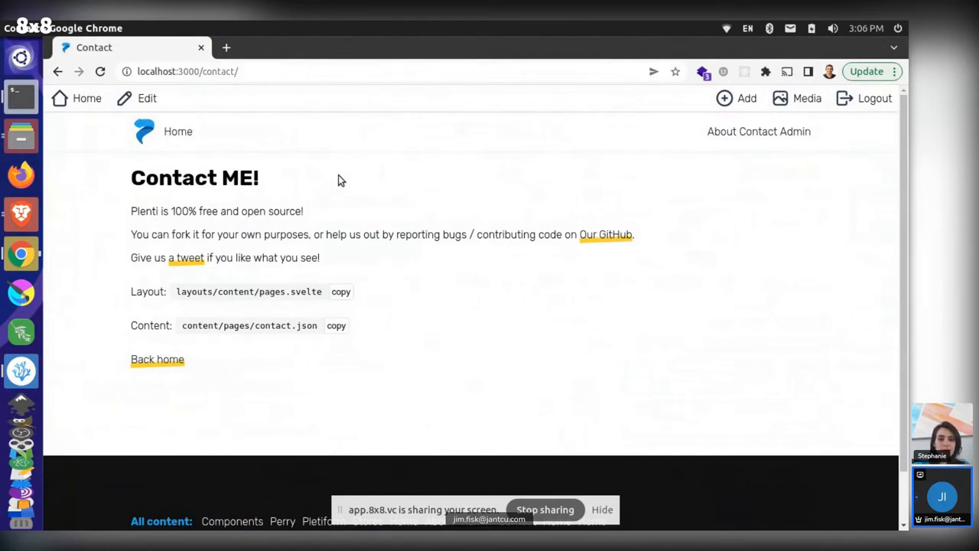
{"action": "mouse_move", "coordinate": [468, 194]}
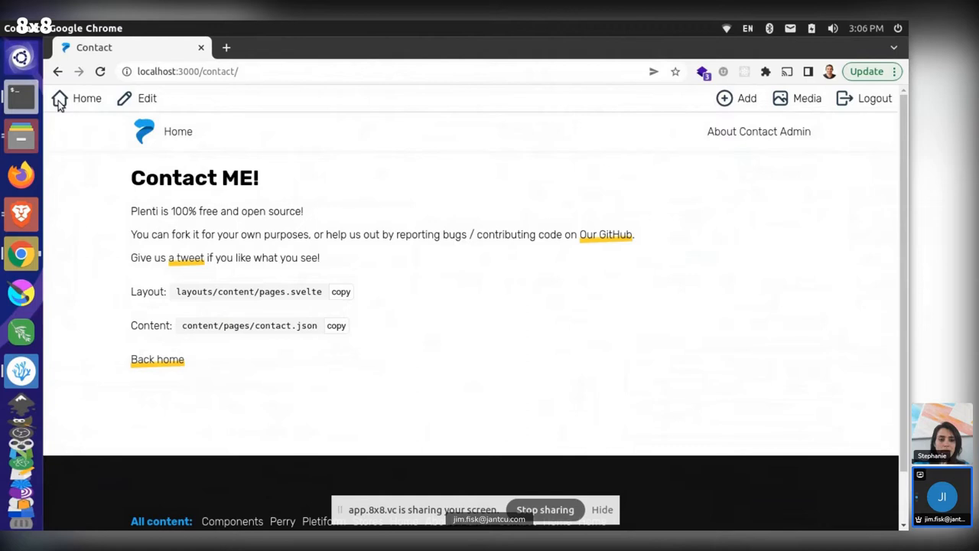
Append 's!' to the contact page title so it reads 'Contact Us!', then view the page
{"action": "left_click", "coordinate": [147, 98]}
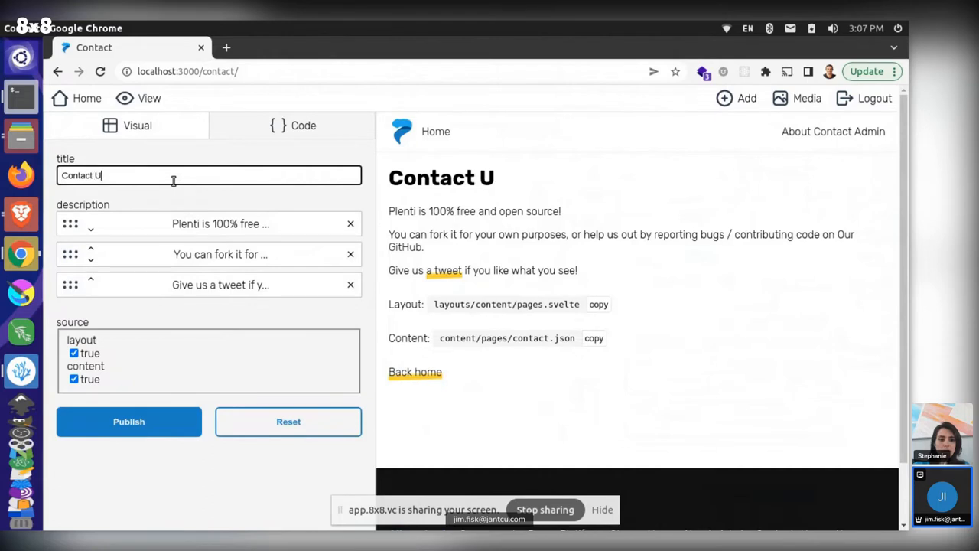
{"action": "type", "text": "s!"}
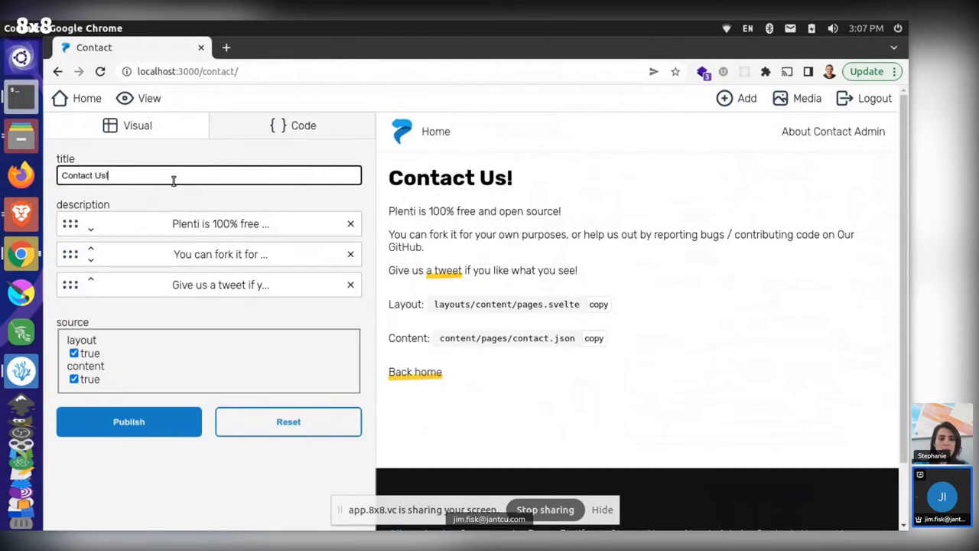
{"action": "left_click", "coordinate": [148, 98]}
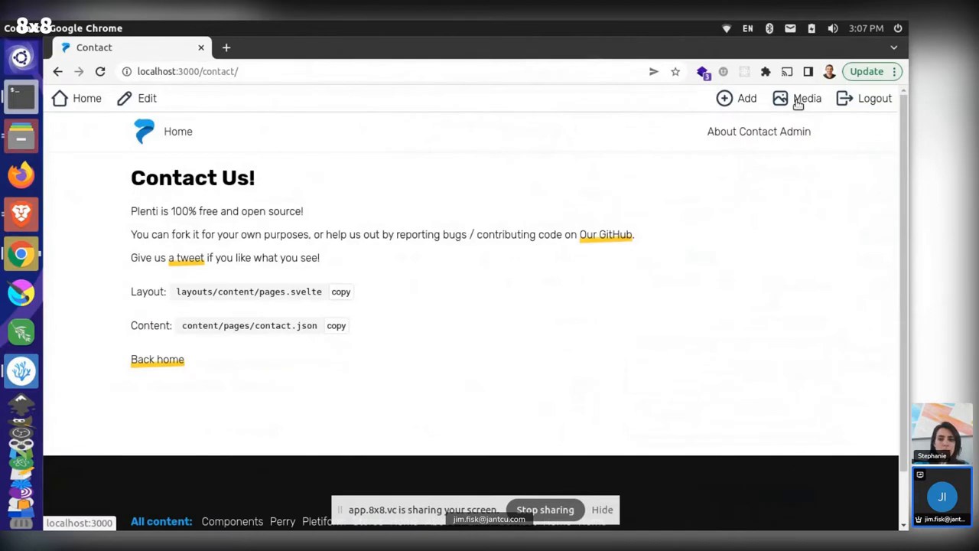
Open the Media browser listing the cats, dogs and test items
{"action": "left_click", "coordinate": [807, 98]}
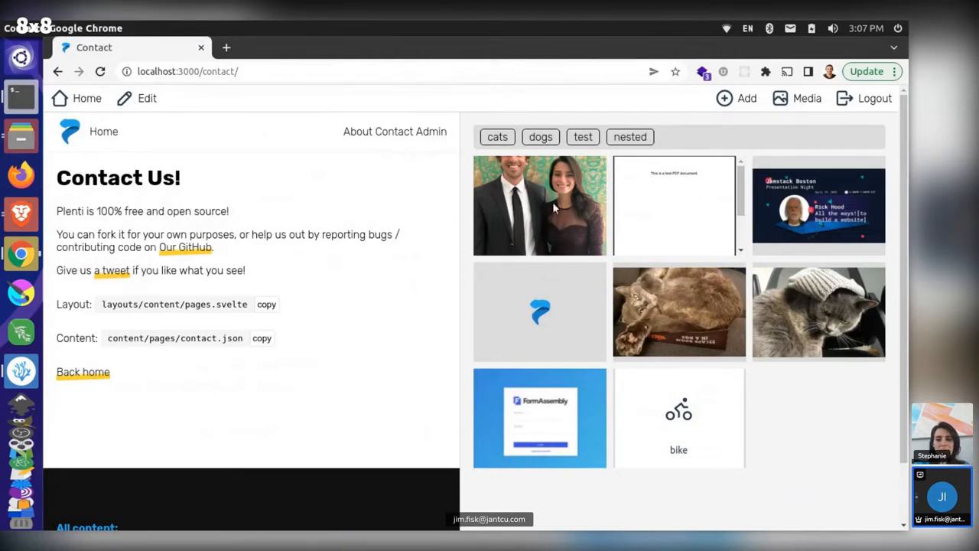
{"action": "mouse_move", "coordinate": [792, 299]}
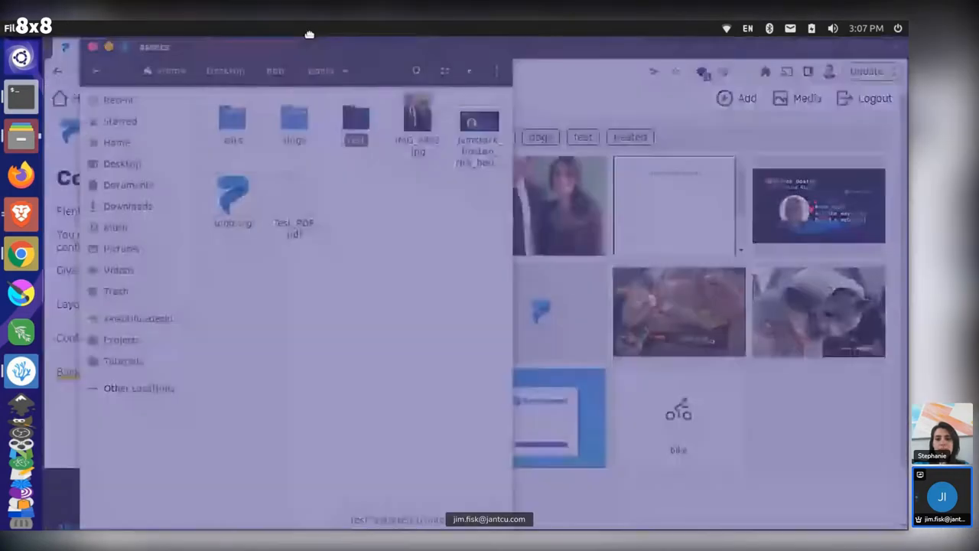
{"action": "left_click", "coordinate": [332, 119]}
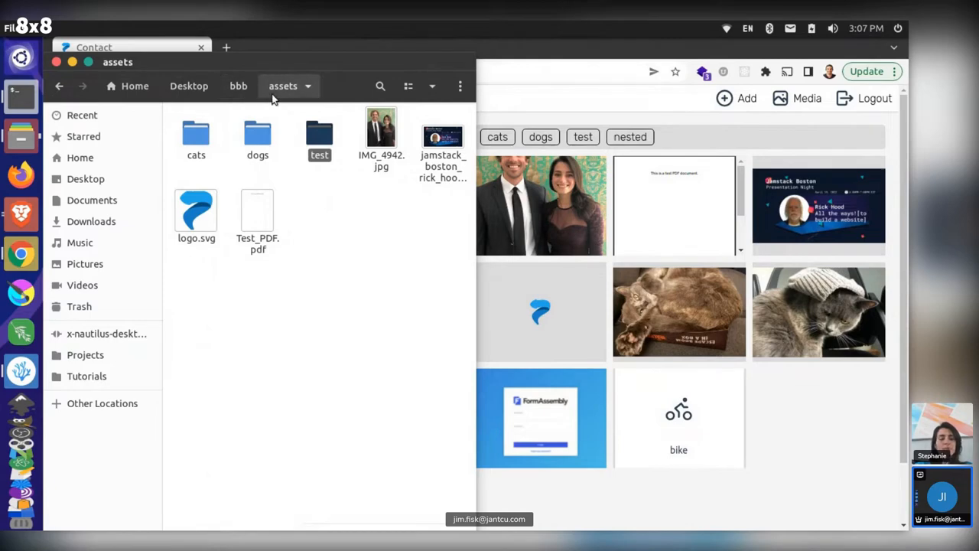
{"action": "left_click", "coordinate": [238, 85]}
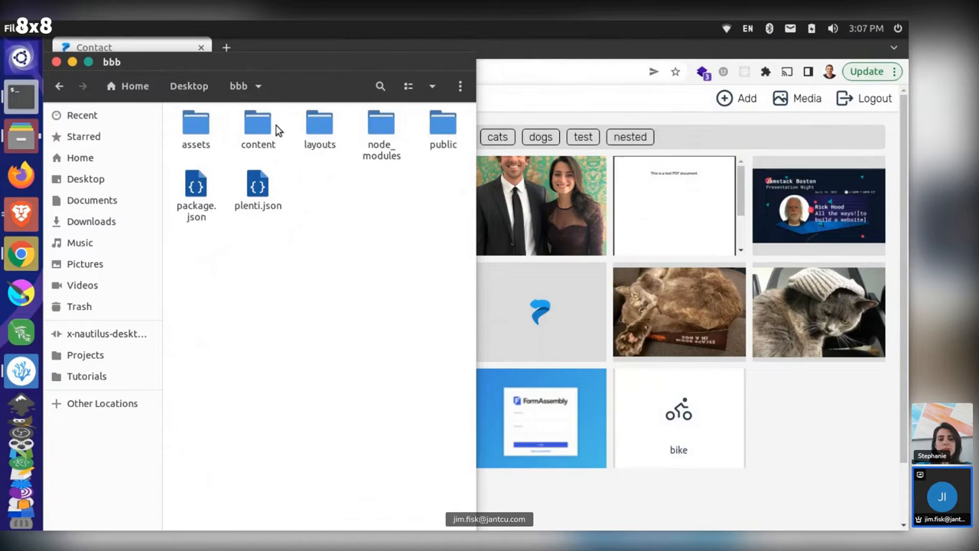
{"action": "mouse_move", "coordinate": [235, 105]}
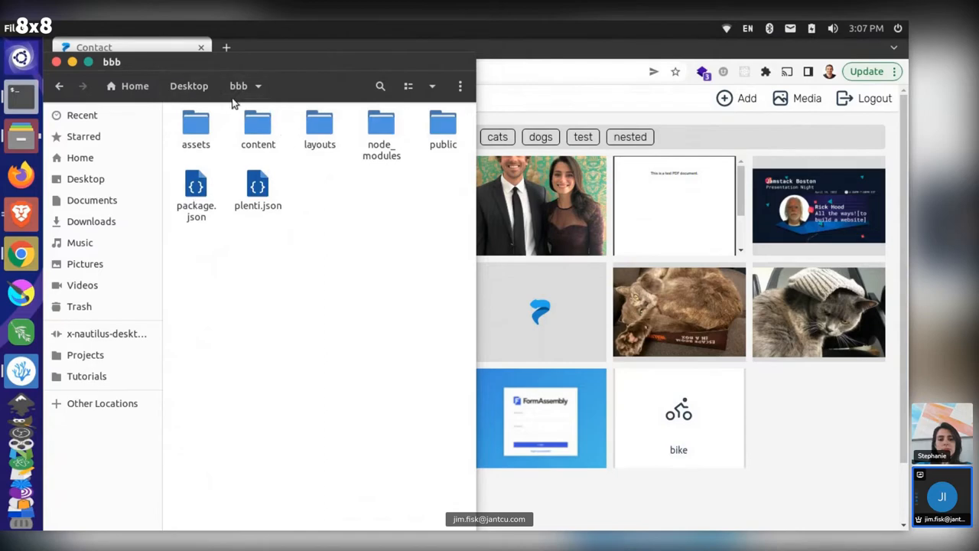
{"action": "double_click", "coordinate": [196, 126]}
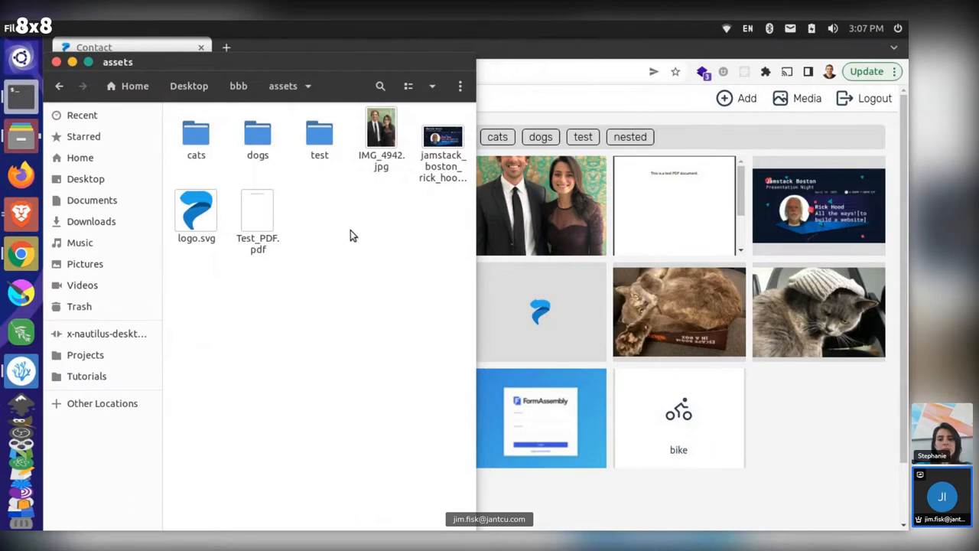
{"action": "mouse_move", "coordinate": [306, 209]}
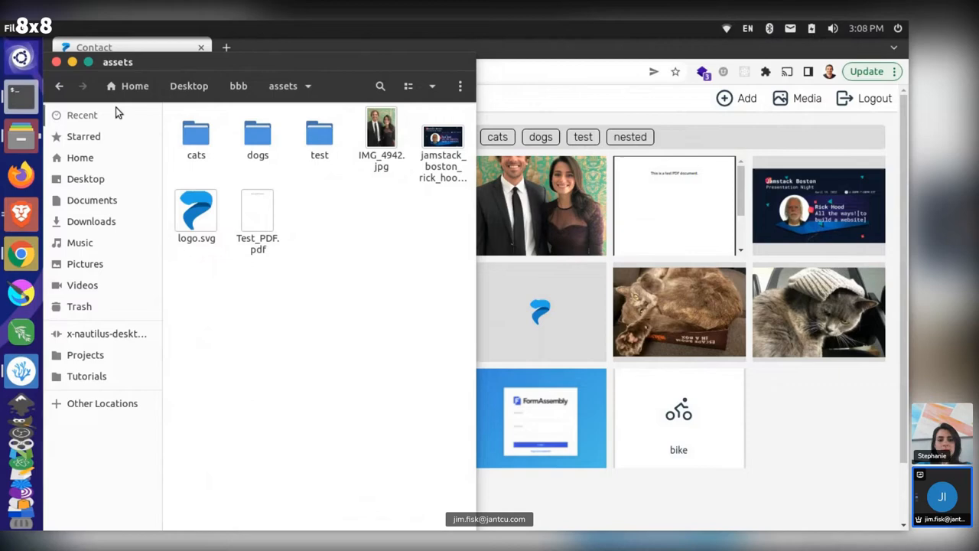
{"action": "mouse_move", "coordinate": [147, 159]}
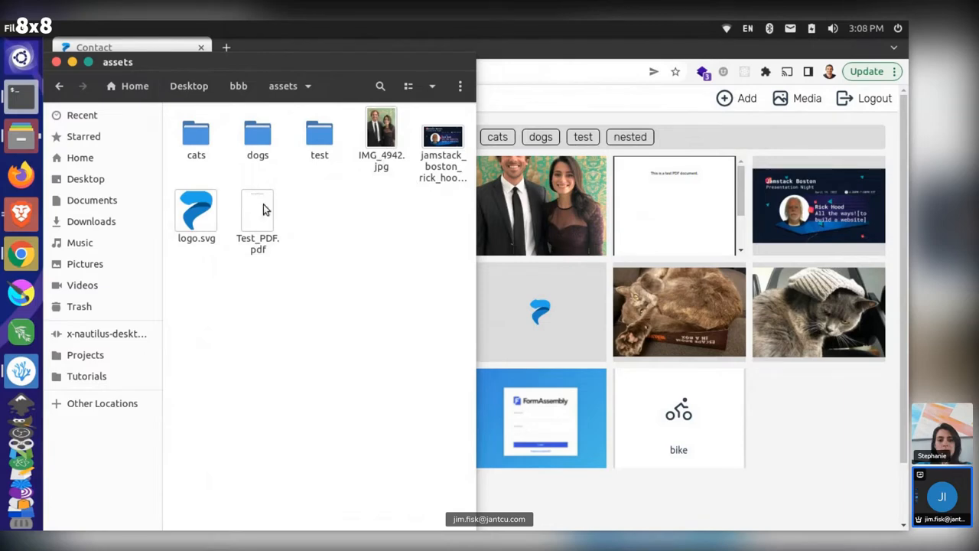
{"action": "mouse_move", "coordinate": [686, 322]}
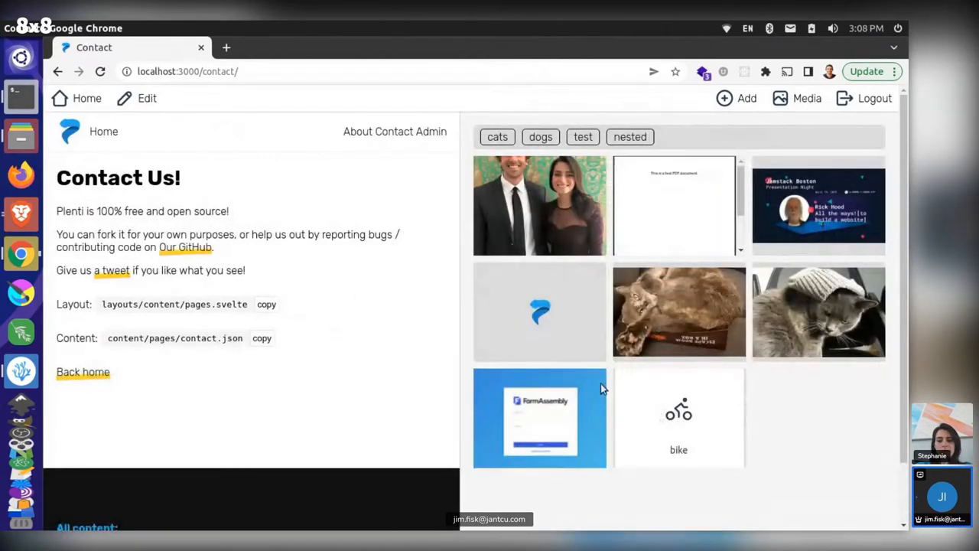
{"action": "mouse_move", "coordinate": [614, 271]}
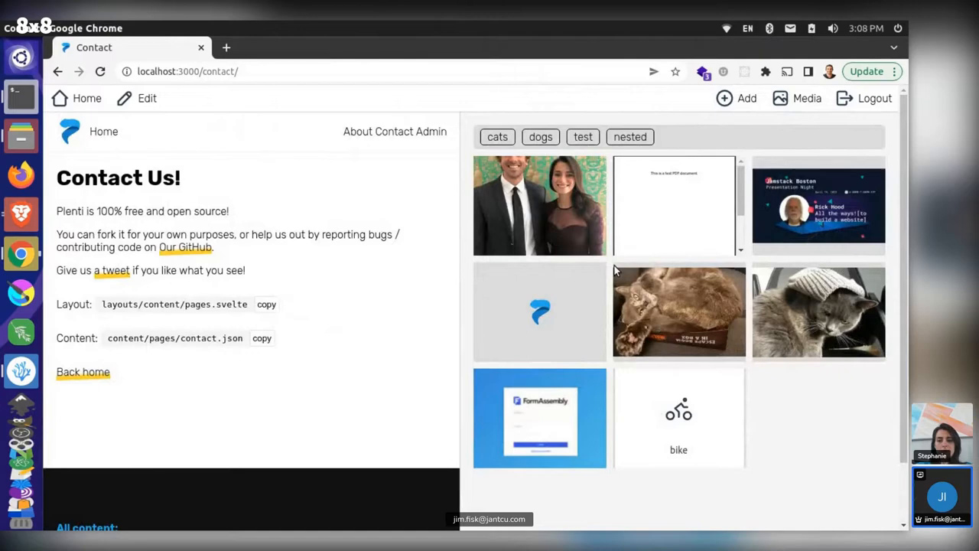
{"action": "mouse_move", "coordinate": [812, 396]}
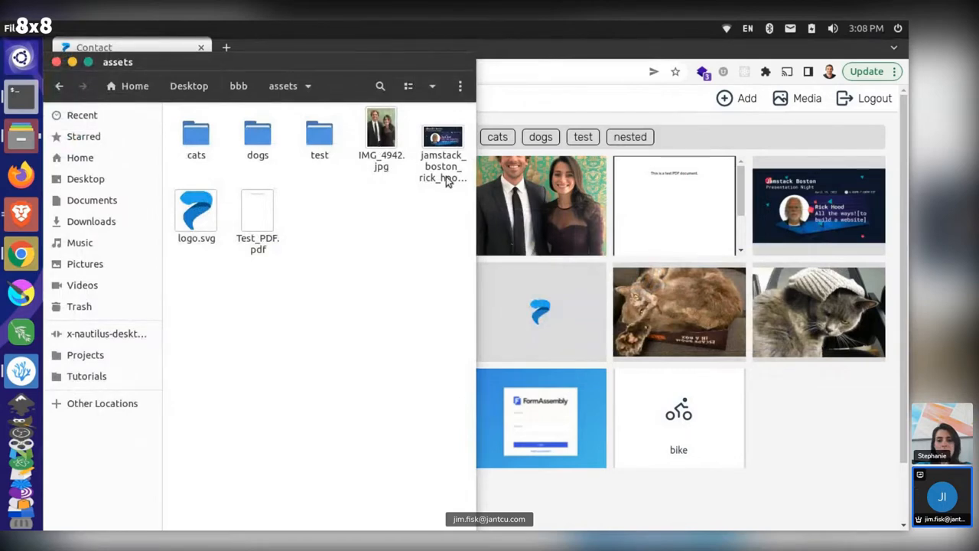
{"action": "mouse_move", "coordinate": [434, 169]}
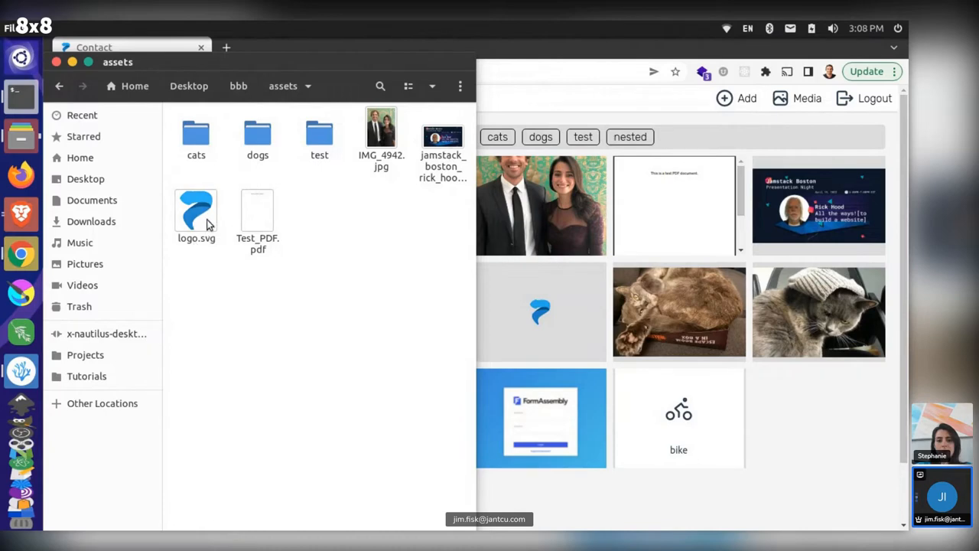
{"action": "mouse_move", "coordinate": [230, 226]}
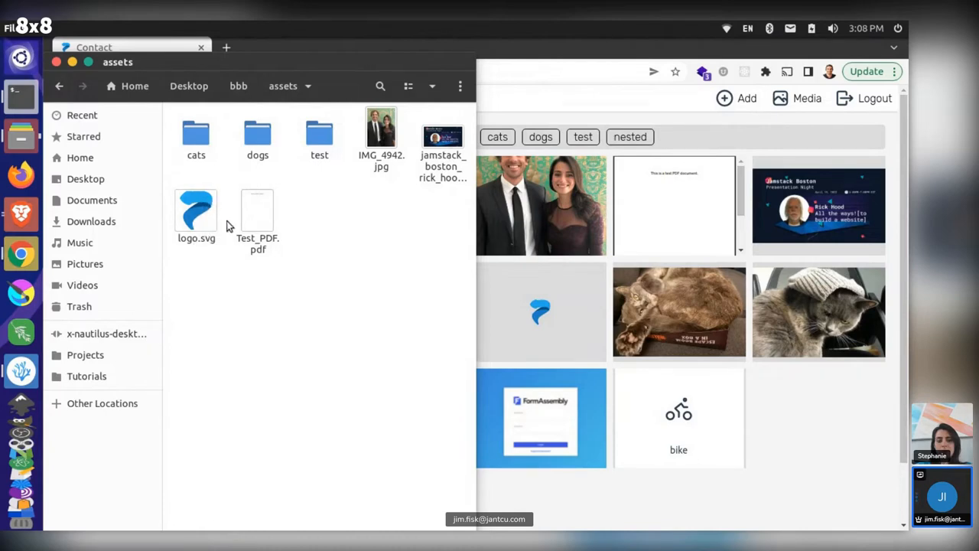
{"action": "mouse_move", "coordinate": [260, 221]}
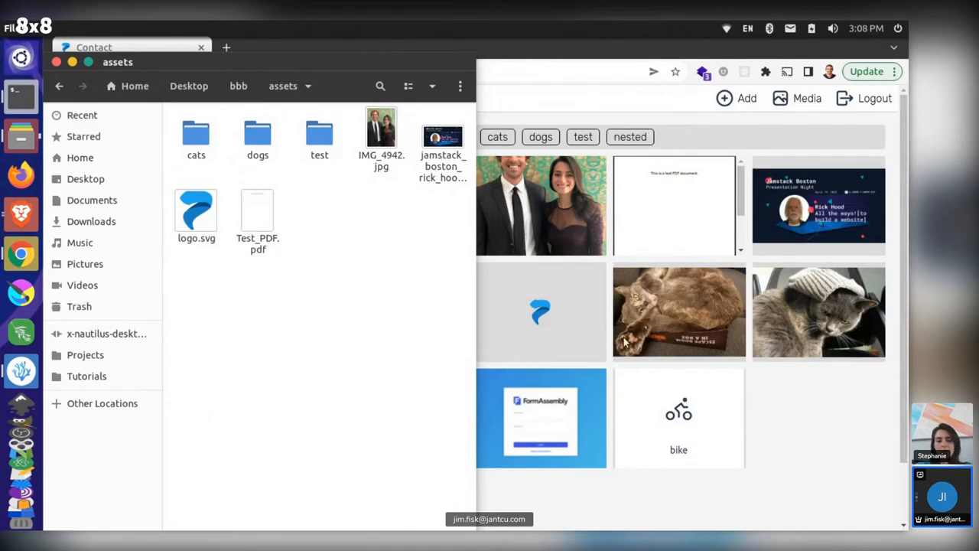
{"action": "mouse_move", "coordinate": [720, 320]}
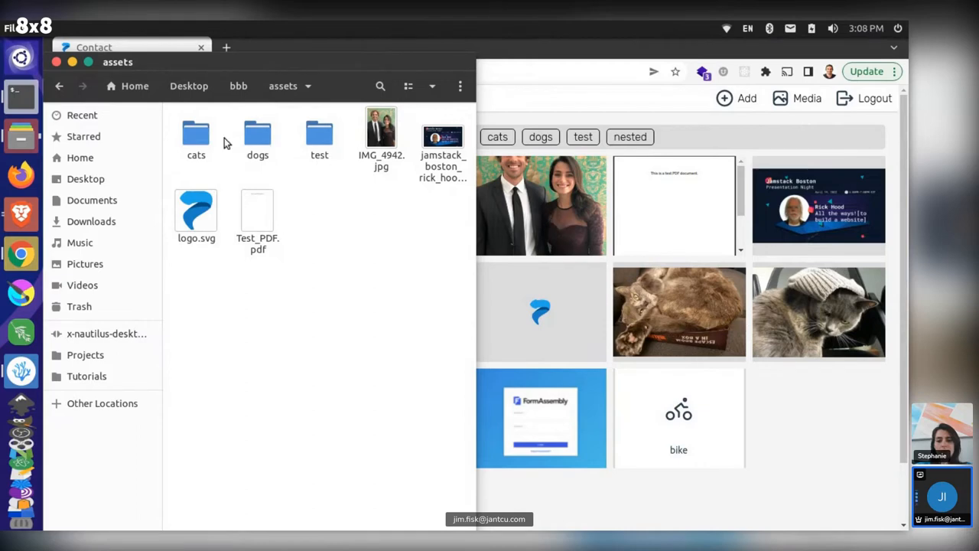
{"action": "double_click", "coordinate": [196, 134]}
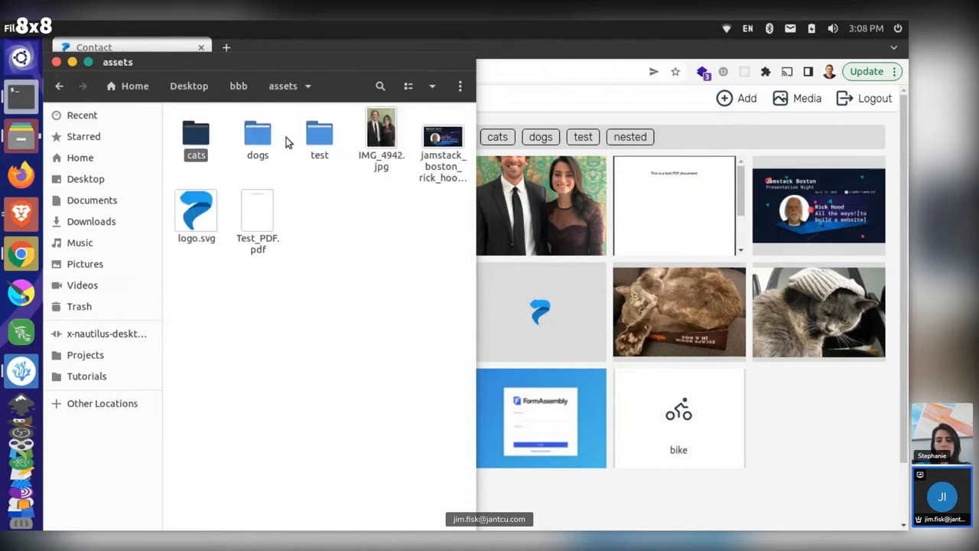
{"action": "double_click", "coordinate": [319, 134]}
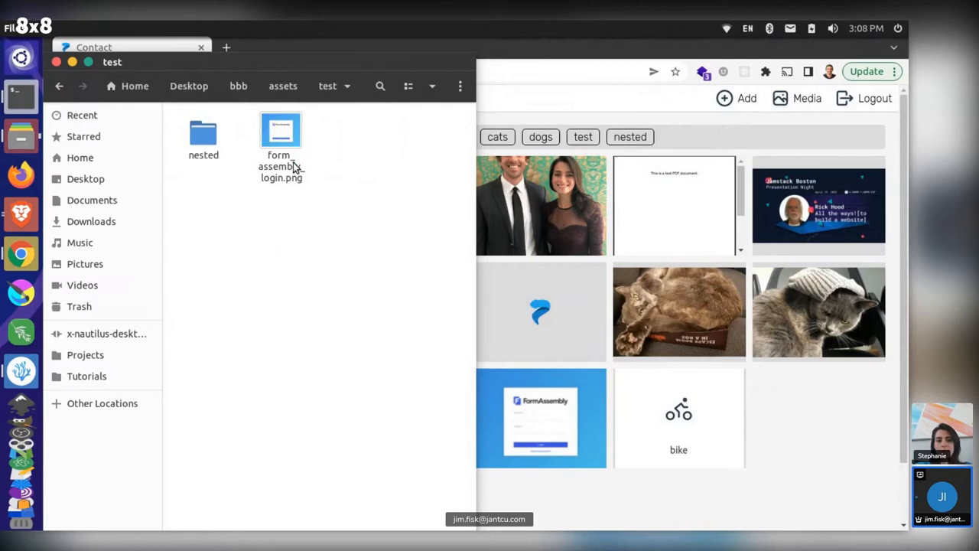
{"action": "double_click", "coordinate": [203, 130]}
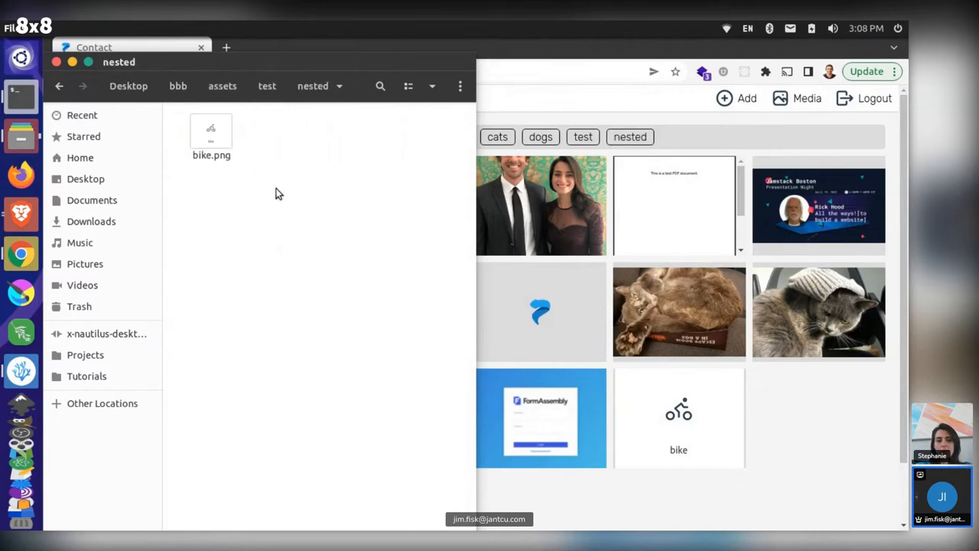
{"action": "mouse_move", "coordinate": [537, 298]}
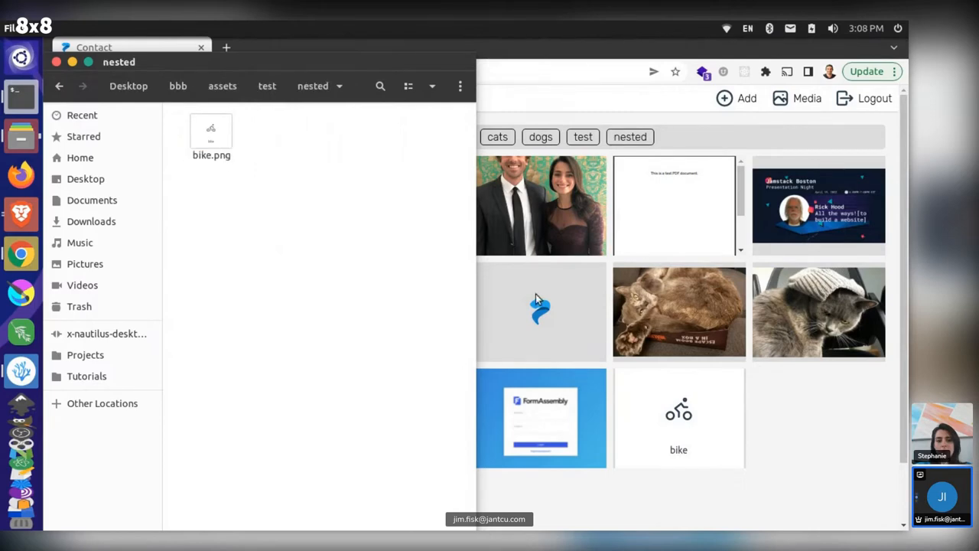
{"action": "mouse_move", "coordinate": [467, 195]}
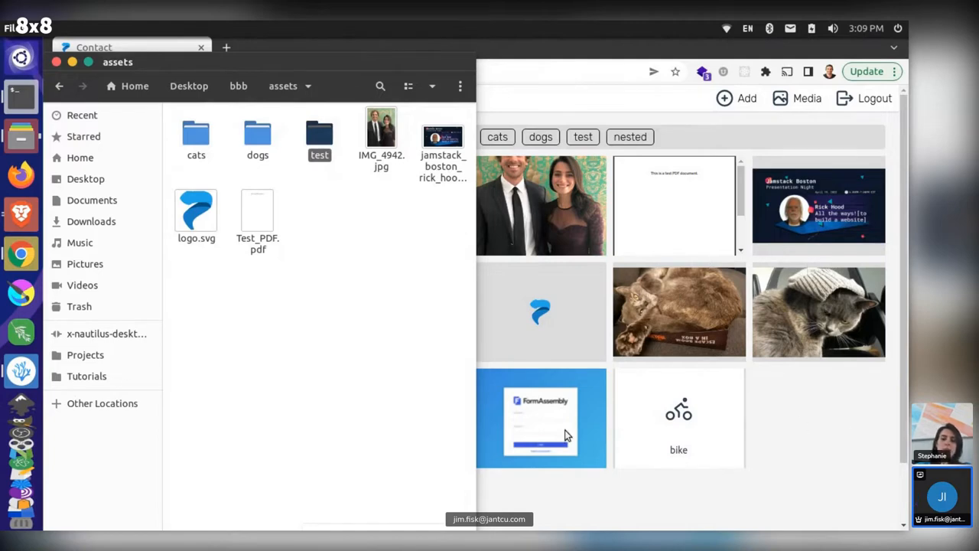
{"action": "mouse_move", "coordinate": [811, 466]}
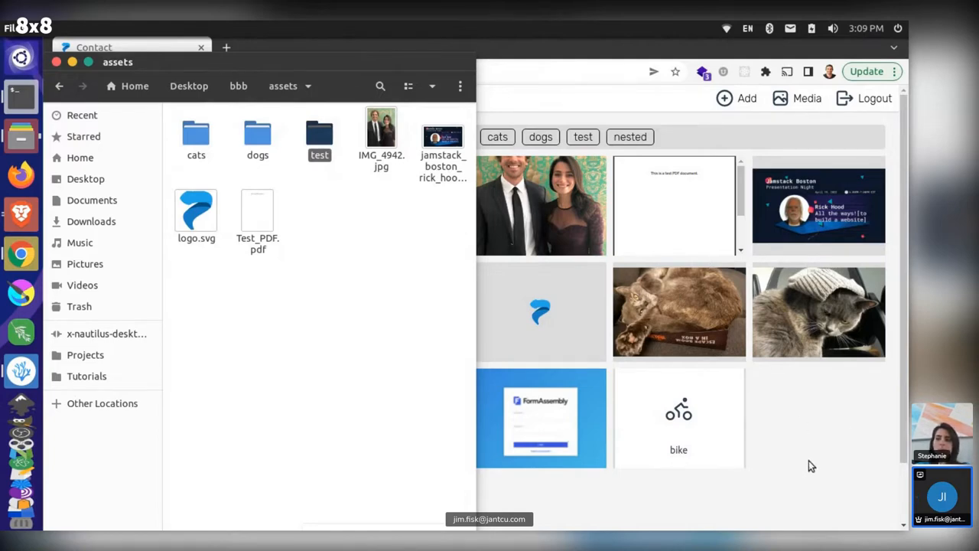
{"action": "mouse_move", "coordinate": [469, 214]}
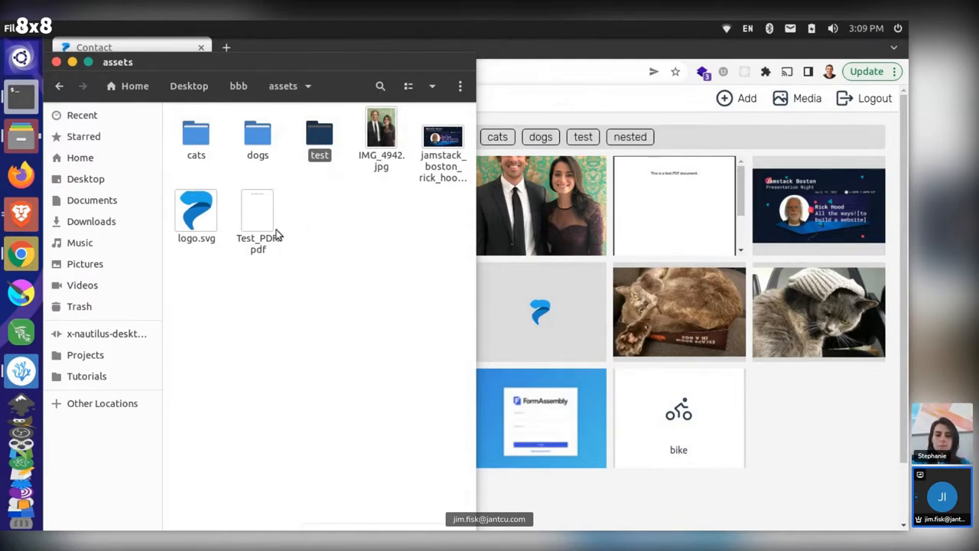
{"action": "left_click", "coordinate": [381, 134]}
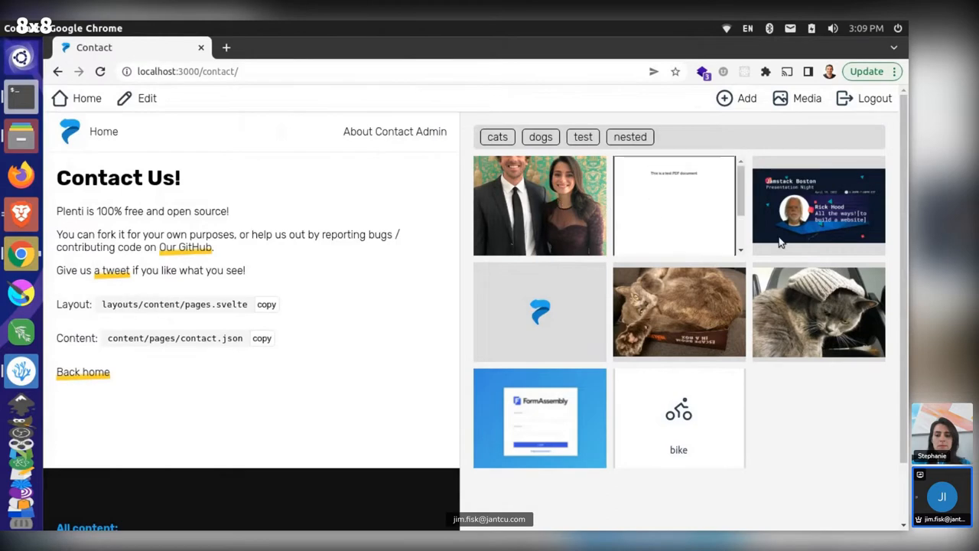
{"action": "mouse_move", "coordinate": [664, 338]}
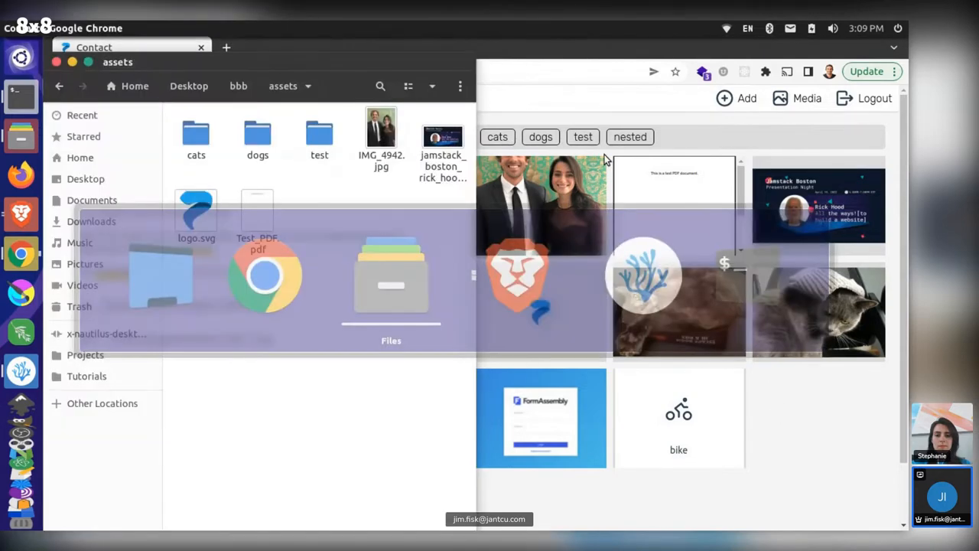
{"action": "double_click", "coordinate": [319, 134]}
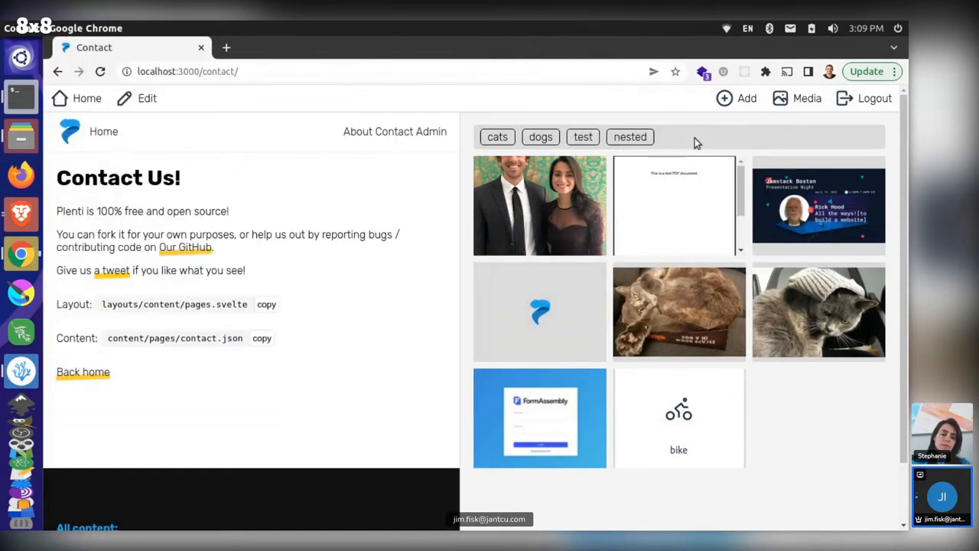
{"action": "mouse_move", "coordinate": [669, 195]}
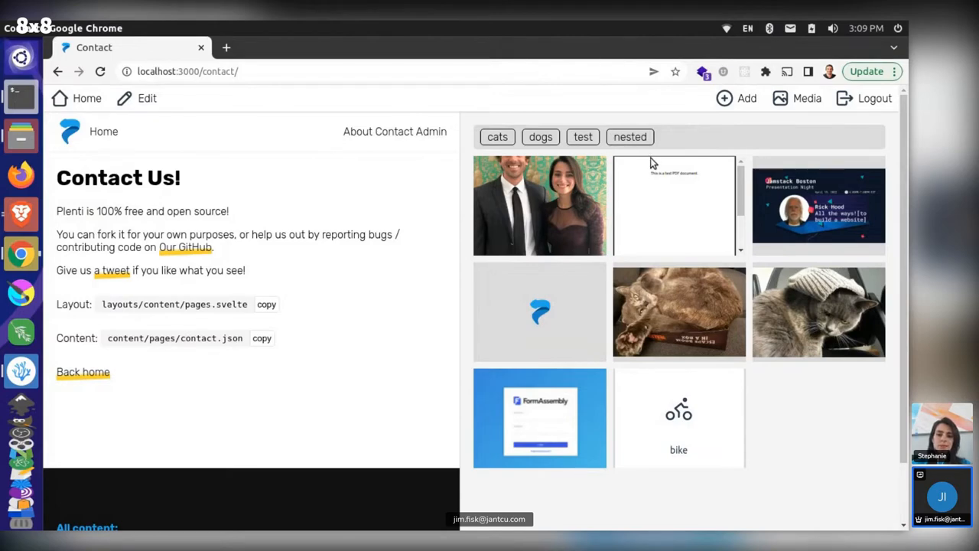
{"action": "mouse_move", "coordinate": [648, 288]}
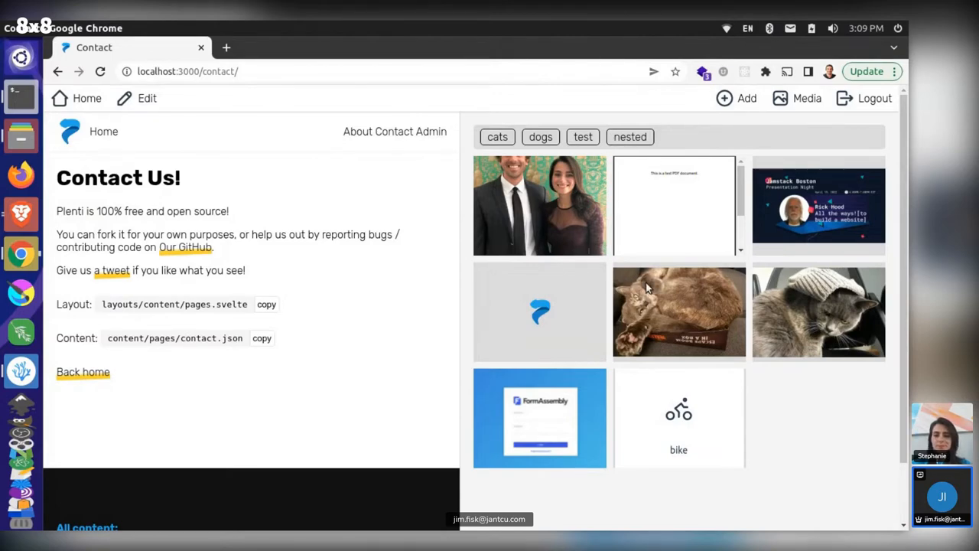
{"action": "mouse_move", "coordinate": [819, 285]}
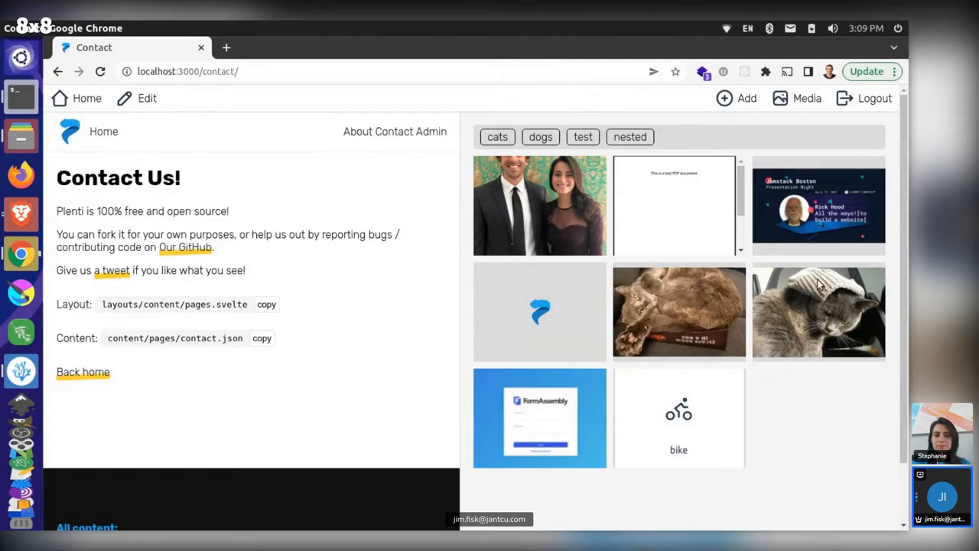
{"action": "mouse_move", "coordinate": [796, 273]}
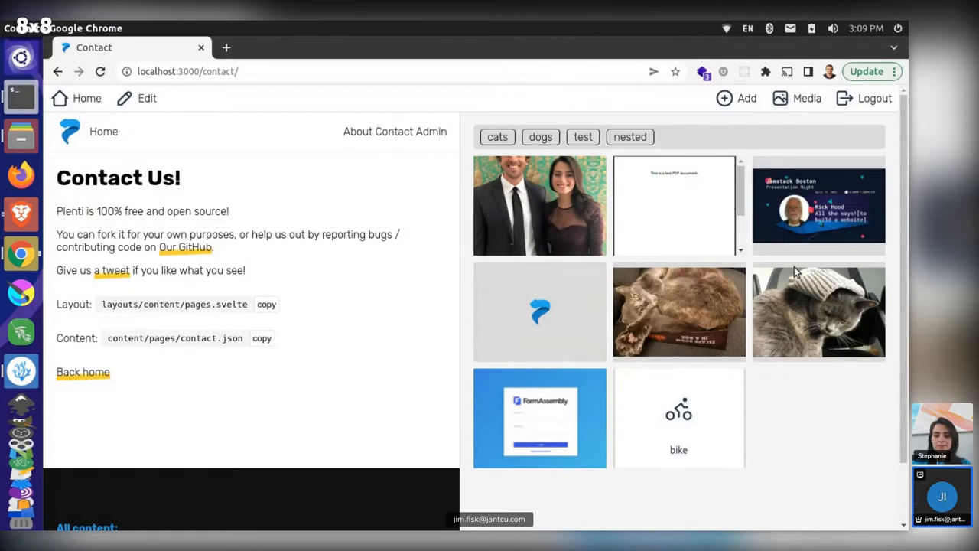
{"action": "mouse_move", "coordinate": [635, 283]}
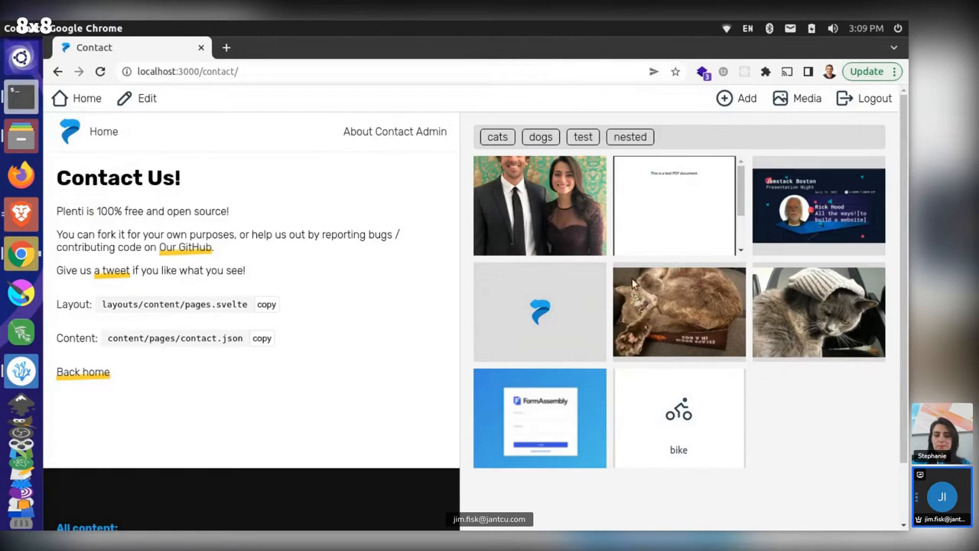
{"action": "mouse_move", "coordinate": [655, 431]}
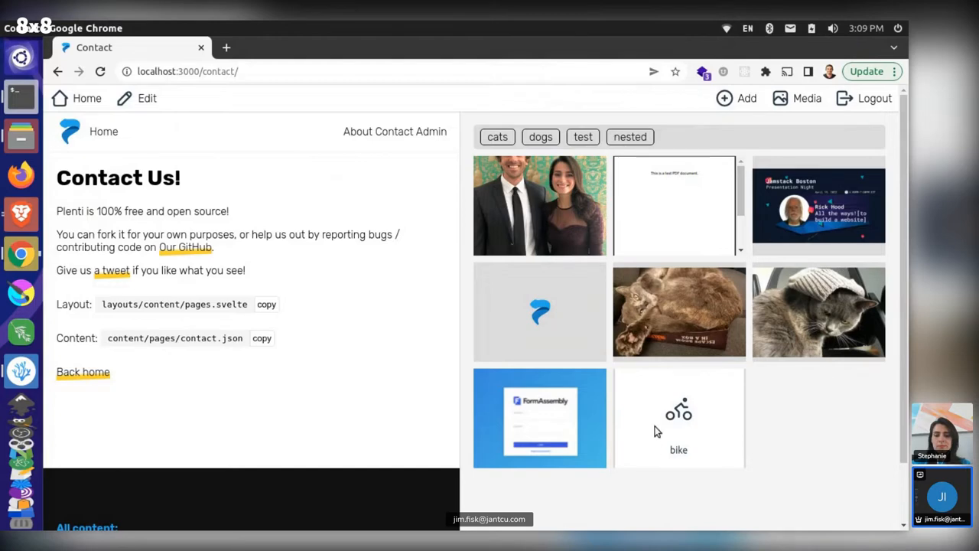
{"action": "mouse_move", "coordinate": [601, 226]}
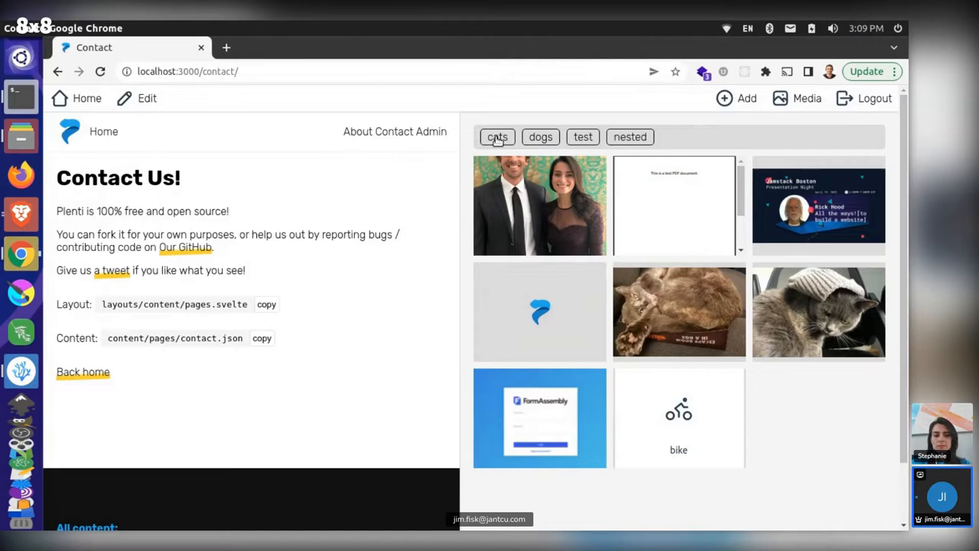
Filter media by the cats tag, compare with the cats folder, then switch to the dogs tag
{"action": "left_click", "coordinate": [497, 136]}
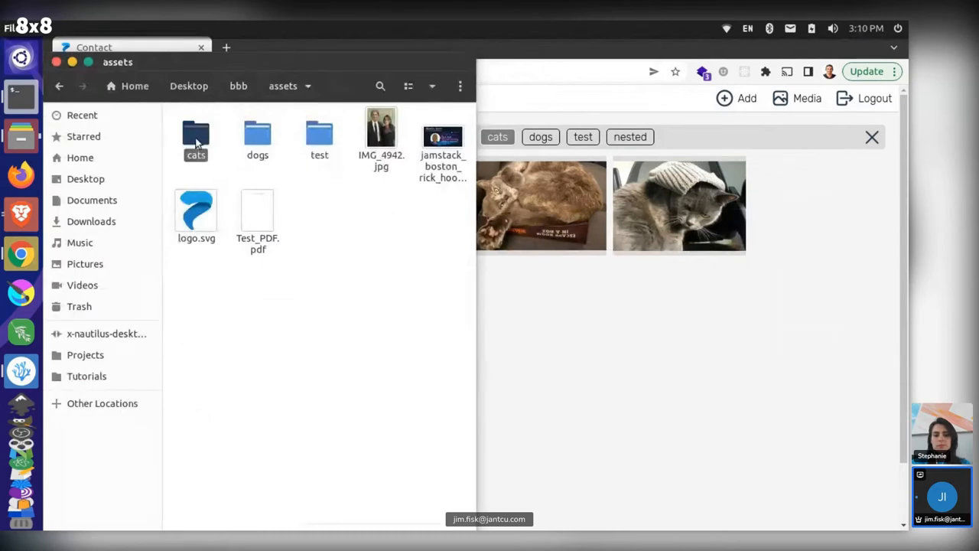
{"action": "double_click", "coordinate": [195, 136]}
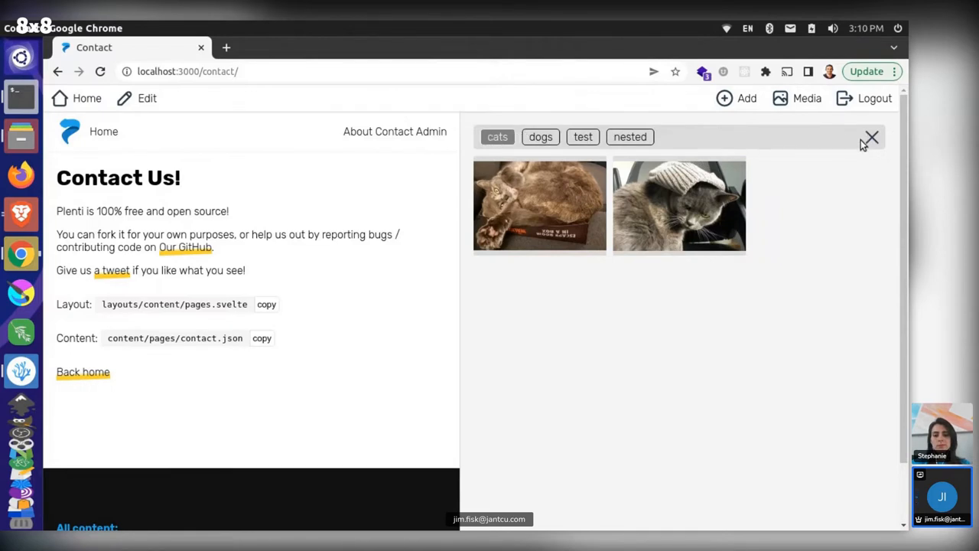
{"action": "left_click", "coordinate": [497, 136]}
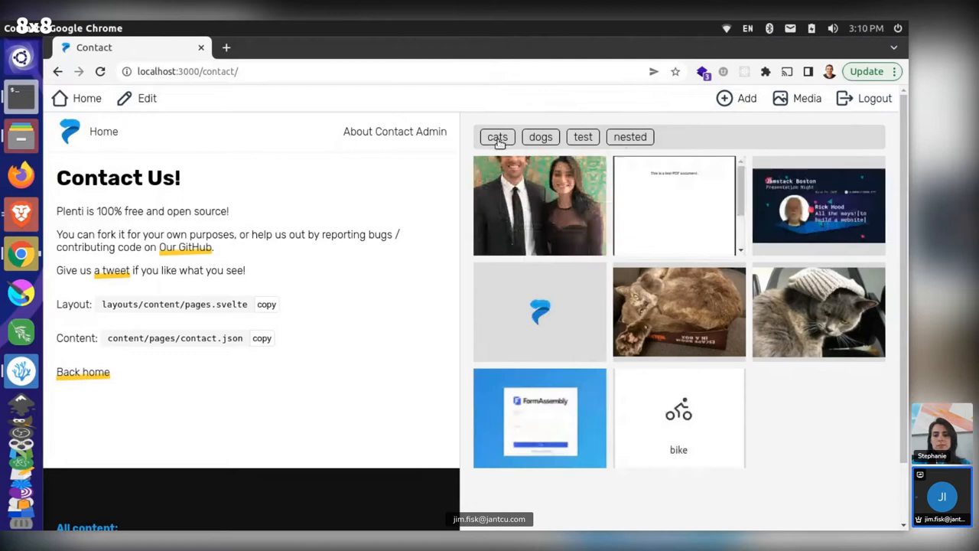
{"action": "left_click", "coordinate": [497, 136]}
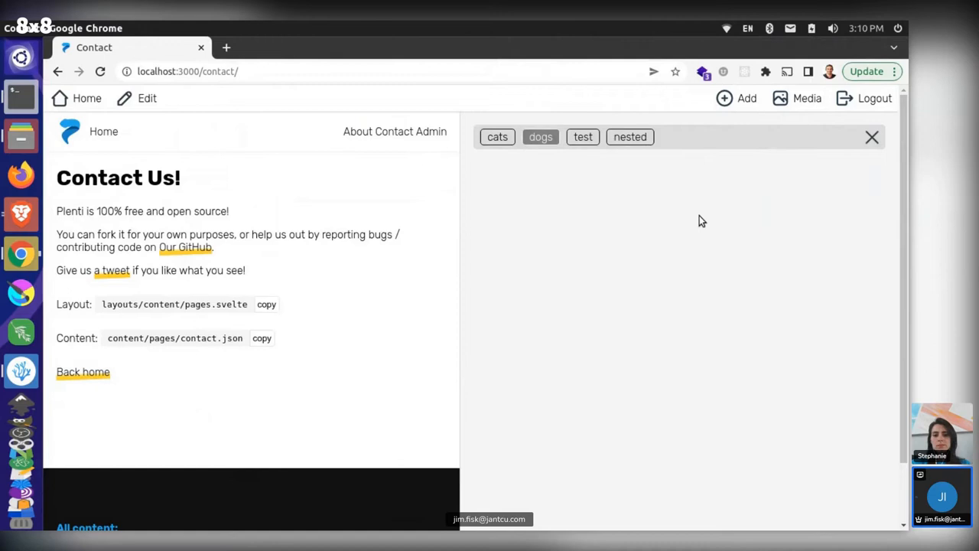
Swap the dogs filter for cats, check the dogs folder, then clear all tag filters
{"action": "left_click", "coordinate": [540, 136]}
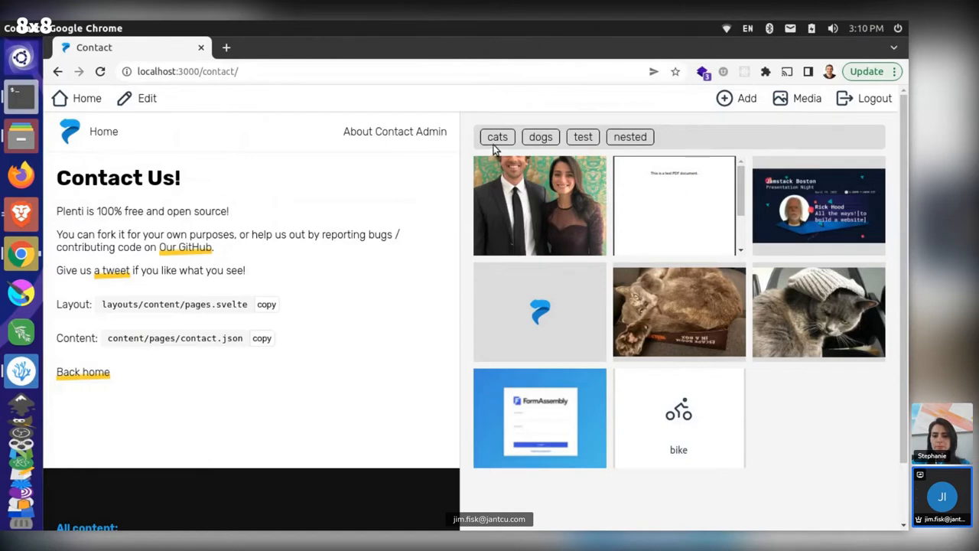
{"action": "left_click", "coordinate": [497, 136]}
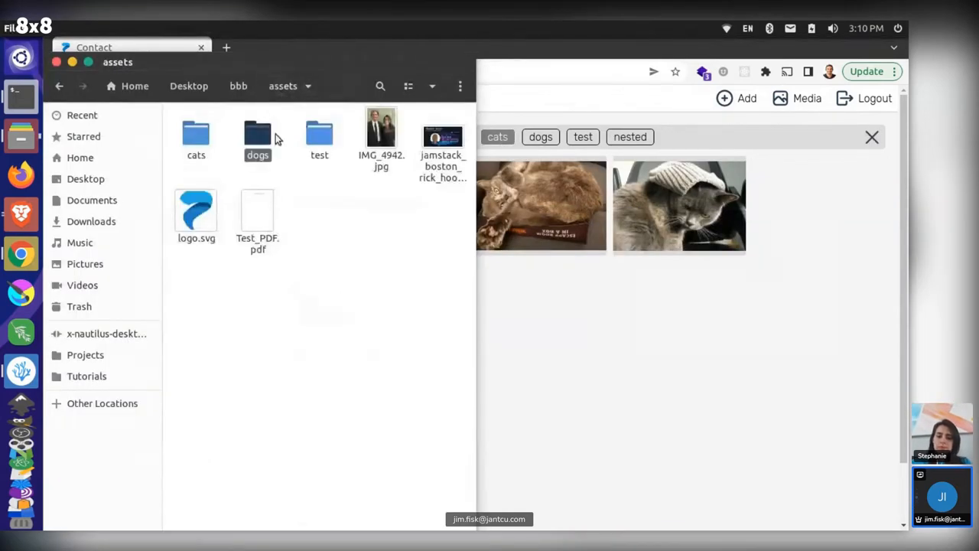
{"action": "double_click", "coordinate": [319, 135]}
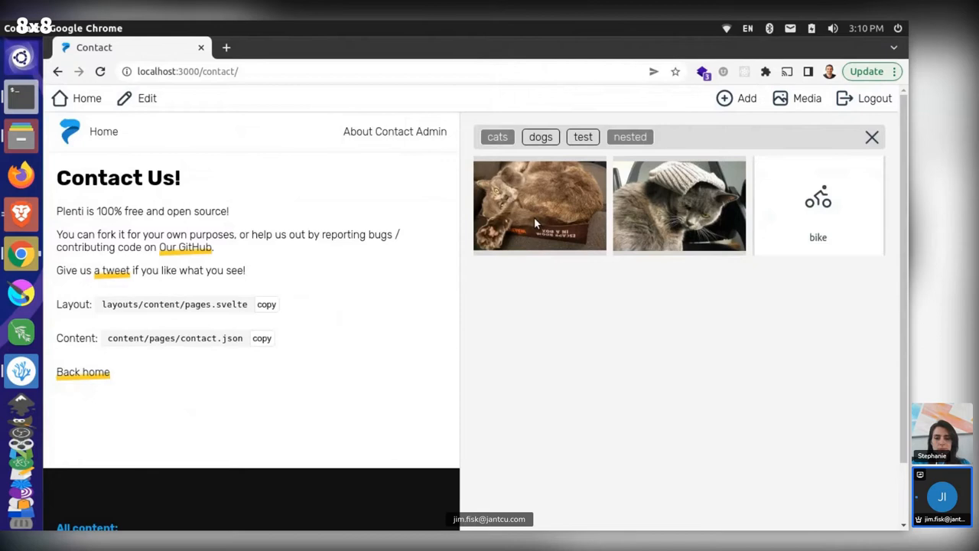
{"action": "mouse_move", "coordinate": [784, 196]}
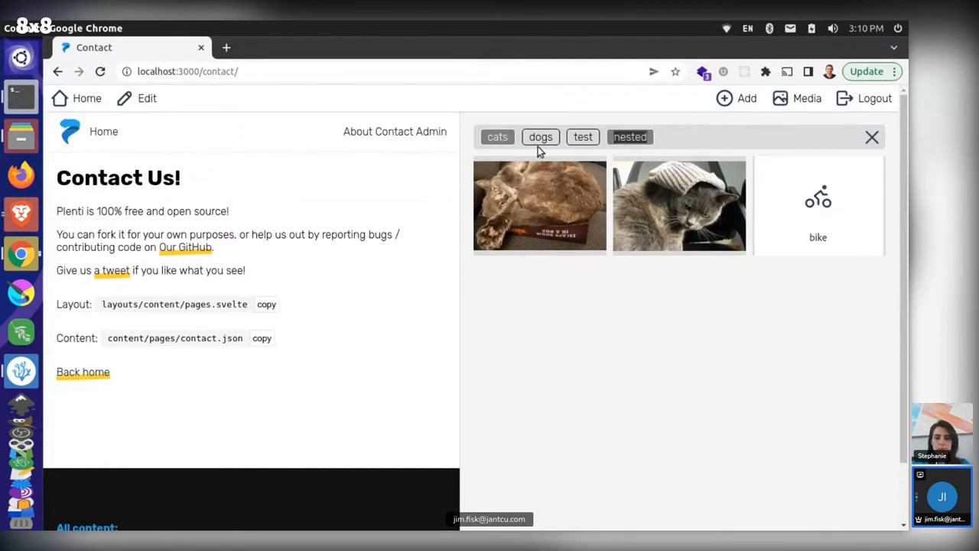
{"action": "left_click", "coordinate": [497, 136]}
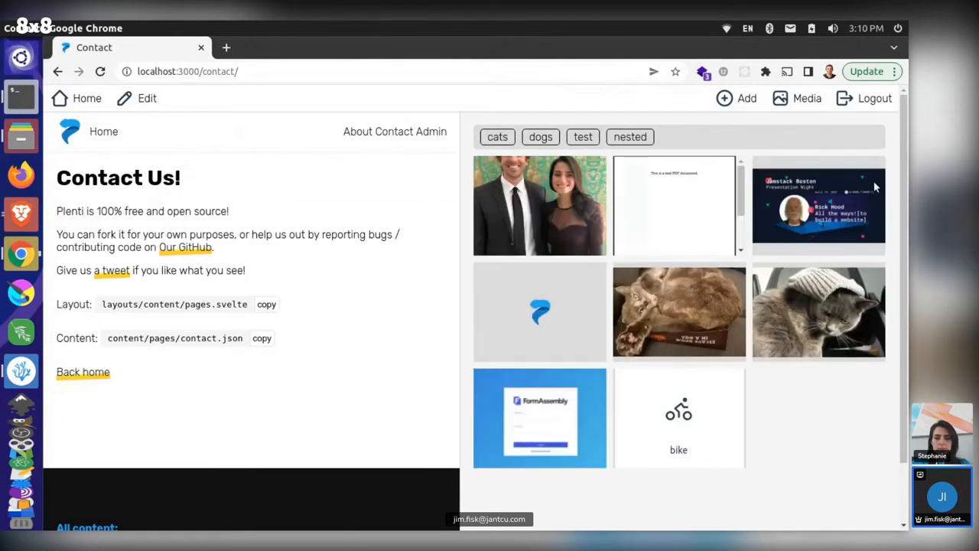
{"action": "mouse_move", "coordinate": [753, 274]}
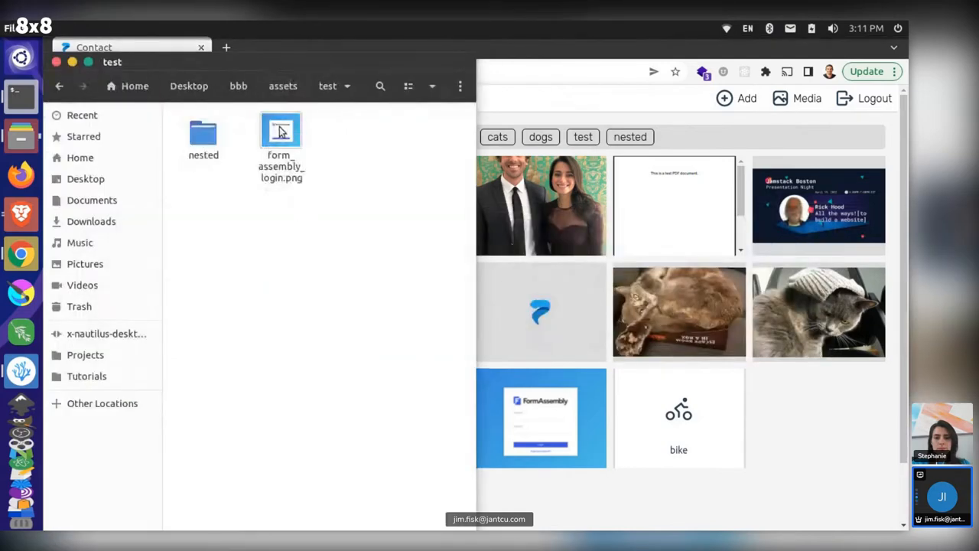
Open test/nested in Files, toggle the nested, cats and test tag filters, then clear them
{"action": "double_click", "coordinate": [203, 130]}
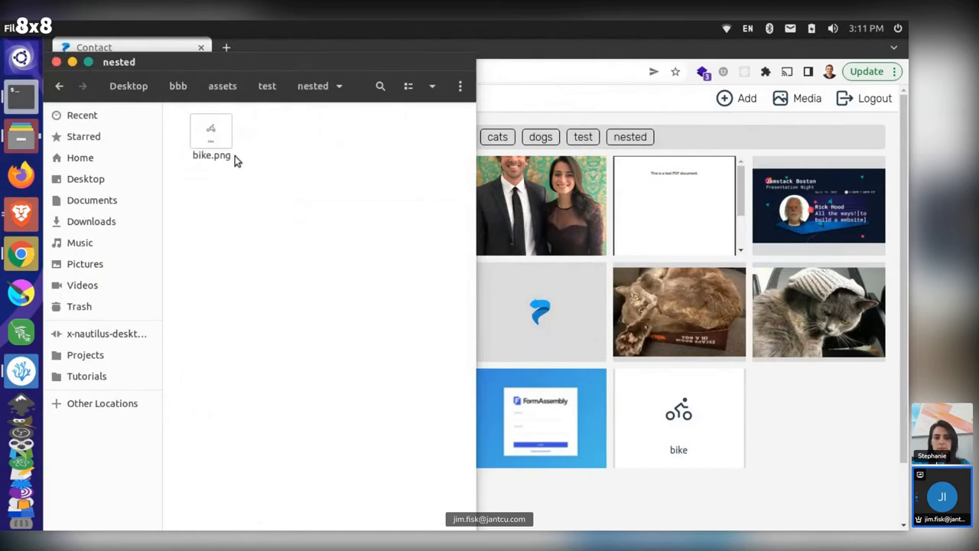
{"action": "mouse_move", "coordinate": [811, 406]}
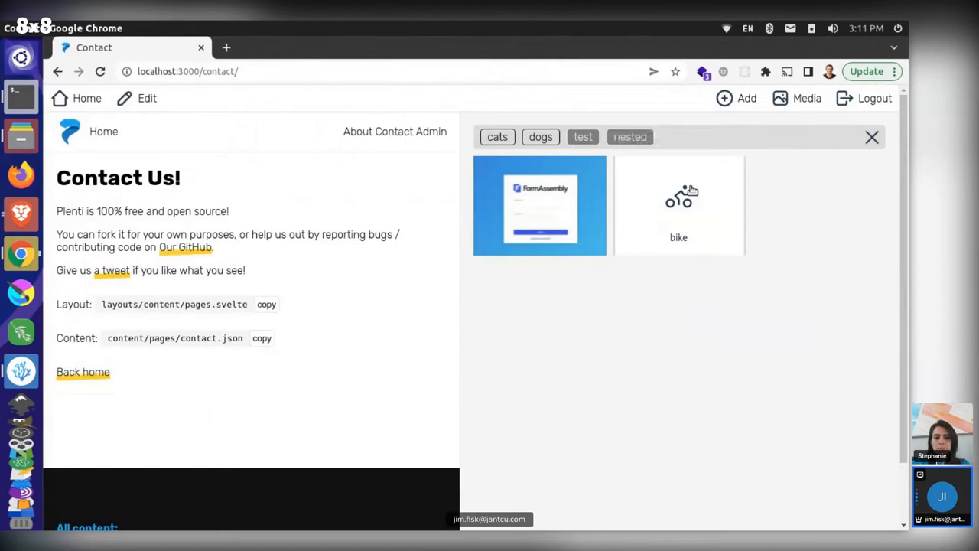
{"action": "mouse_move", "coordinate": [746, 245]}
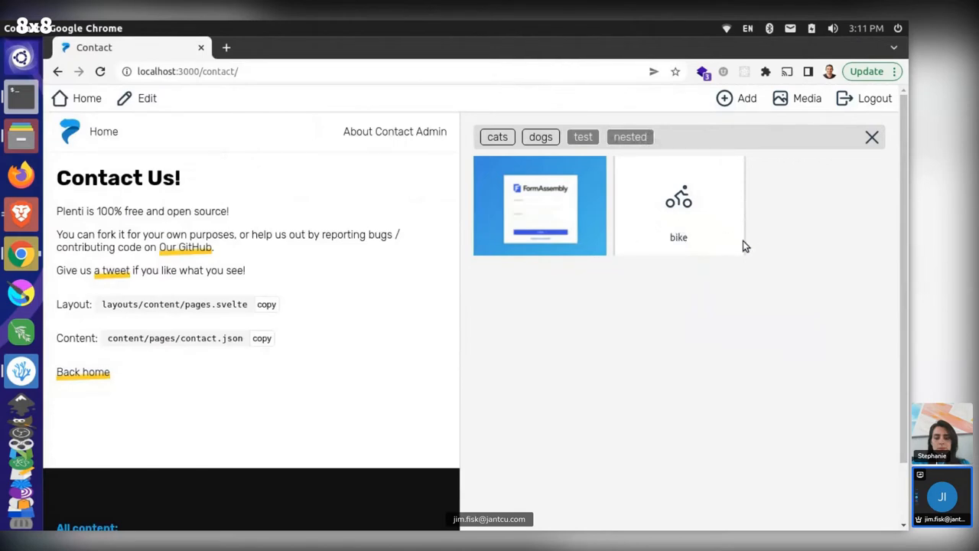
{"action": "mouse_move", "coordinate": [725, 195]}
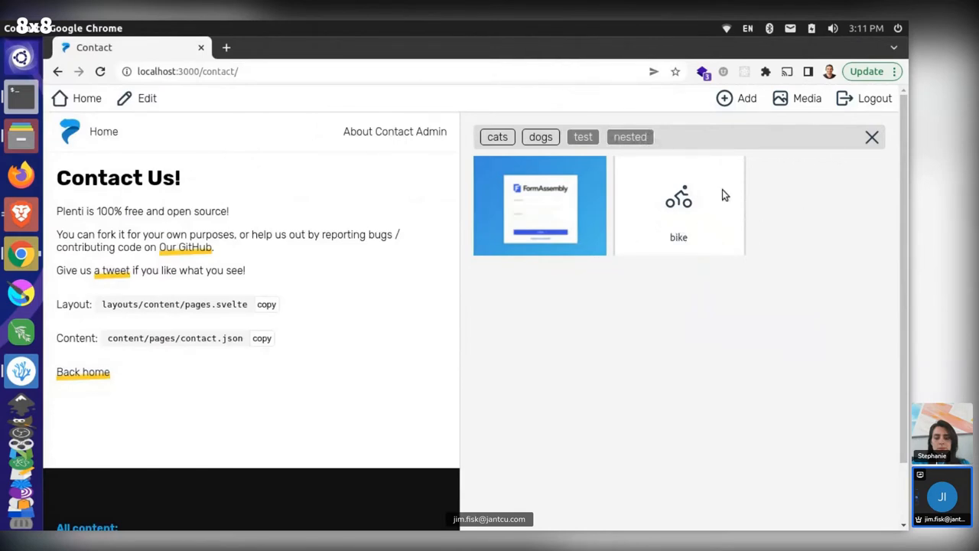
{"action": "mouse_move", "coordinate": [638, 155]}
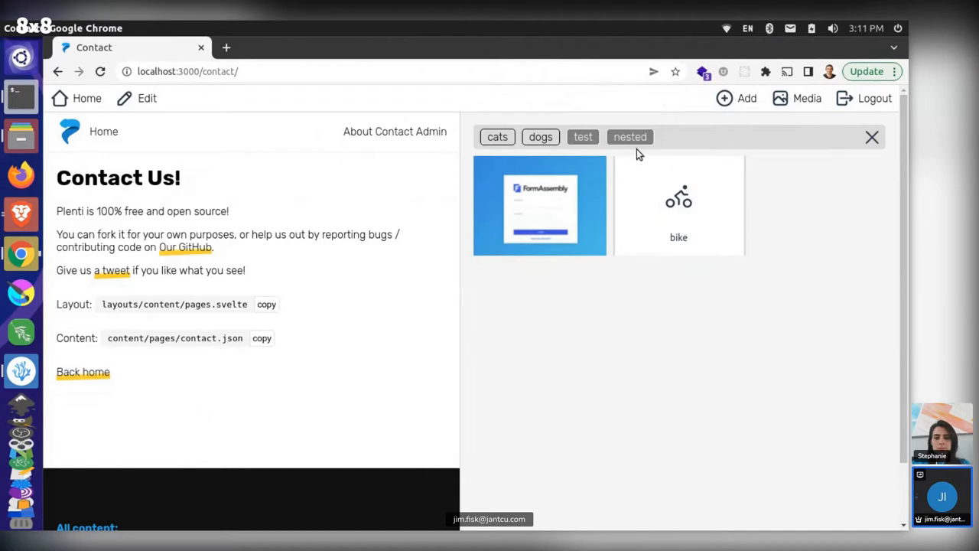
{"action": "left_click", "coordinate": [583, 136]}
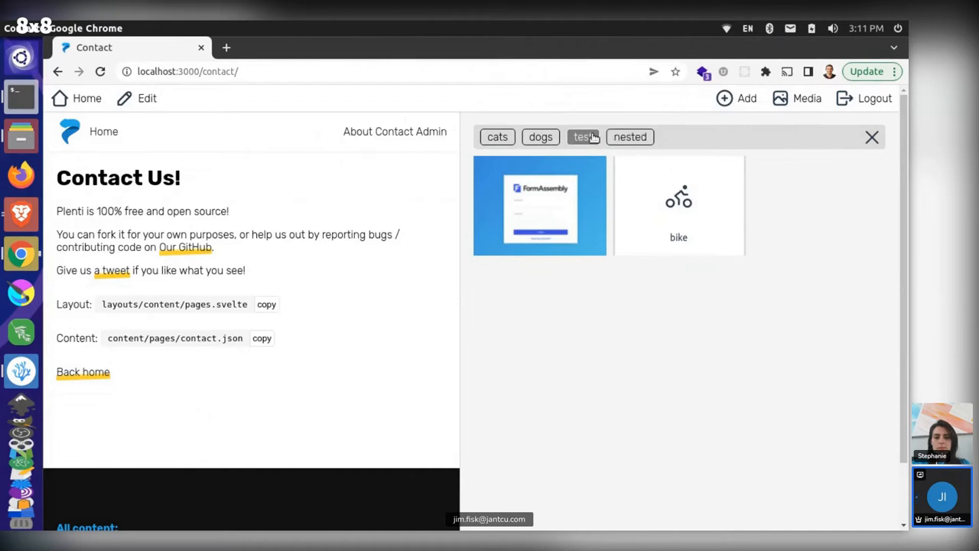
{"action": "left_click", "coordinate": [497, 136]}
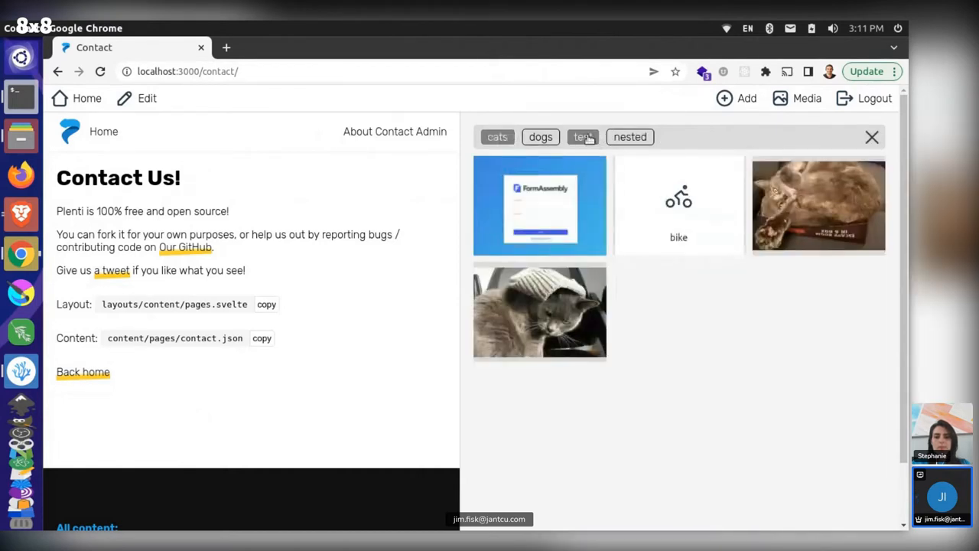
{"action": "left_click", "coordinate": [583, 136]}
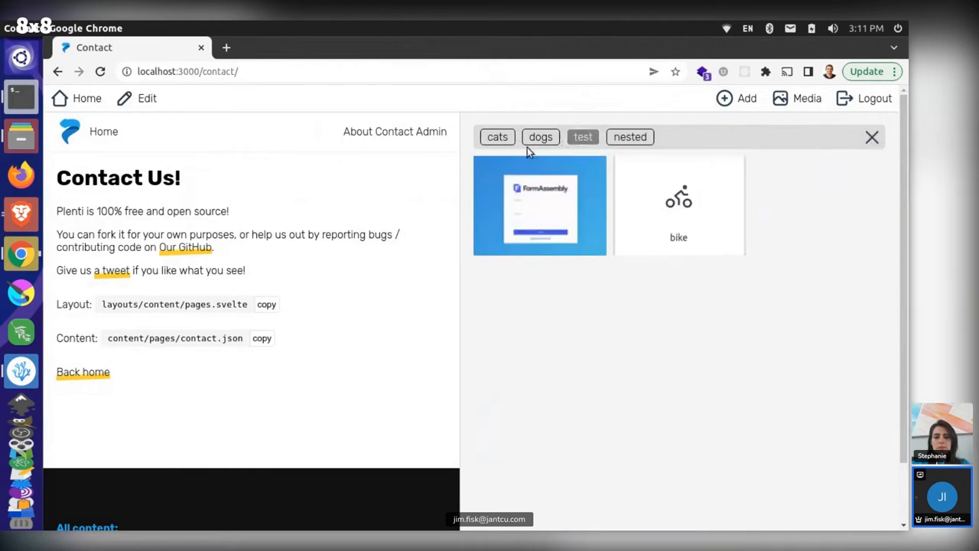
{"action": "left_click", "coordinate": [498, 136]}
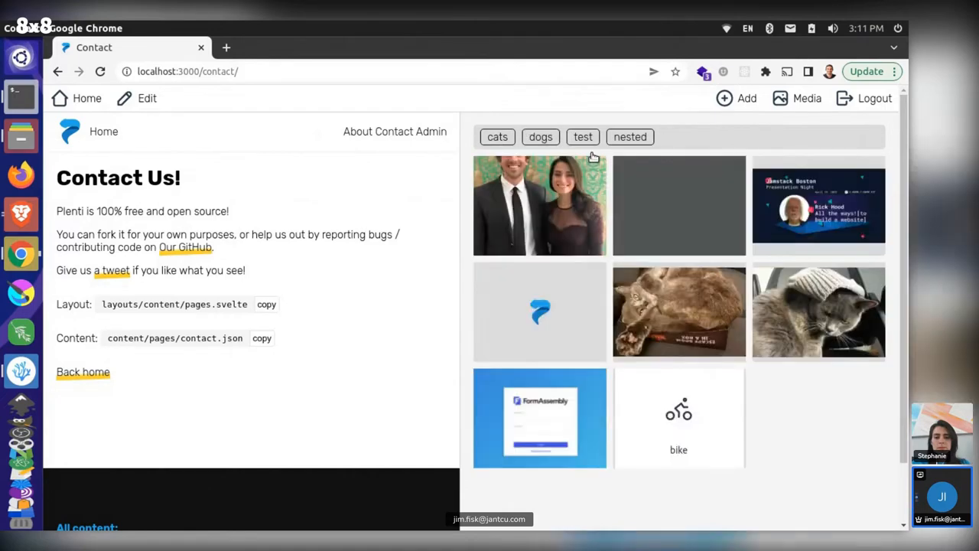
Filter the media library by the test and cats tags together
{"action": "left_click", "coordinate": [583, 136]}
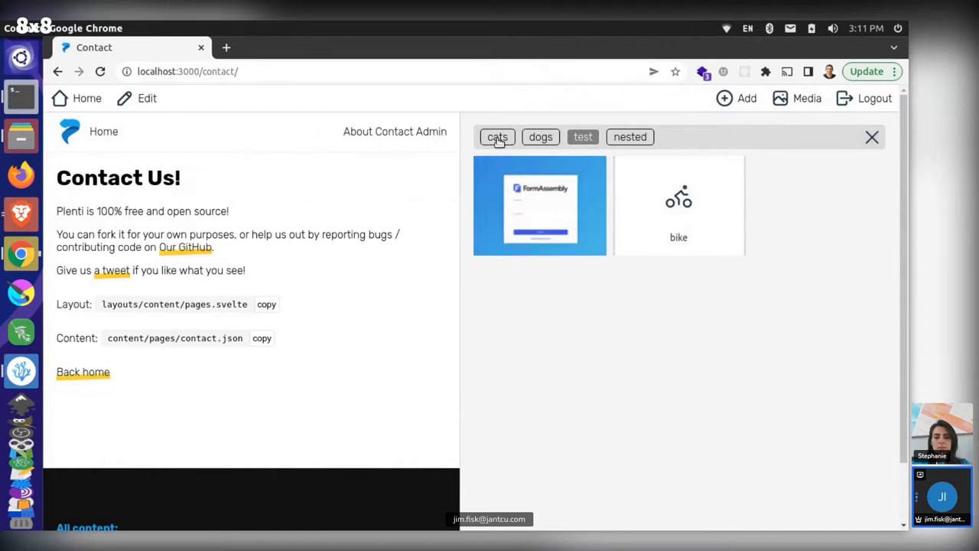
{"action": "left_click", "coordinate": [498, 136]}
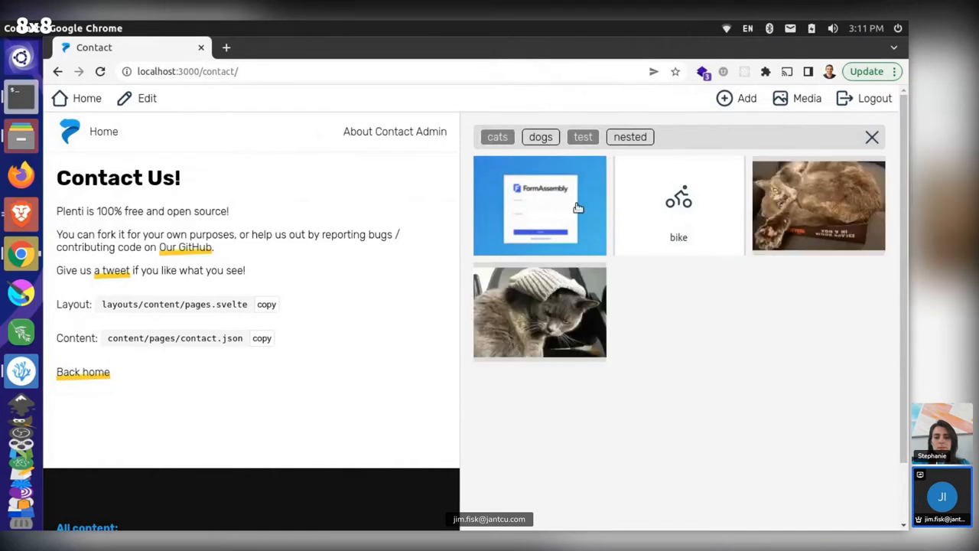
{"action": "mouse_move", "coordinate": [541, 137]}
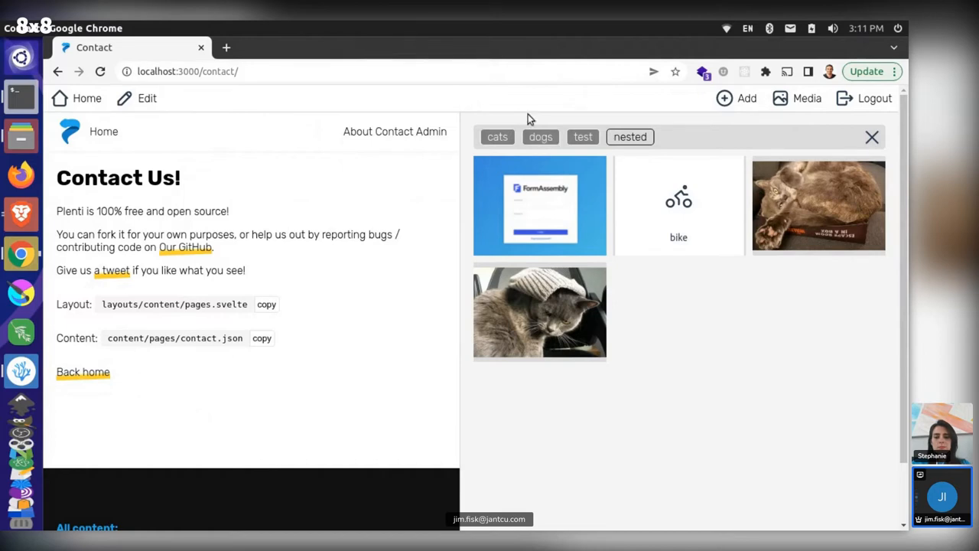
{"action": "mouse_move", "coordinate": [633, 204]}
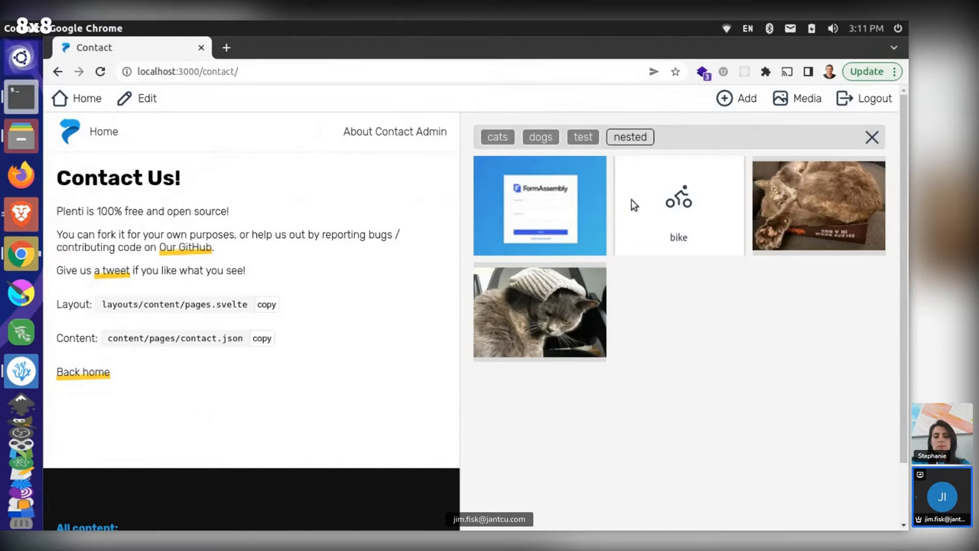
{"action": "mouse_move", "coordinate": [529, 190]}
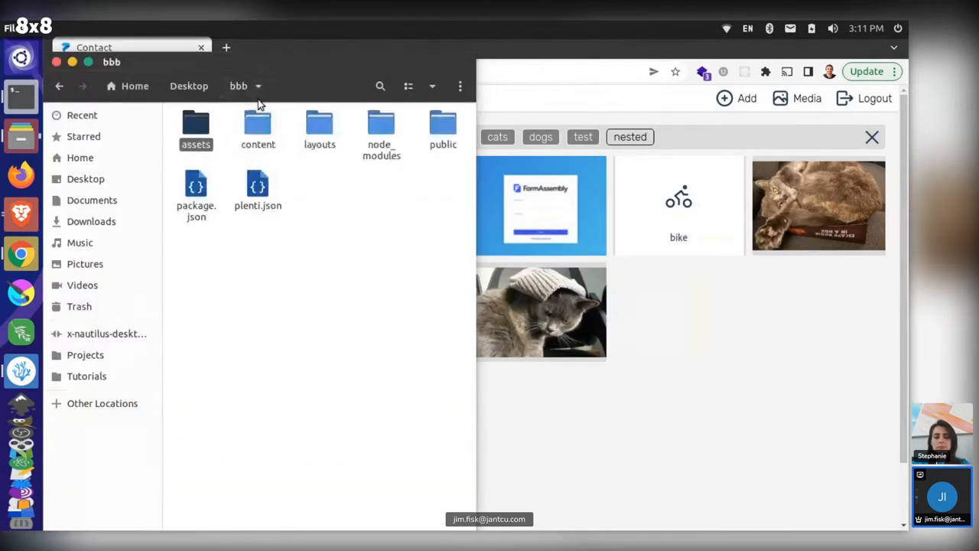
Open the project's assets folder, then navigate to its test folder
{"action": "double_click", "coordinate": [196, 126]}
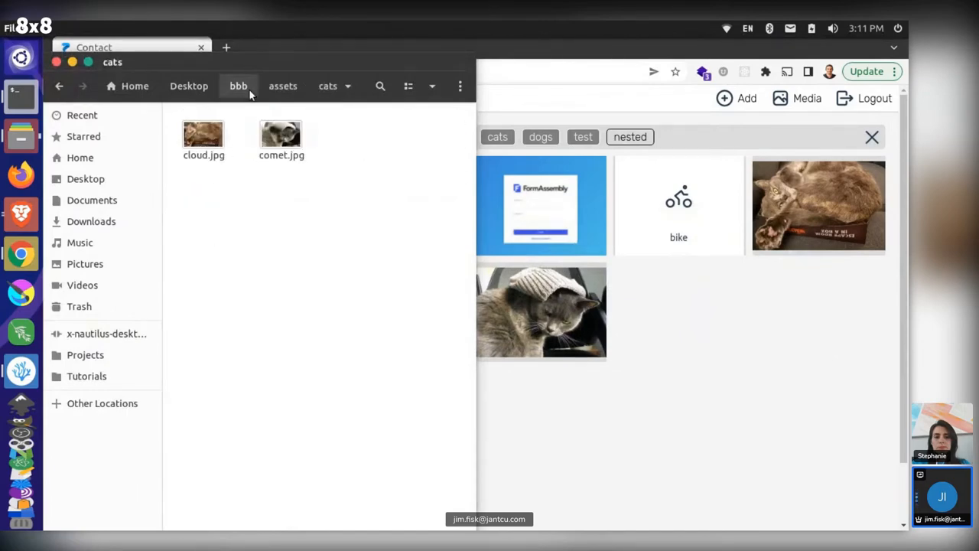
{"action": "left_click", "coordinate": [327, 85]}
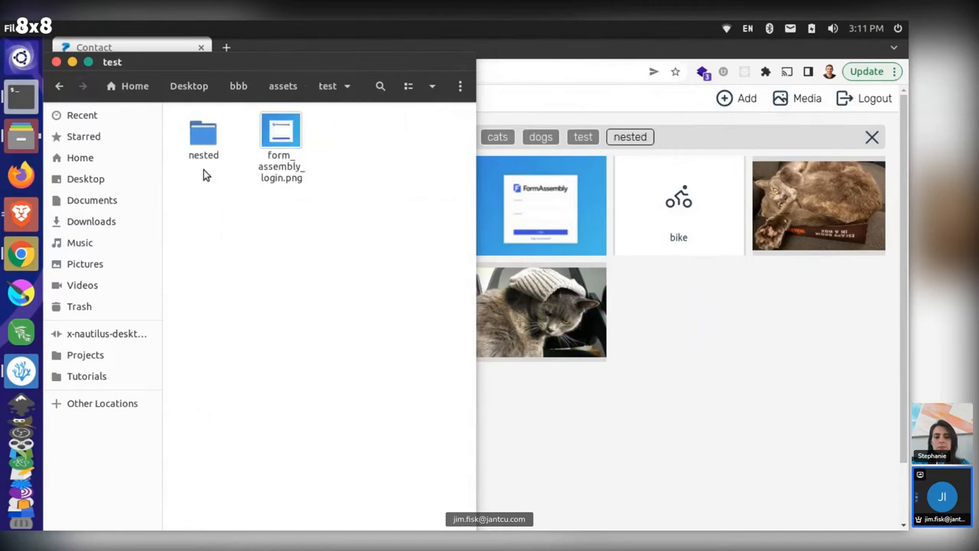
{"action": "mouse_move", "coordinate": [716, 339]}
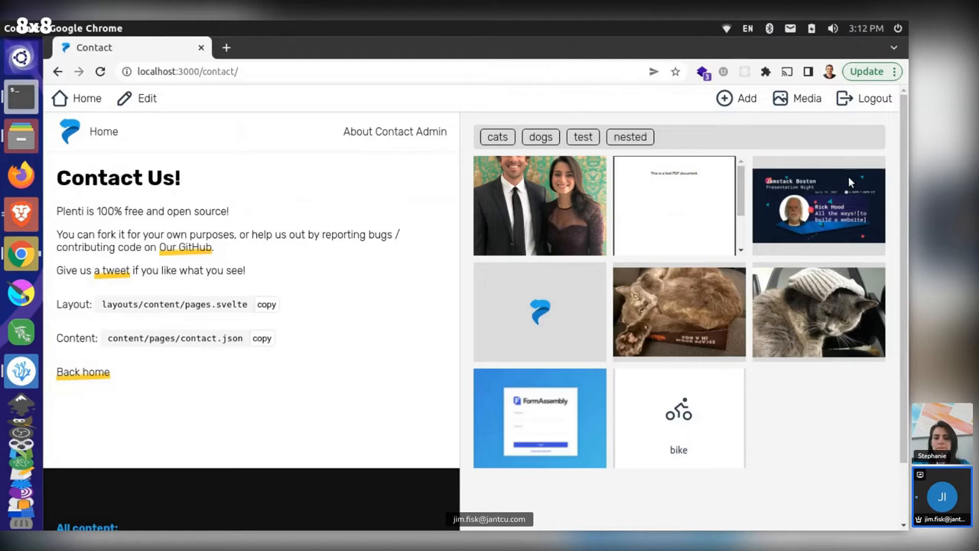
{"action": "mouse_move", "coordinate": [796, 69]}
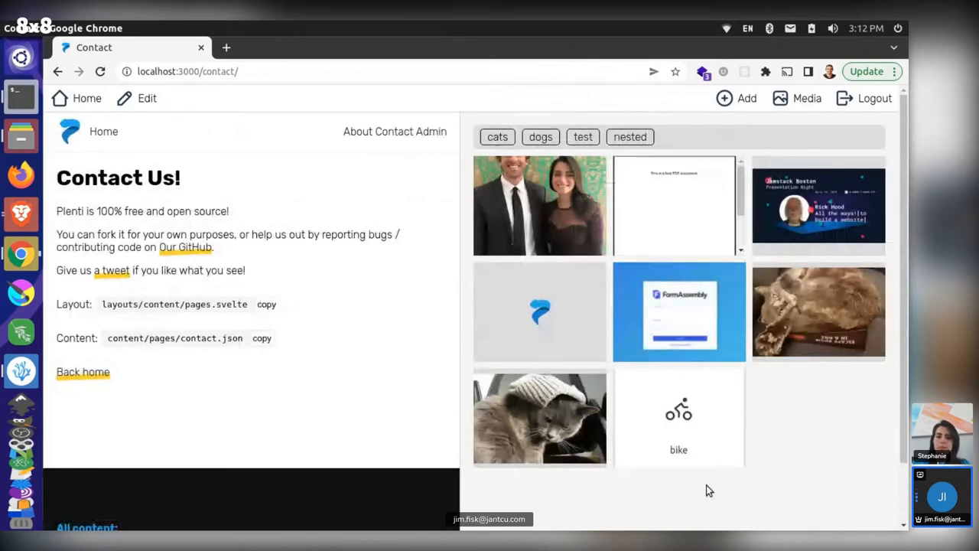
{"action": "mouse_move", "coordinate": [705, 308]}
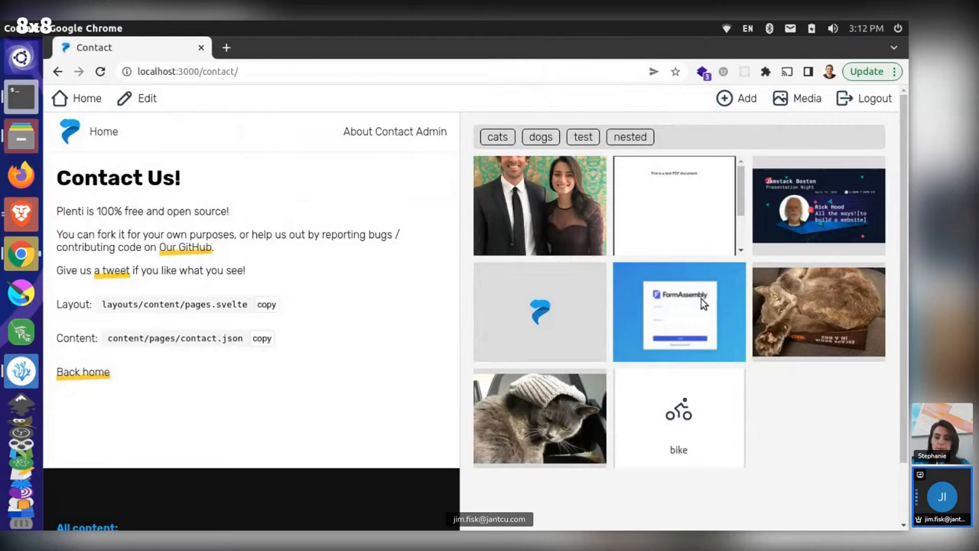
{"action": "left_click", "coordinate": [540, 136]}
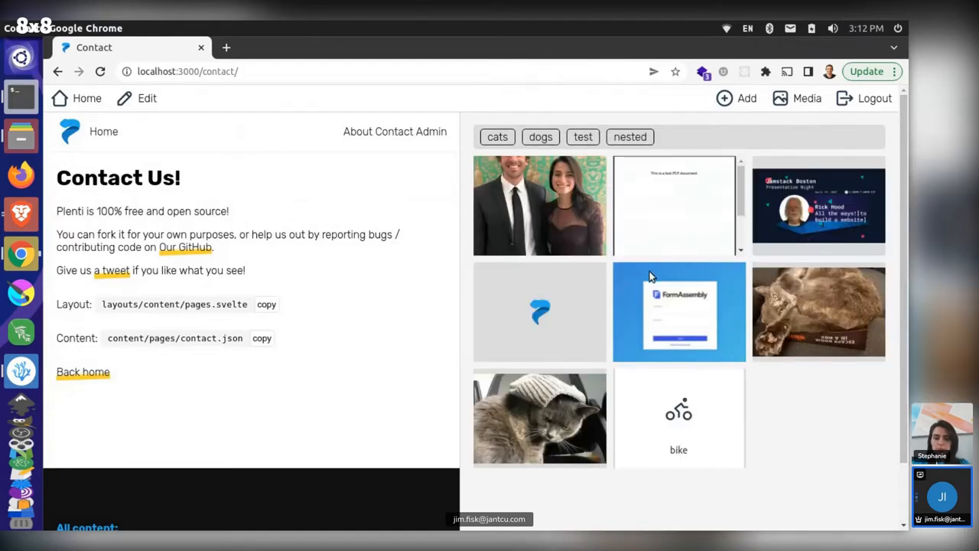
{"action": "mouse_move", "coordinate": [643, 162]}
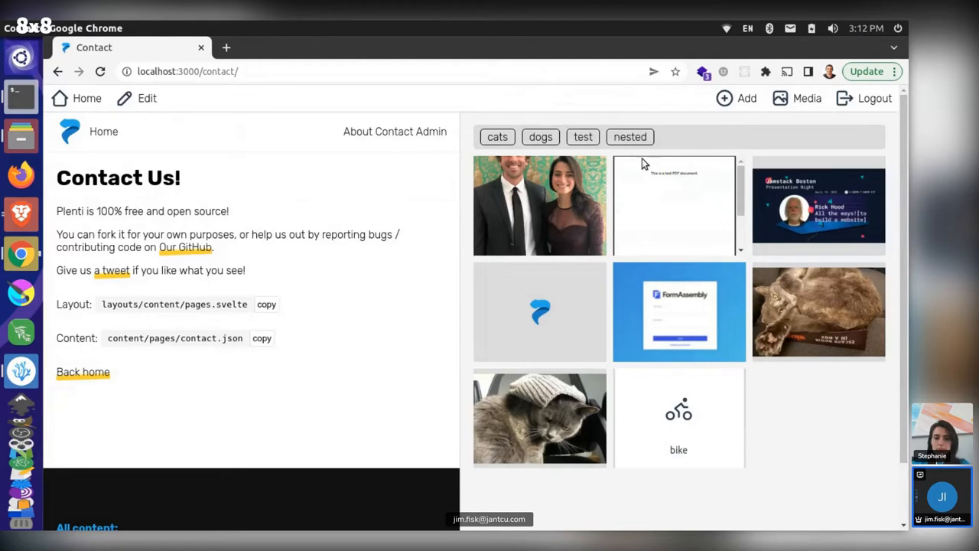
{"action": "mouse_move", "coordinate": [713, 392]}
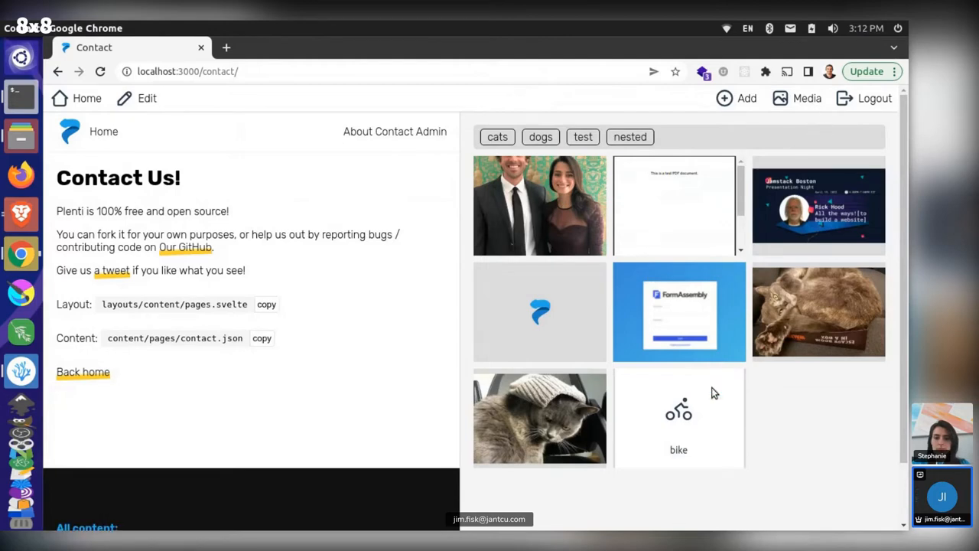
{"action": "mouse_move", "coordinate": [632, 241]}
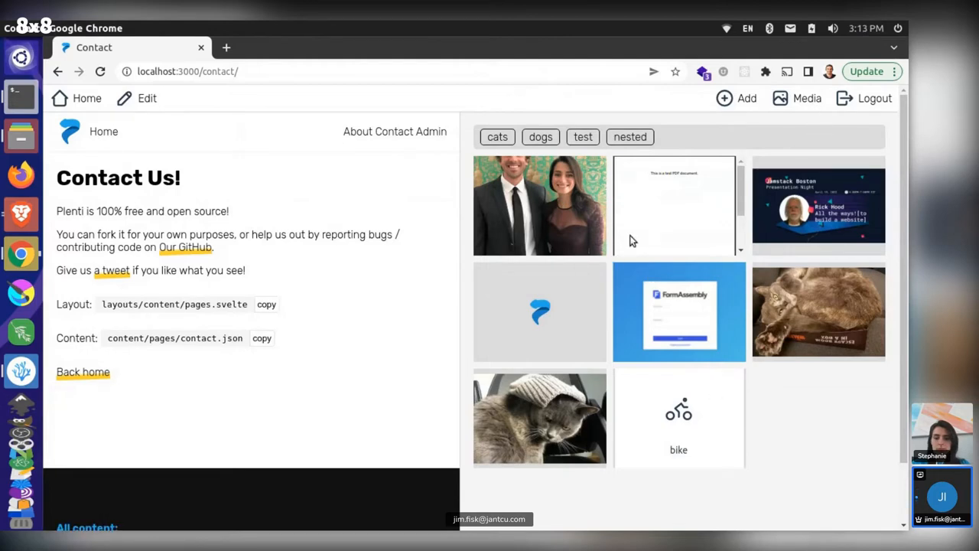
{"action": "mouse_move", "coordinate": [666, 330]}
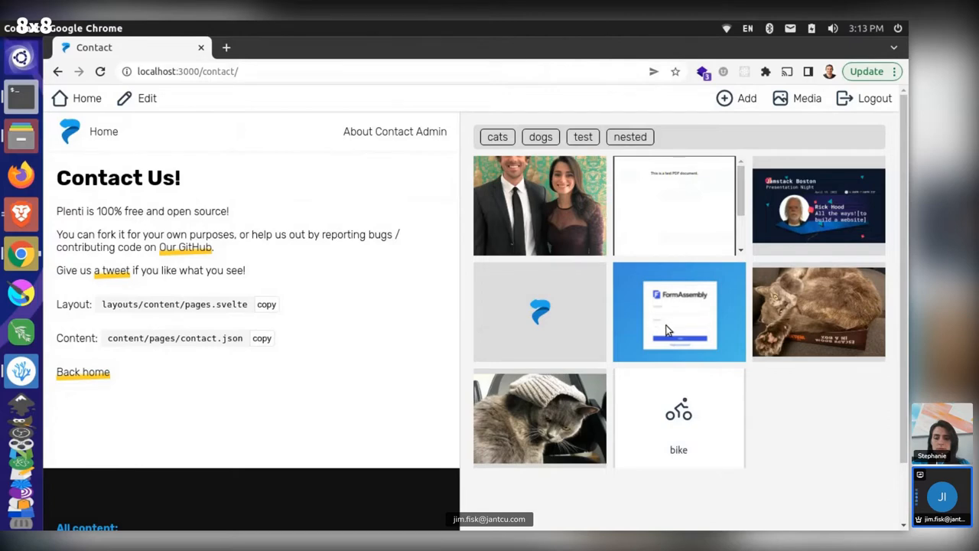
{"action": "mouse_move", "coordinate": [658, 393]}
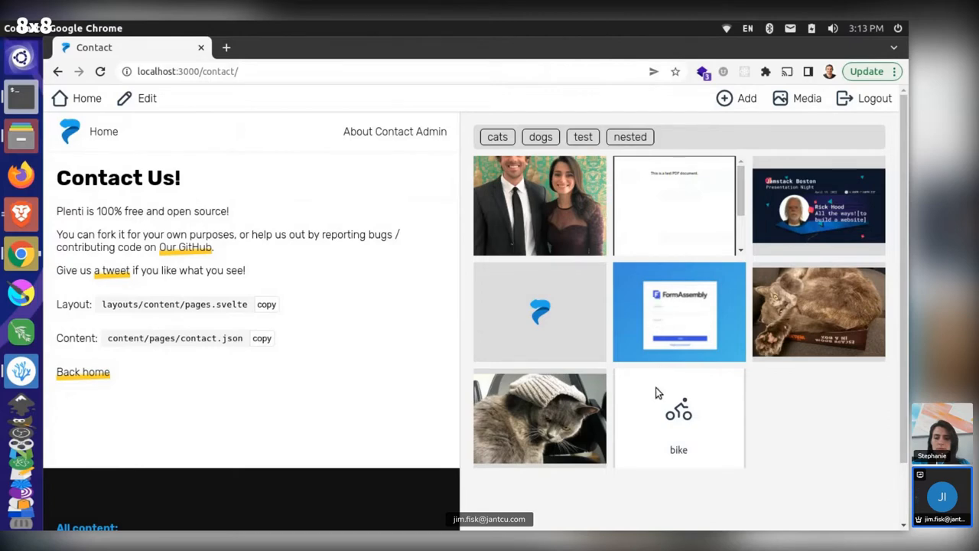
{"action": "mouse_move", "coordinate": [597, 402]}
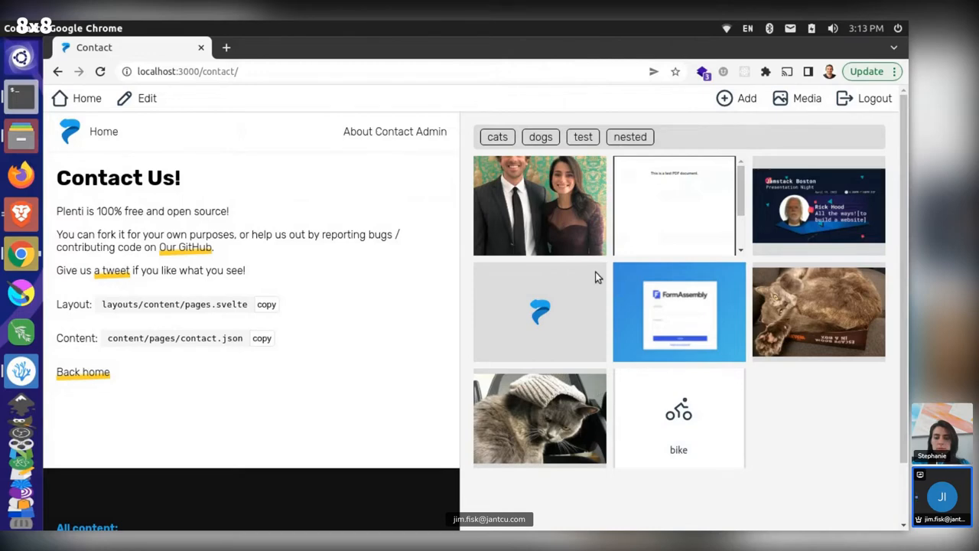
{"action": "mouse_move", "coordinate": [595, 281]}
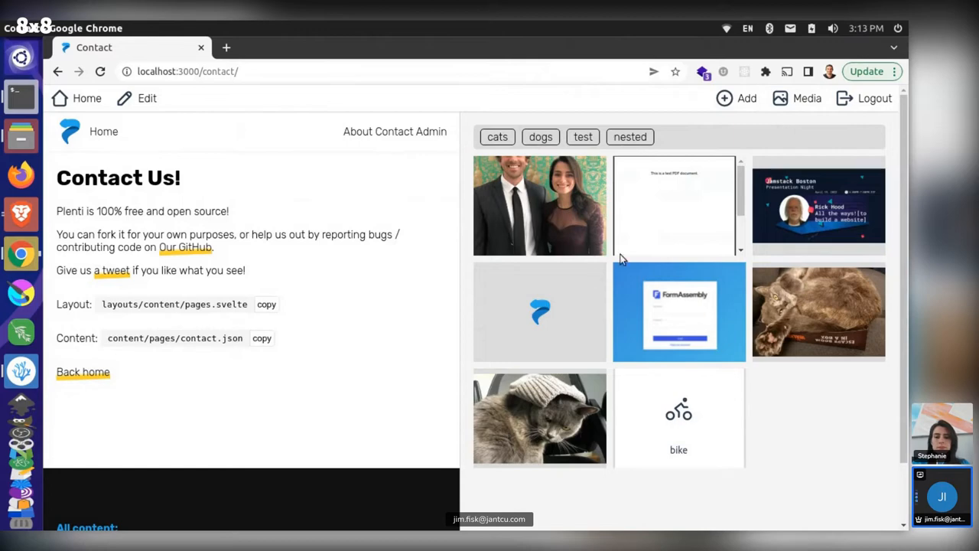
{"action": "mouse_move", "coordinate": [688, 202]}
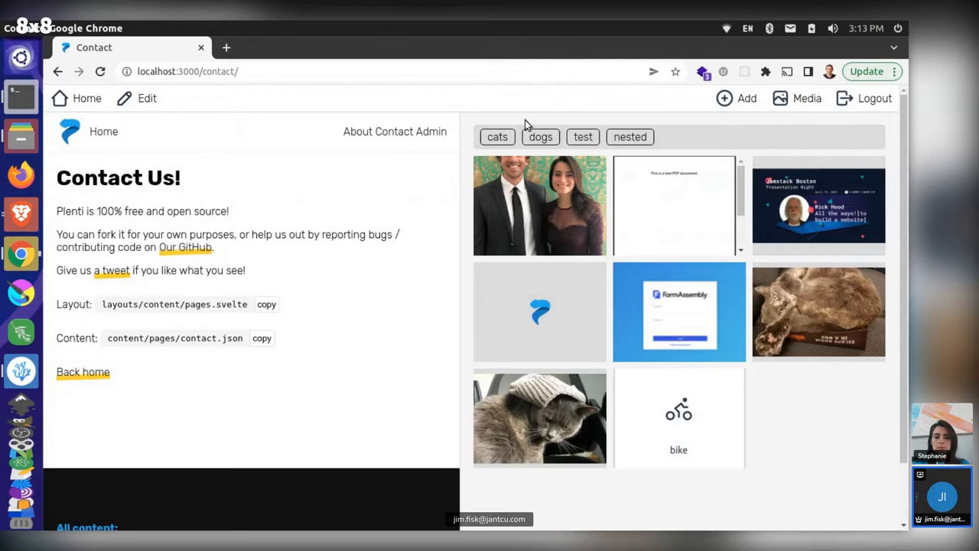
{"action": "mouse_move", "coordinate": [770, 128]}
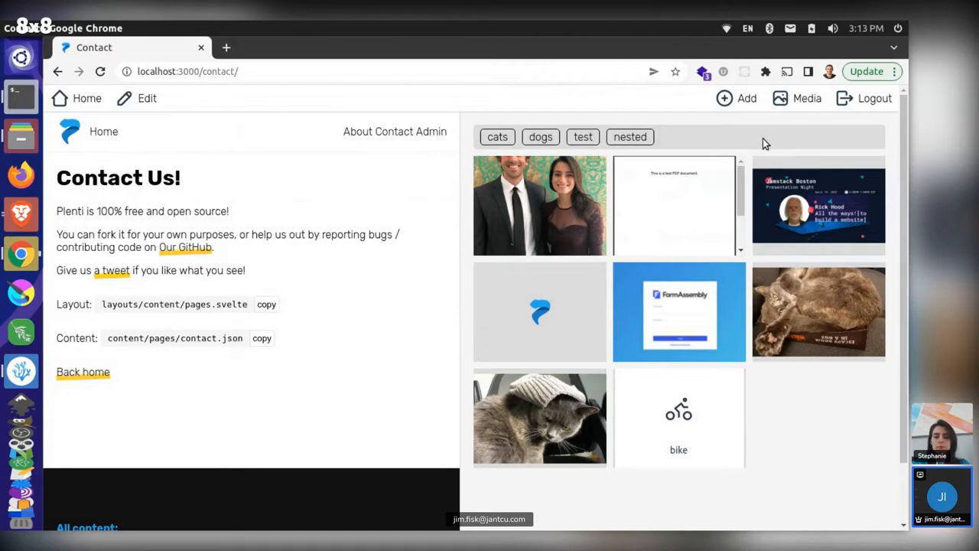
{"action": "mouse_move", "coordinate": [733, 300]}
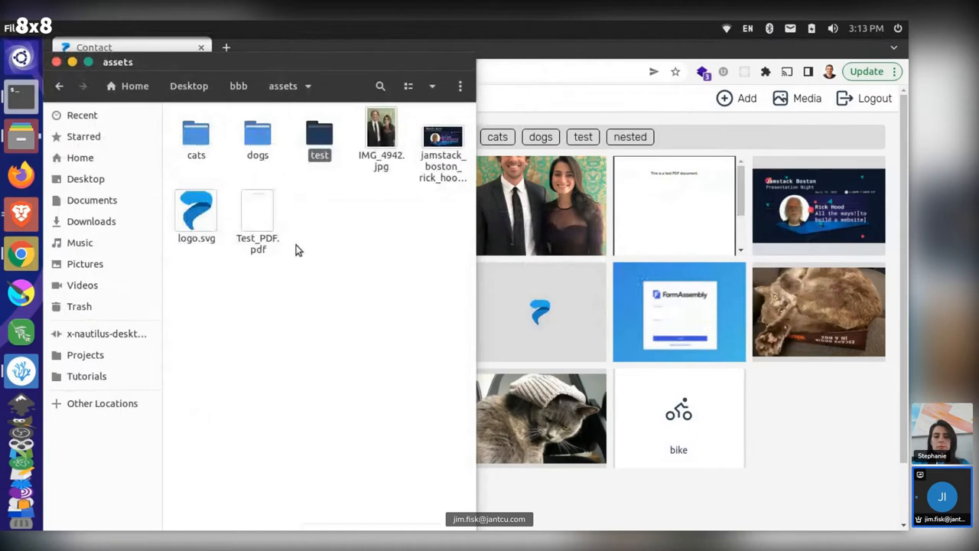
{"action": "mouse_move", "coordinate": [856, 489]}
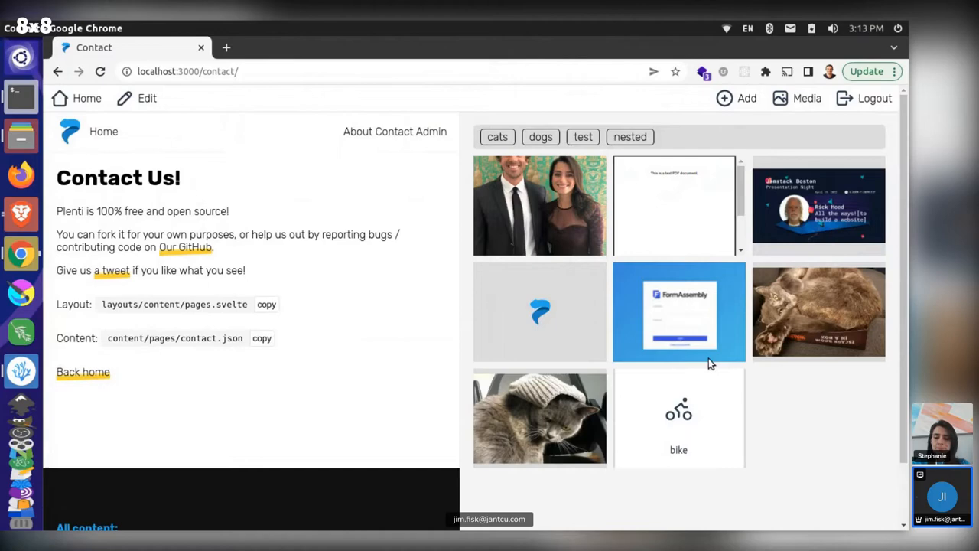
{"action": "mouse_move", "coordinate": [555, 228]}
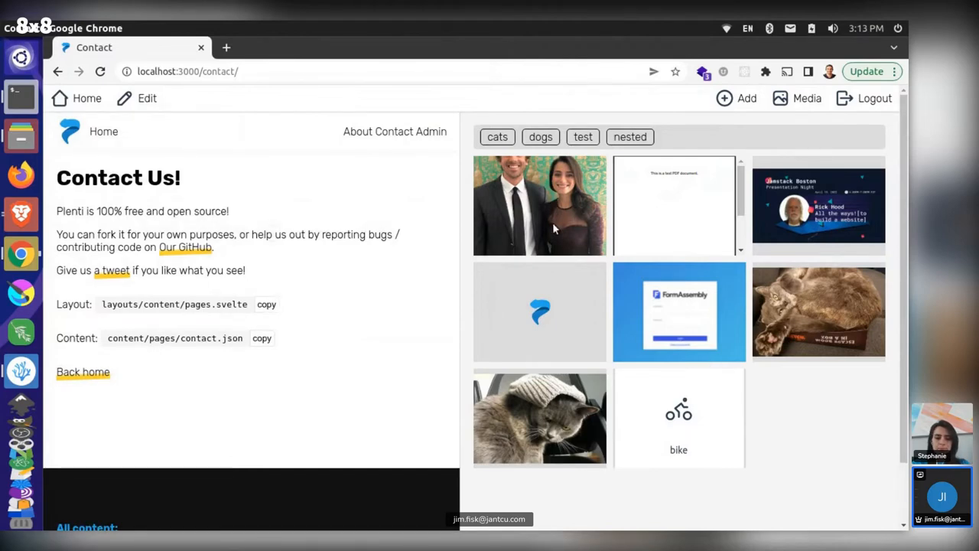
{"action": "mouse_move", "coordinate": [554, 229]}
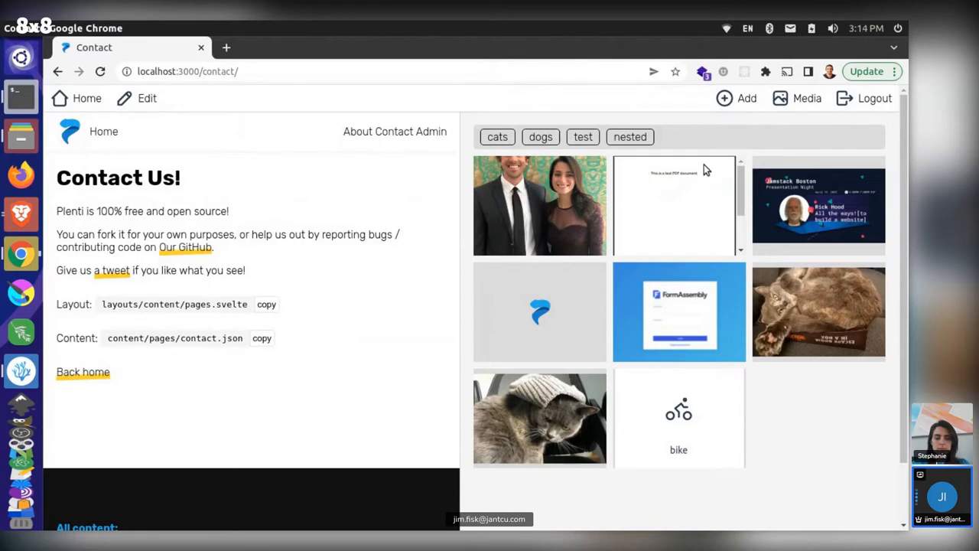
{"action": "mouse_move", "coordinate": [535, 224]}
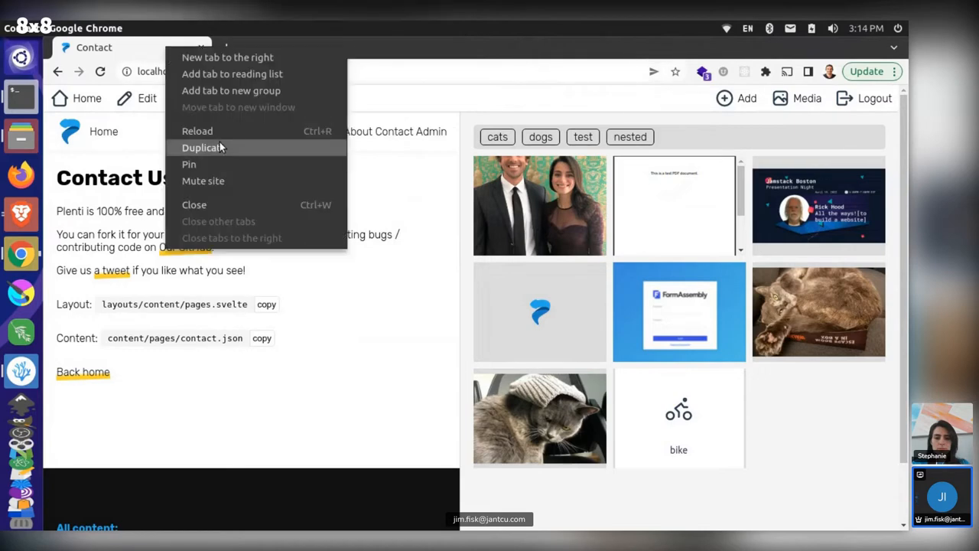
Duplicate the Contact tab, open Test_PDF.pdf from the assets listing, and select its address
{"action": "left_click", "coordinate": [201, 147]}
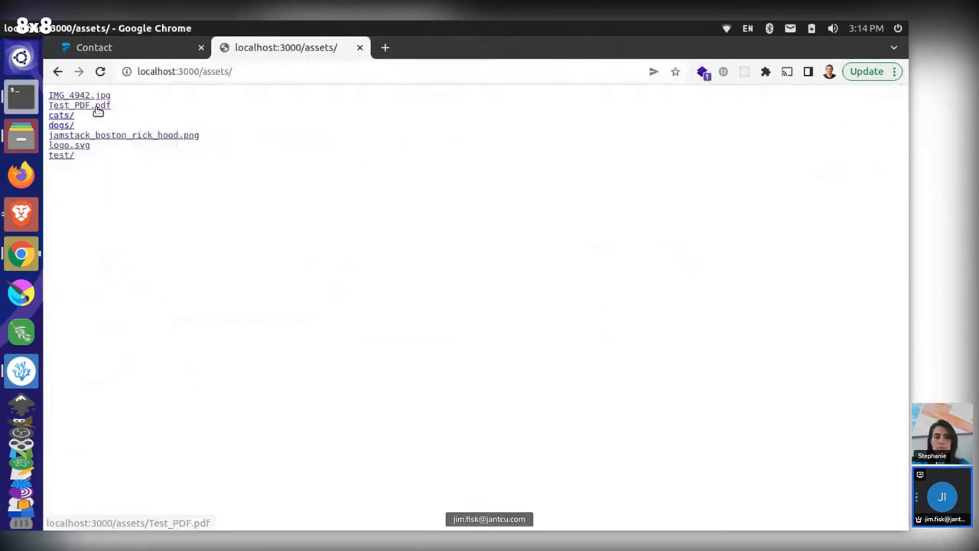
{"action": "left_click", "coordinate": [78, 104]}
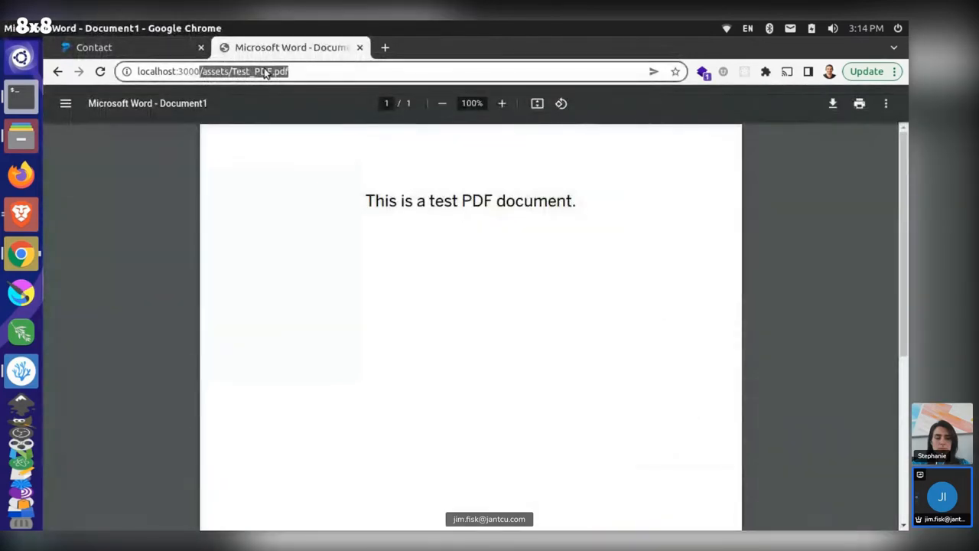
{"action": "left_click", "coordinate": [94, 46]}
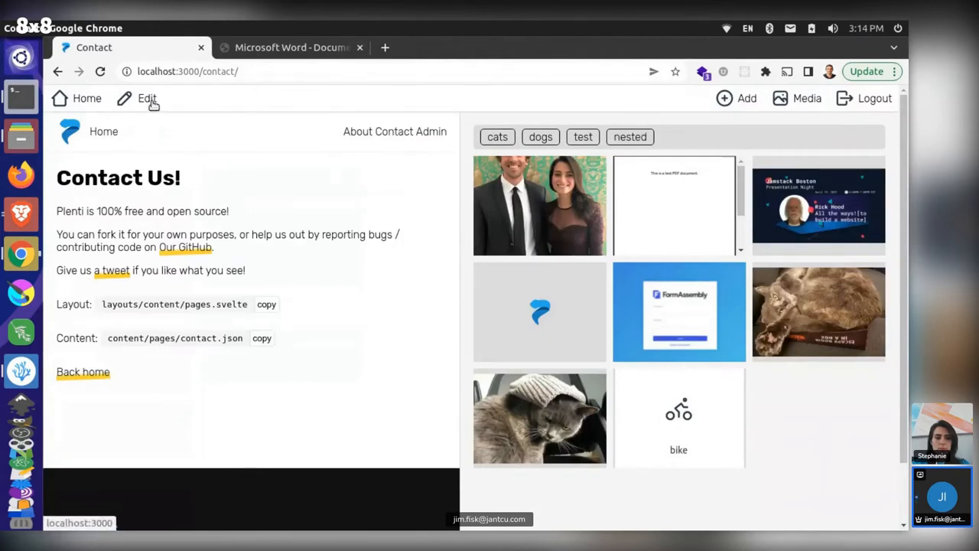
Edit the Contact page and preview its content as raw JSON before returning to the form
{"action": "left_click", "coordinate": [139, 97]}
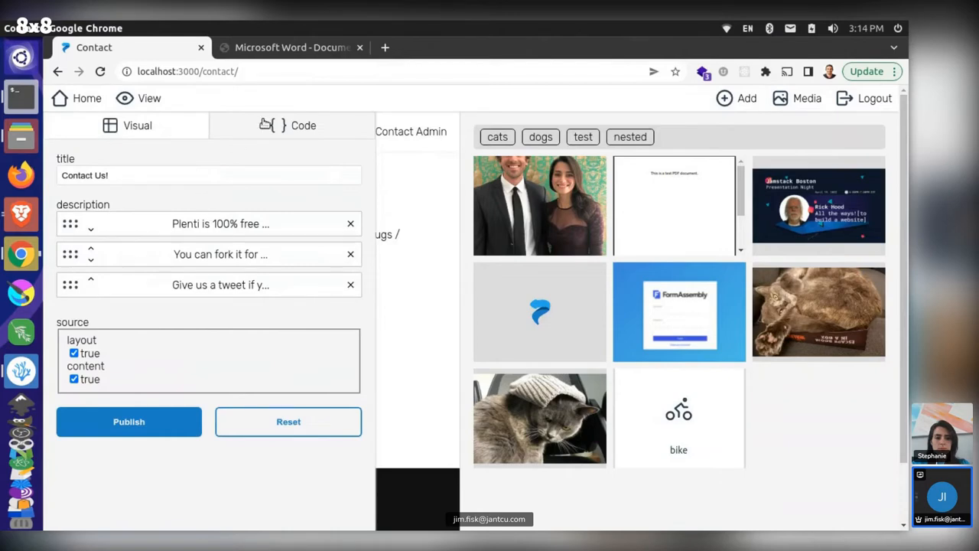
{"action": "left_click", "coordinate": [303, 125]}
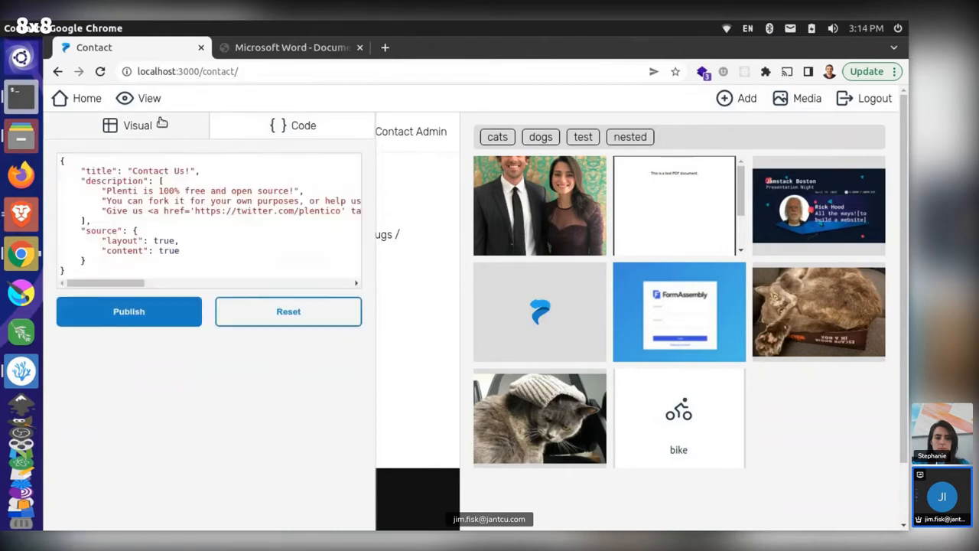
{"action": "left_click", "coordinate": [137, 124]}
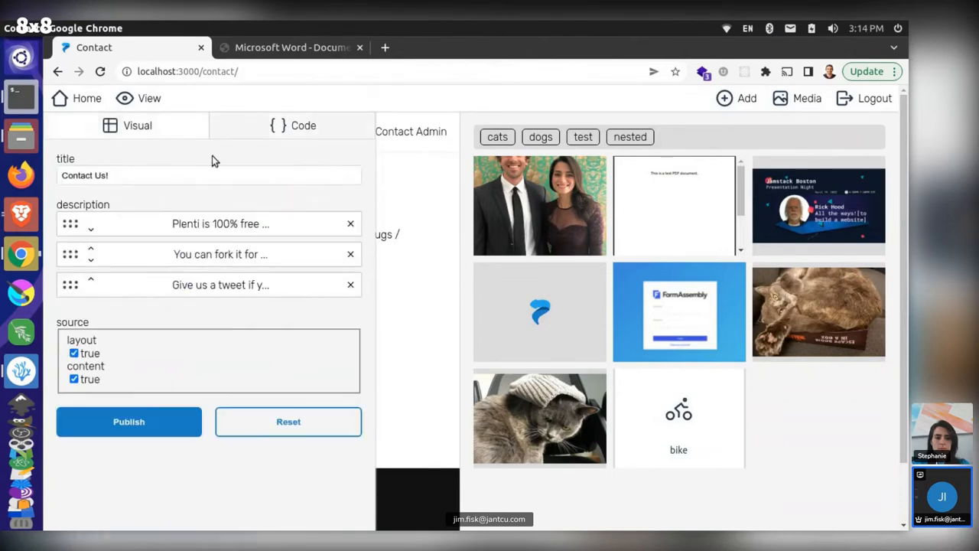
{"action": "mouse_move", "coordinate": [374, 195]}
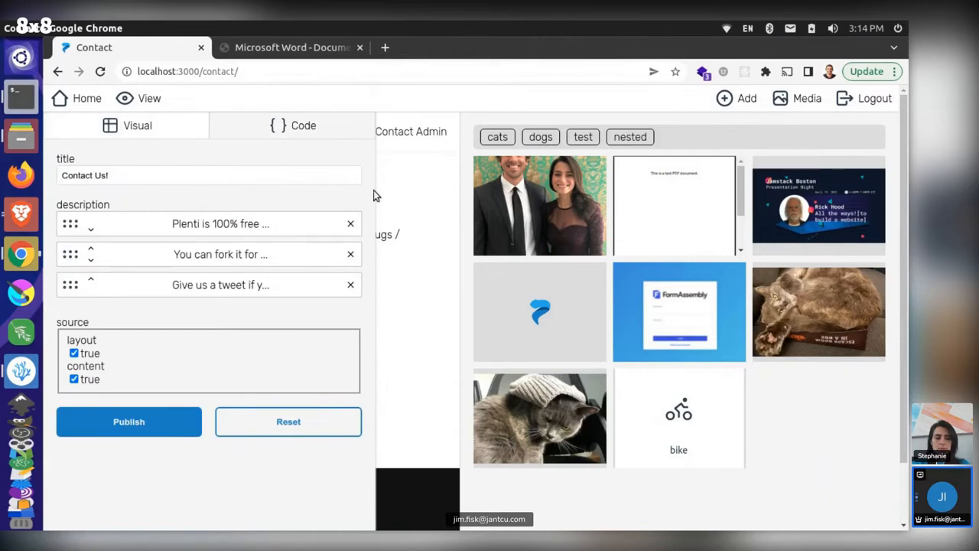
Replace the title with /assets/Test_PDF.pdf and verify it in the JSON view
{"action": "left_click", "coordinate": [185, 175]}
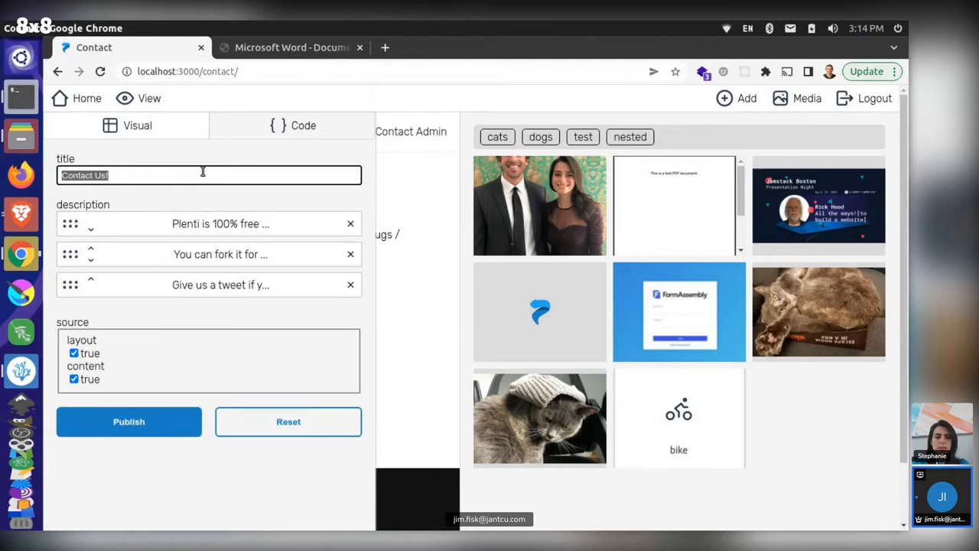
{"action": "type", "text": "/assets/Test_PDF.pdf"}
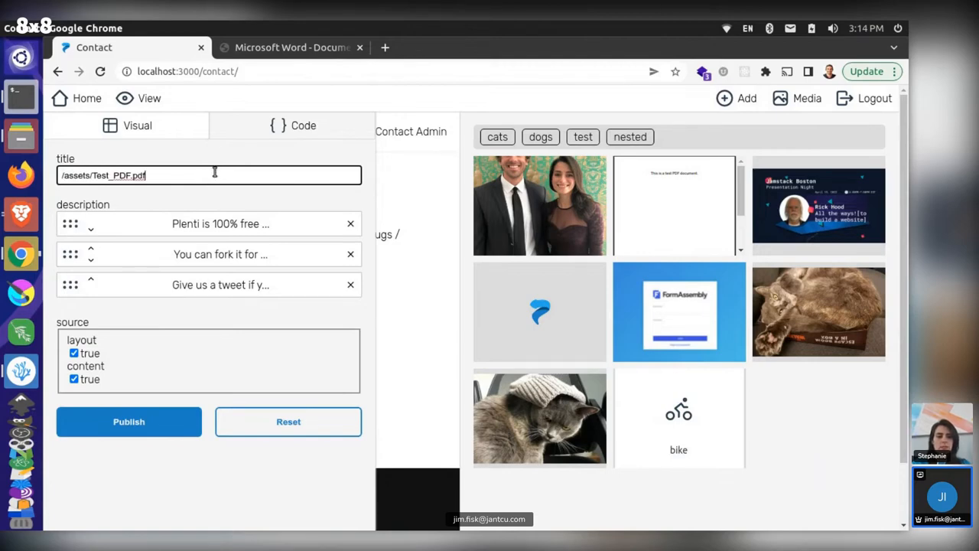
{"action": "left_click", "coordinate": [303, 124]}
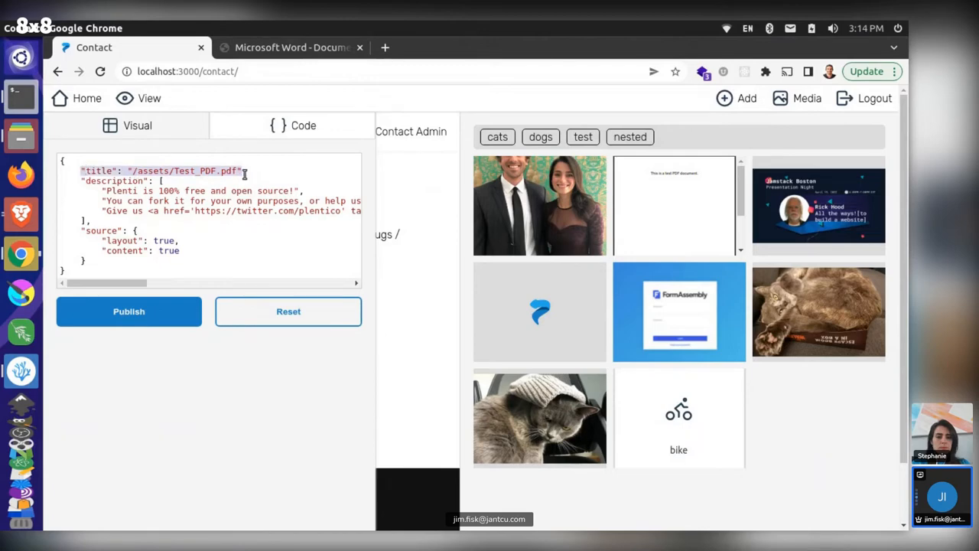
{"action": "left_click", "coordinate": [137, 126]}
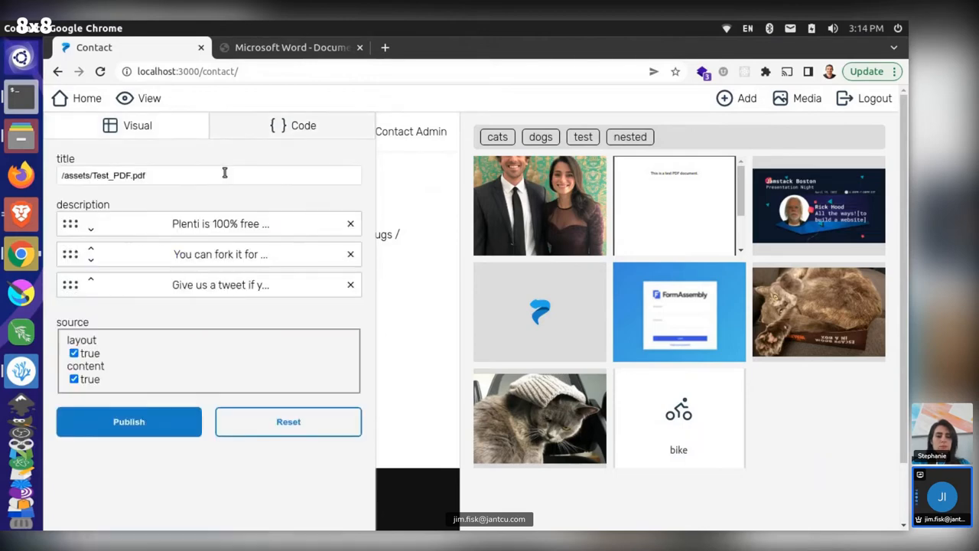
{"action": "double_click", "coordinate": [138, 175]}
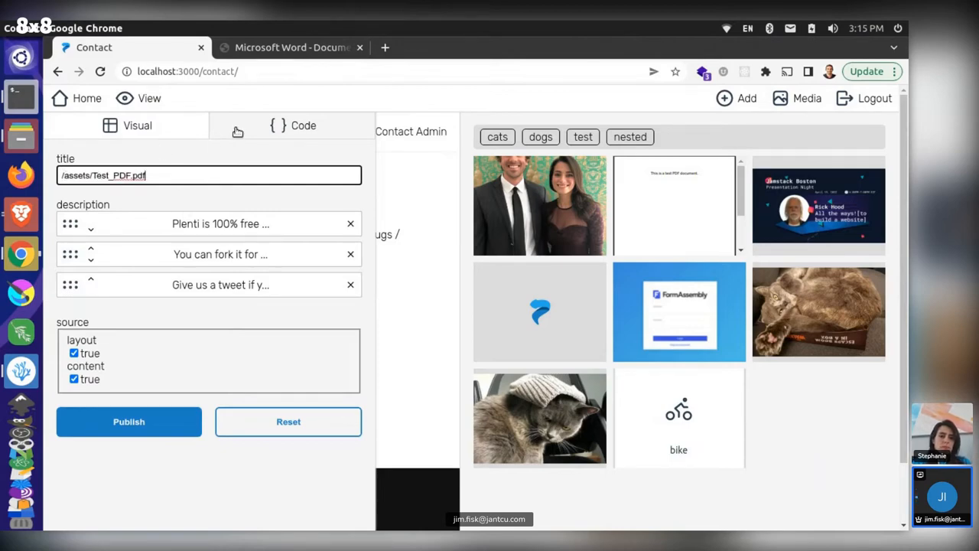
Select the title's path value in the Code view, then return to the Visual editor
{"action": "left_click", "coordinate": [303, 126]}
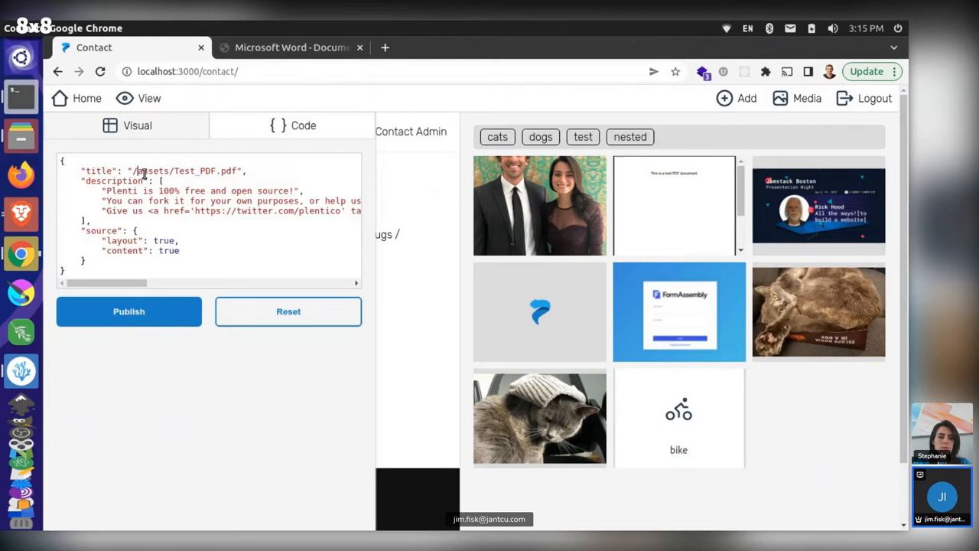
{"action": "double_click", "coordinate": [151, 171]}
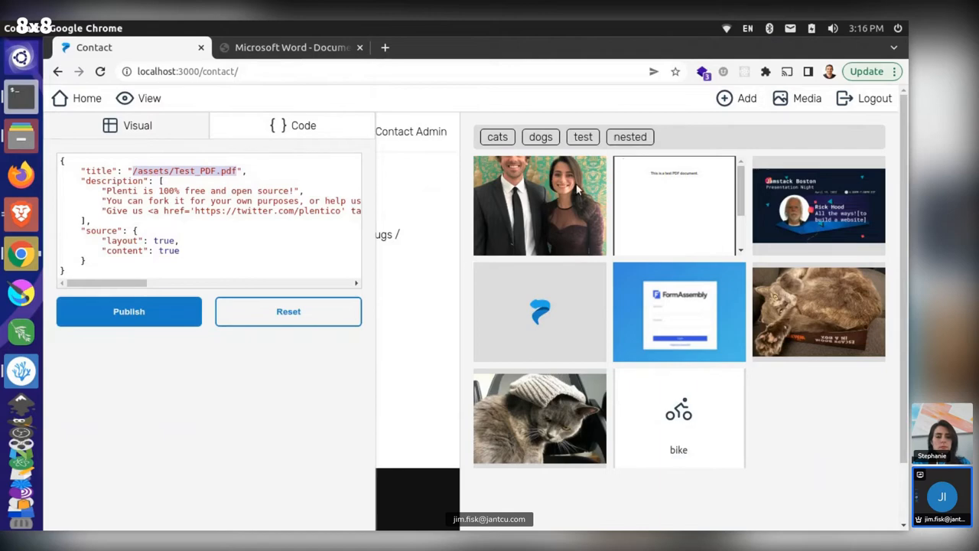
{"action": "mouse_move", "coordinate": [543, 228]}
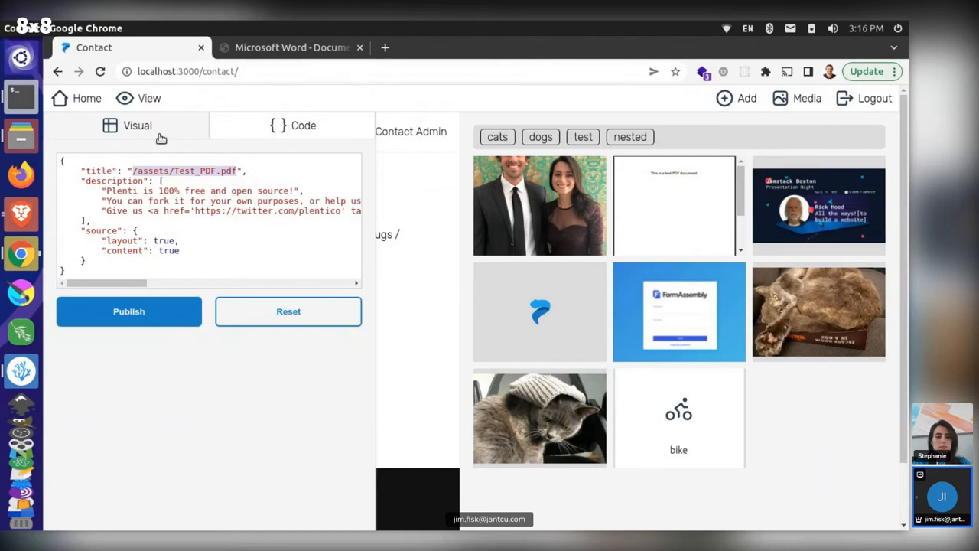
{"action": "left_click", "coordinate": [137, 126]}
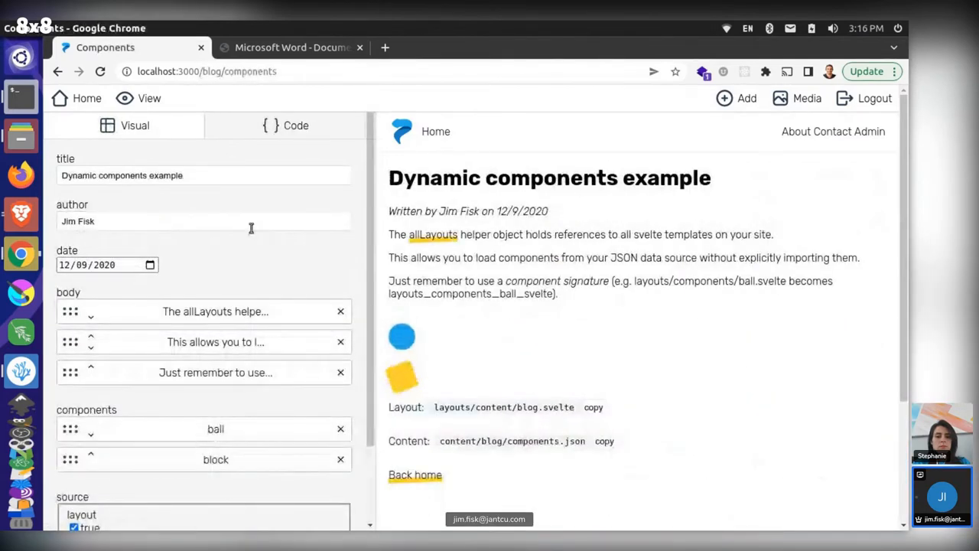
Set the Dynamic components post's date to December 15, 2020 and check its JSON
{"action": "left_click", "coordinate": [100, 264]}
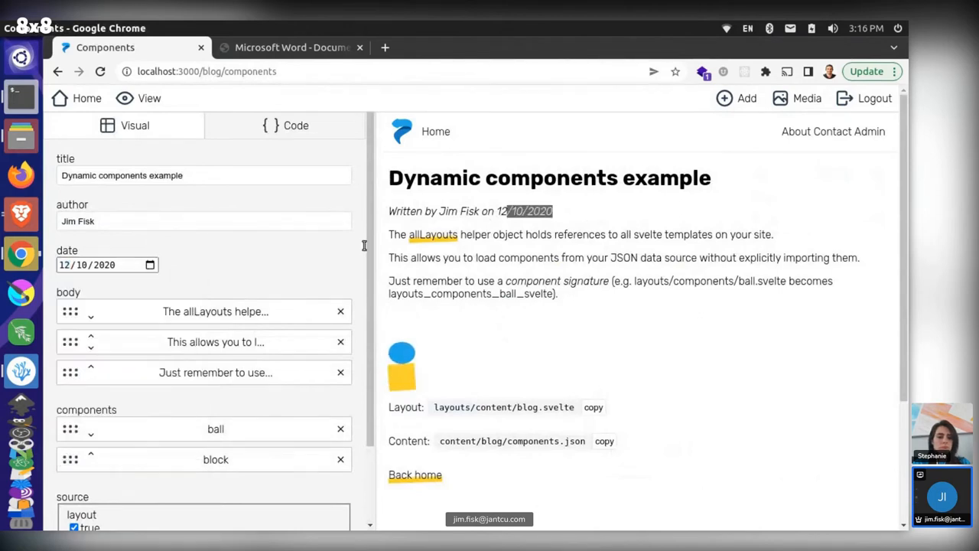
{"action": "left_click", "coordinate": [100, 265]}
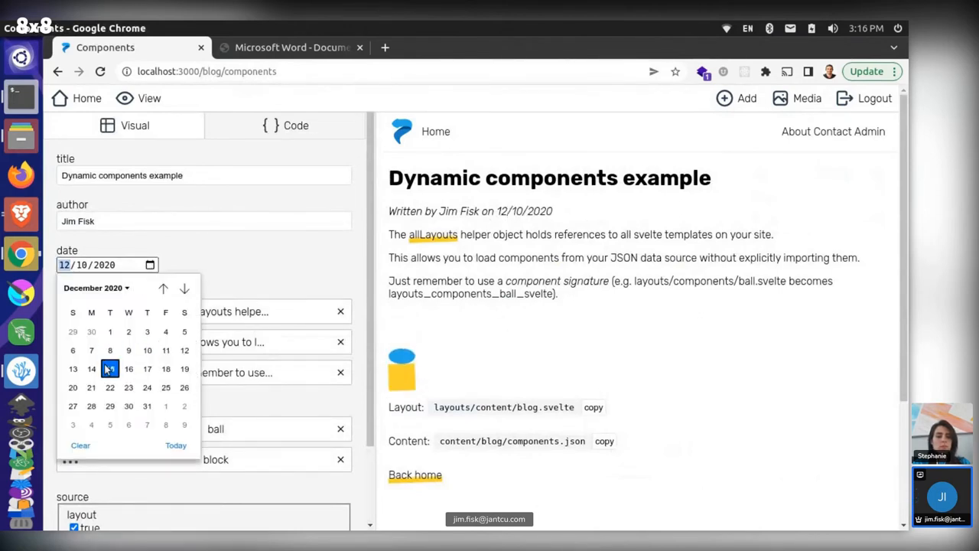
{"action": "left_click", "coordinate": [291, 125]}
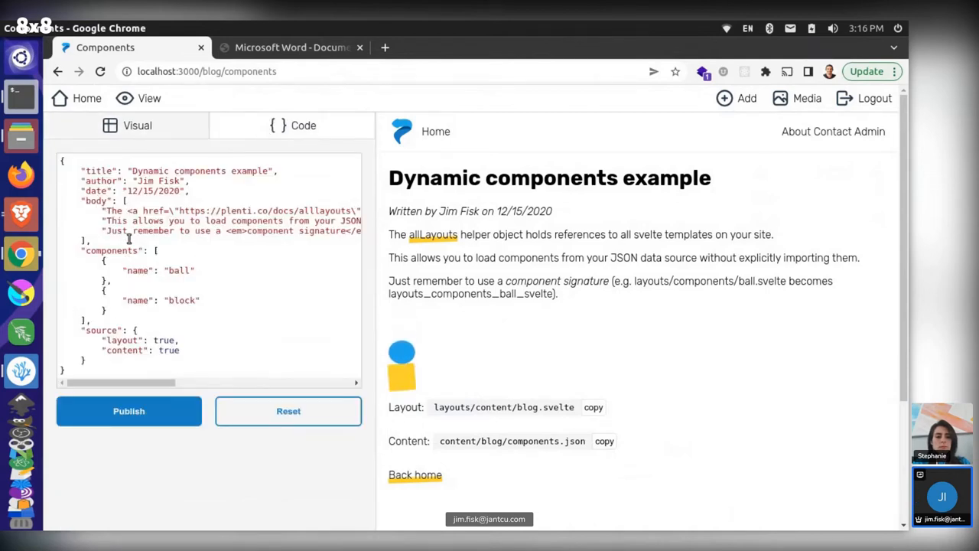
{"action": "double_click", "coordinate": [153, 191]}
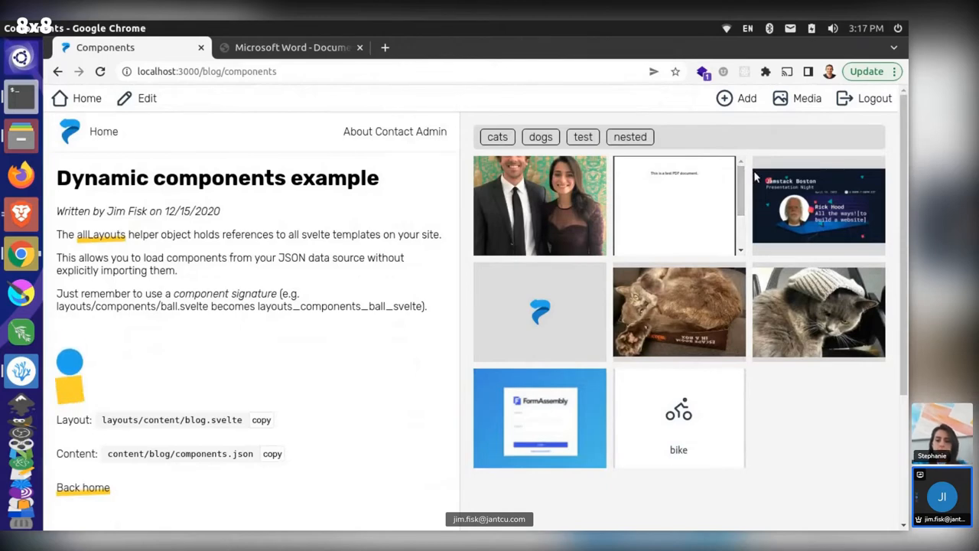
{"action": "mouse_move", "coordinate": [558, 149]}
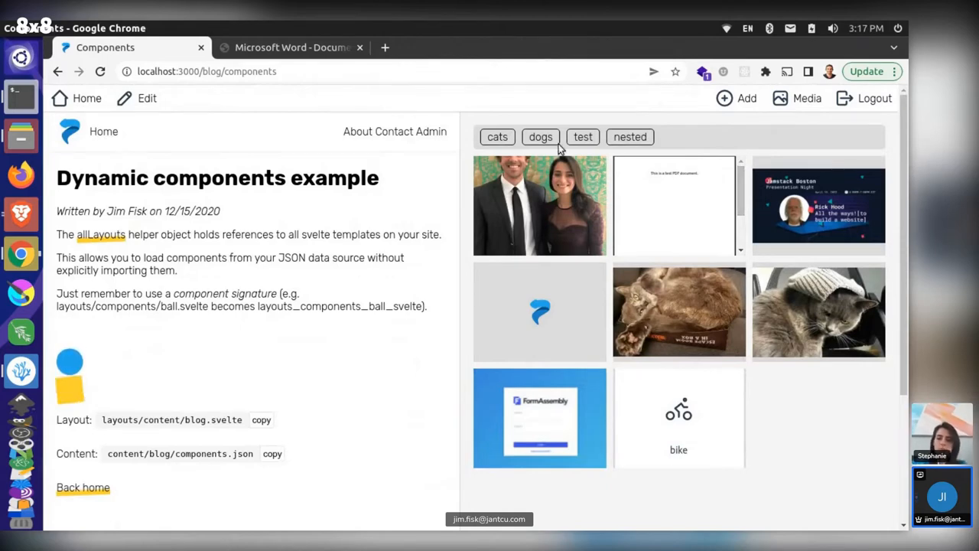
{"action": "mouse_move", "coordinate": [573, 200]}
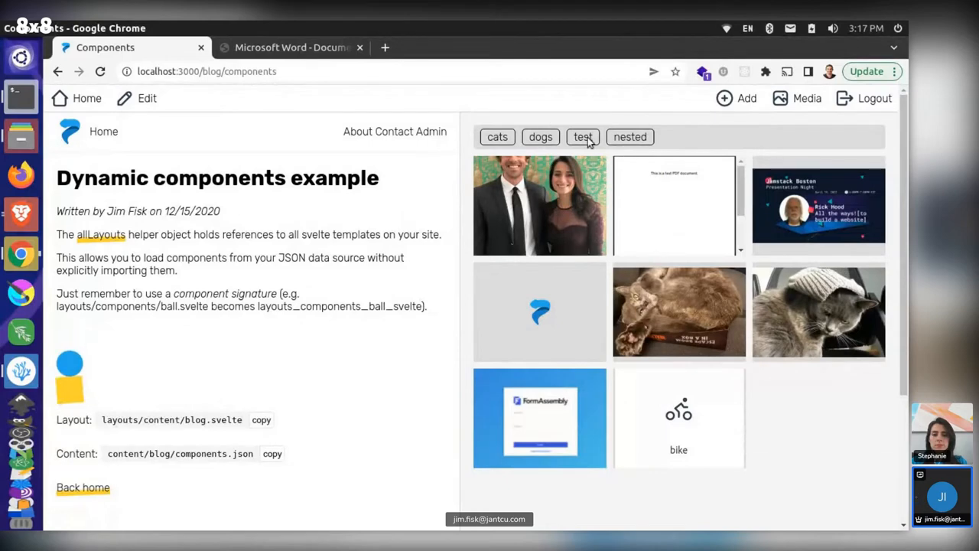
{"action": "mouse_move", "coordinate": [604, 220]}
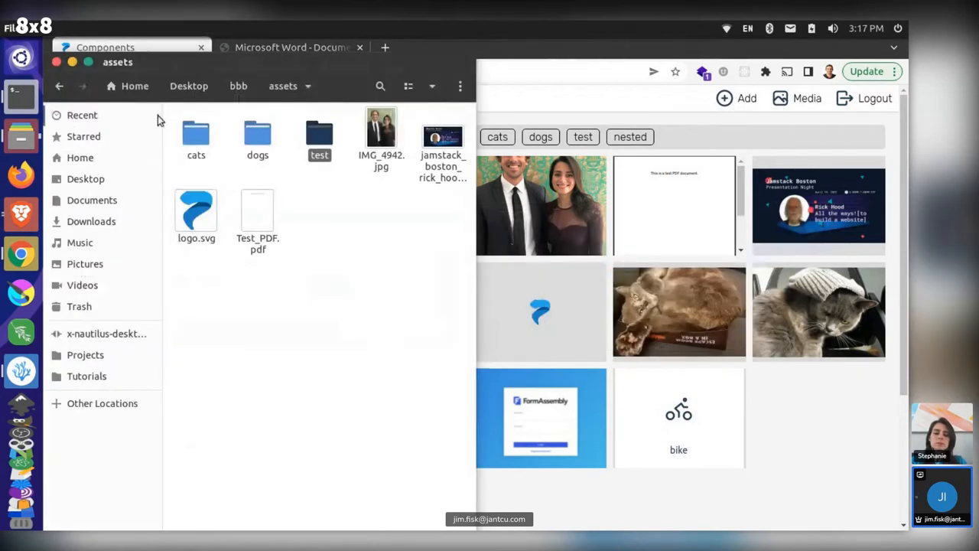
{"action": "double_click", "coordinate": [196, 134]}
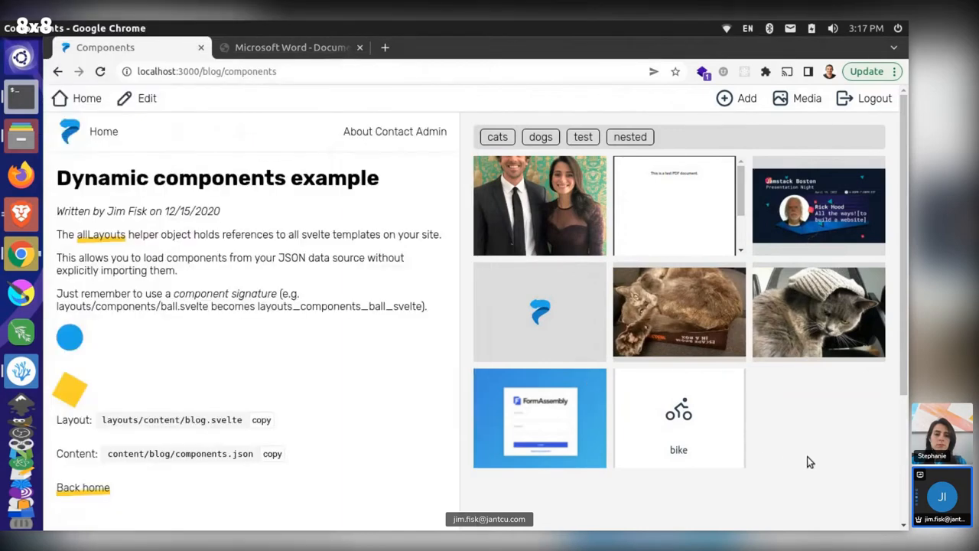
{"action": "left_click", "coordinate": [497, 136]}
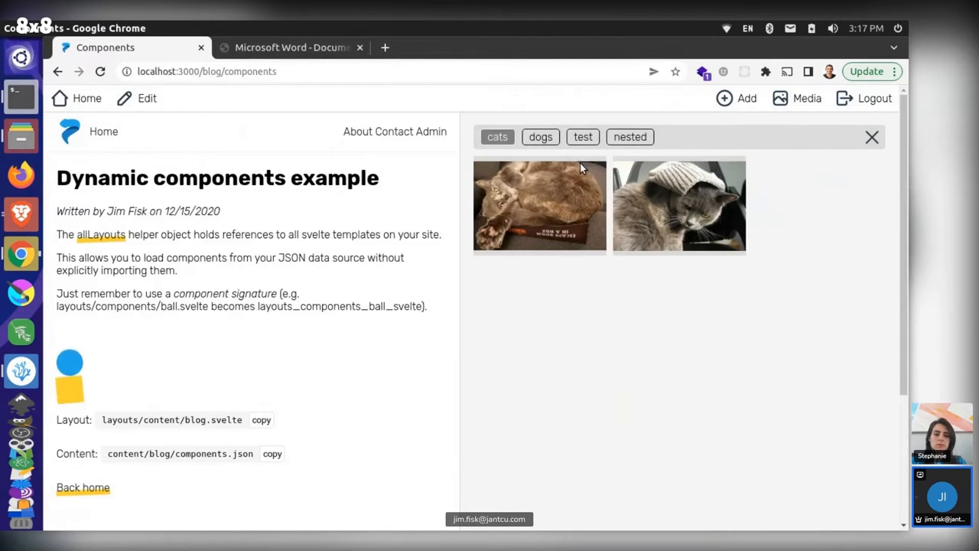
{"action": "mouse_move", "coordinate": [733, 269]}
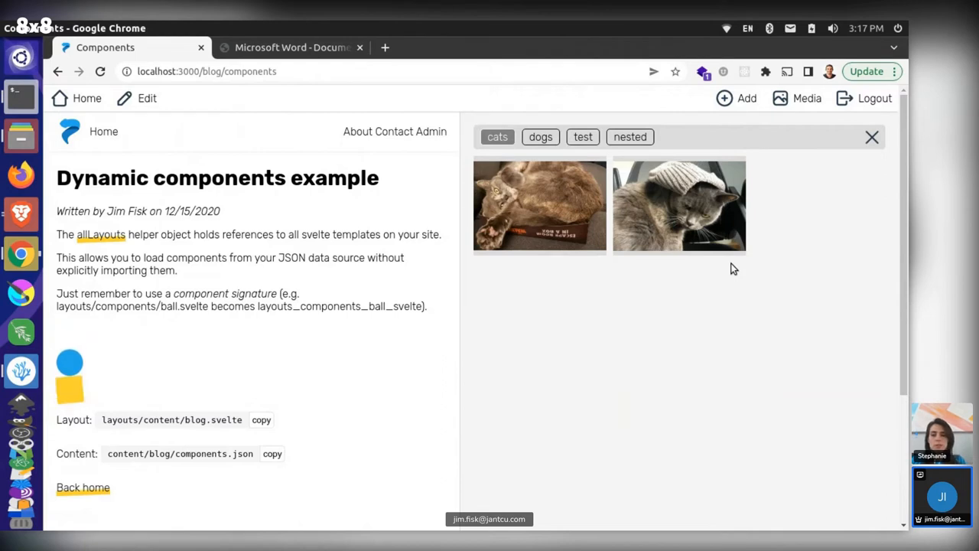
{"action": "mouse_move", "coordinate": [880, 169]}
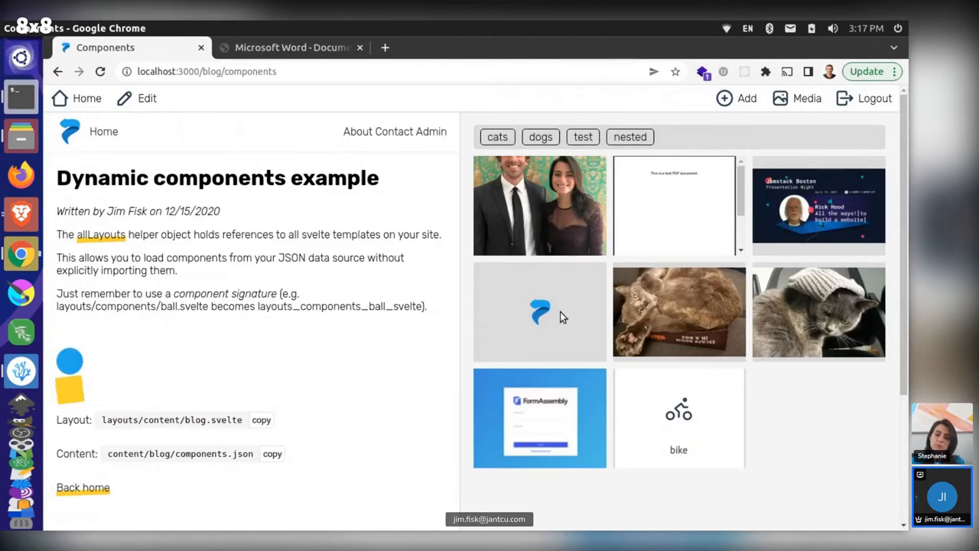
{"action": "mouse_move", "coordinate": [616, 369]}
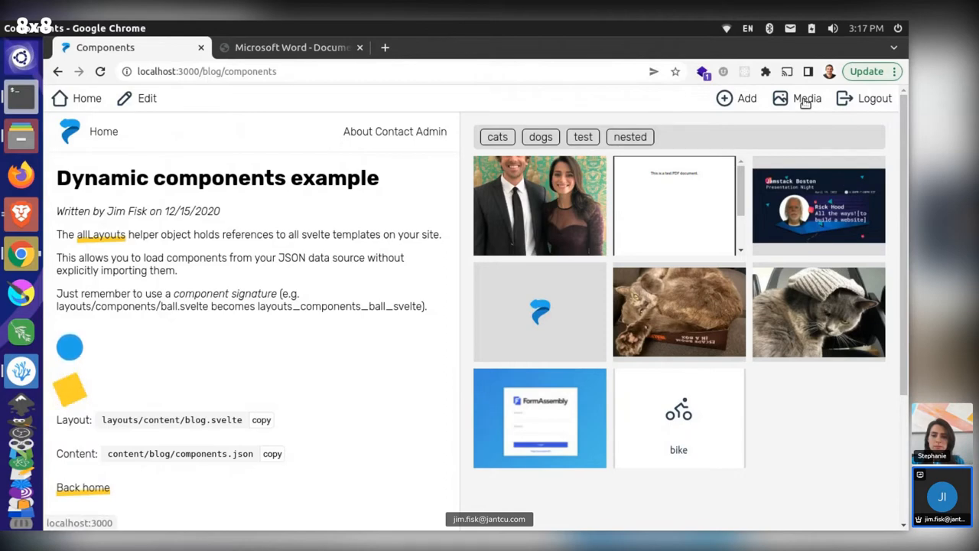
{"action": "left_click", "coordinate": [807, 98]}
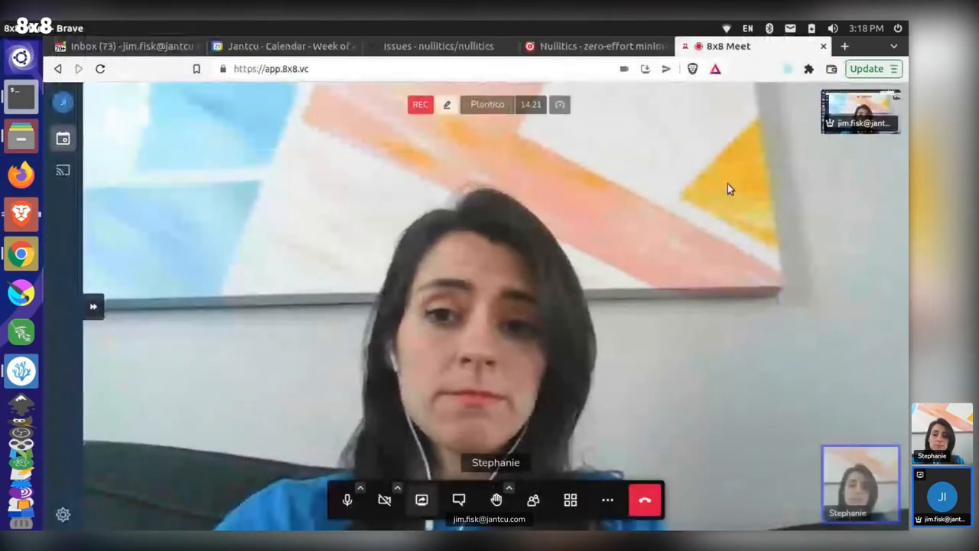
Share the screen into the 8x8 Meet call
{"action": "left_click", "coordinate": [421, 500]}
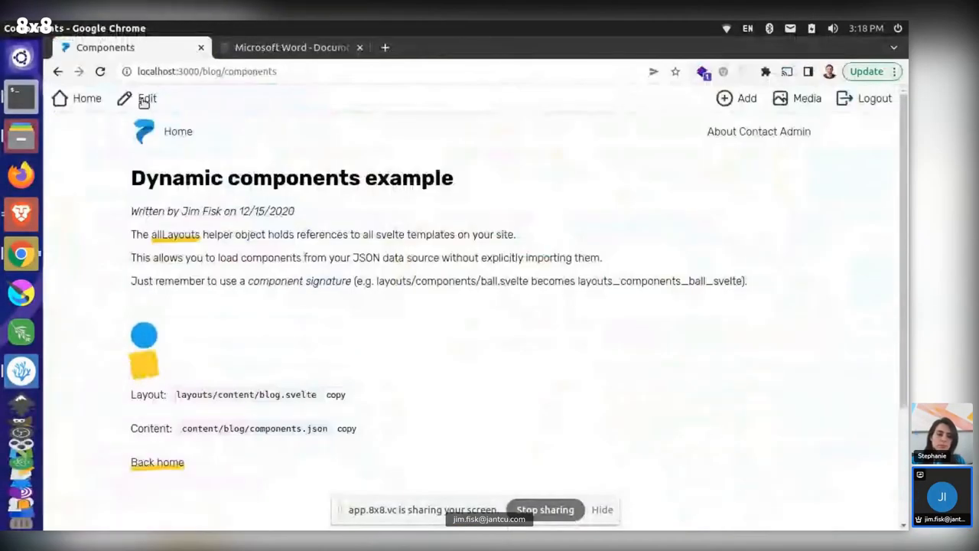
Edit the Dynamic components post in the Visual form and inspect it in DevTools
{"action": "left_click", "coordinate": [146, 98]}
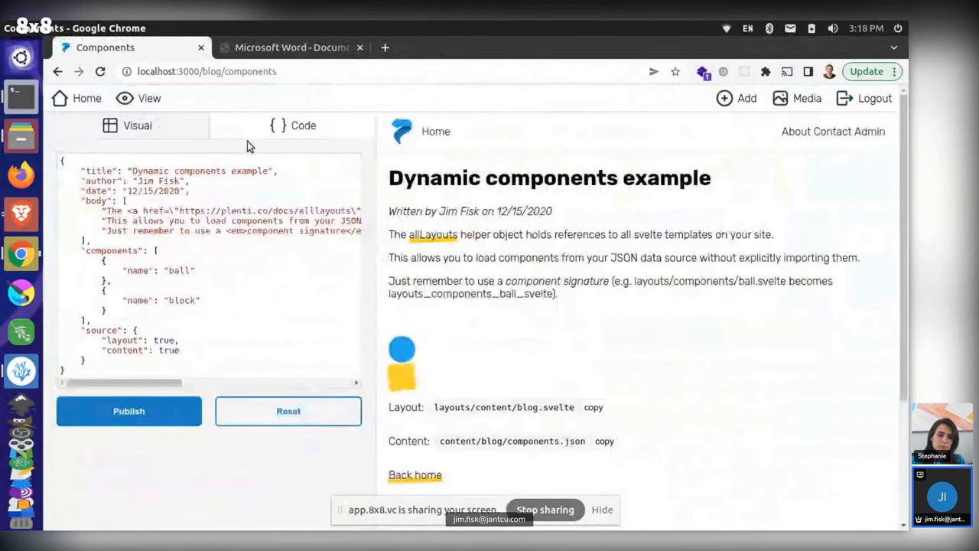
{"action": "left_click", "coordinate": [135, 125]}
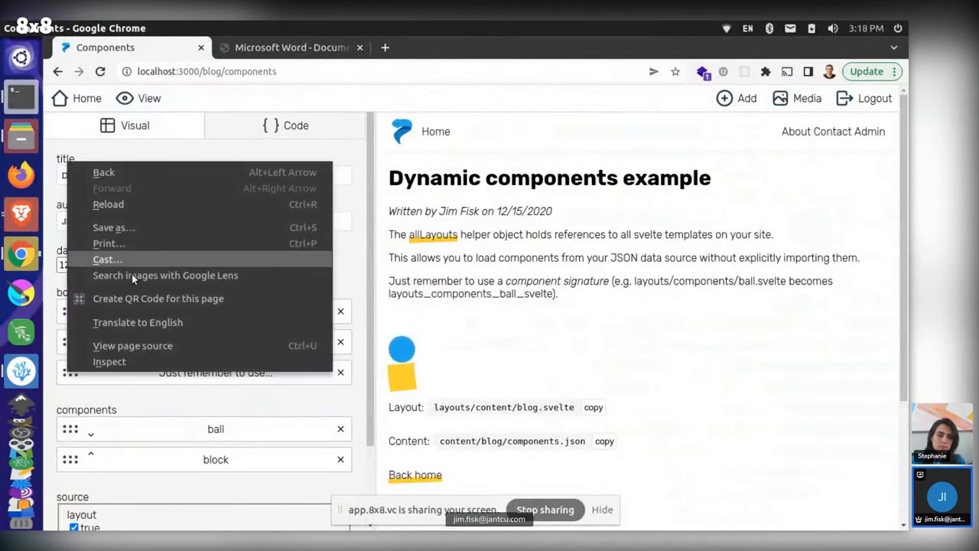
{"action": "left_click", "coordinate": [109, 361]}
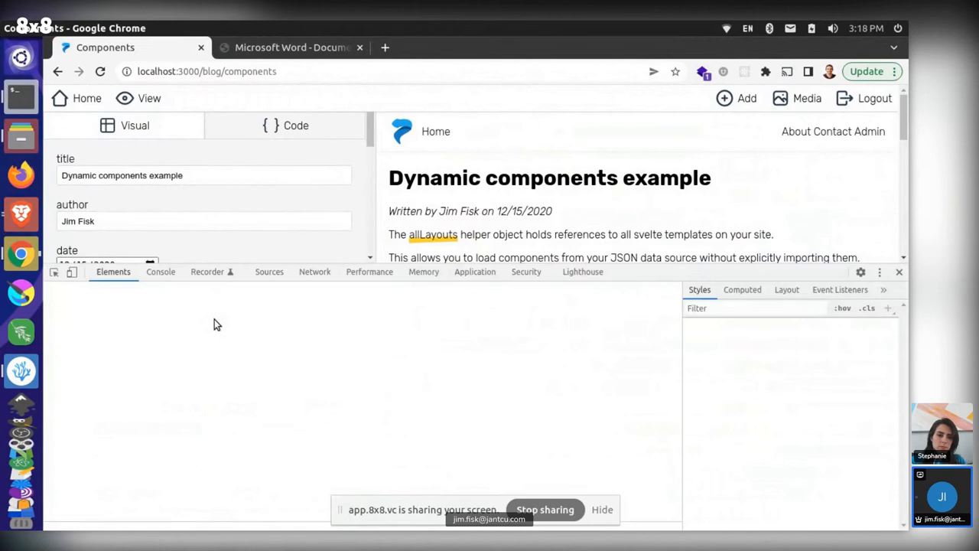
Inspect the title field's input element in the Elements panel
{"action": "left_click", "coordinate": [153, 398]}
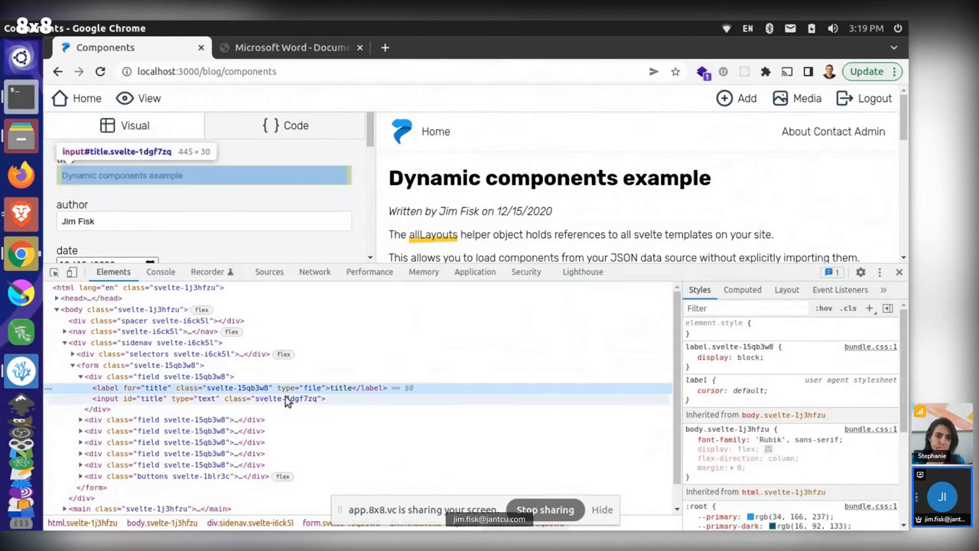
{"action": "left_click", "coordinate": [107, 398]}
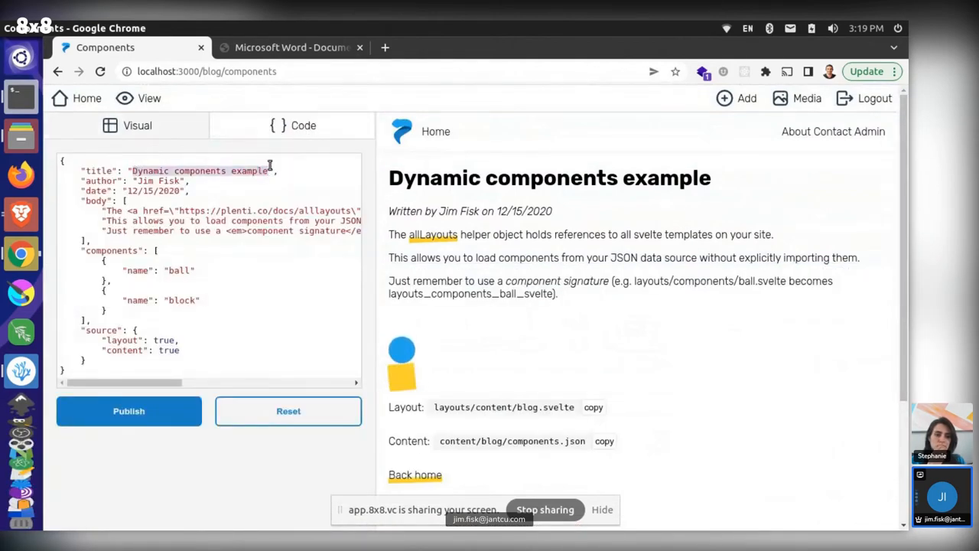
Enter /assets/thing.jpg as the post title and select the title field
{"action": "type", "text": "/assets\","}
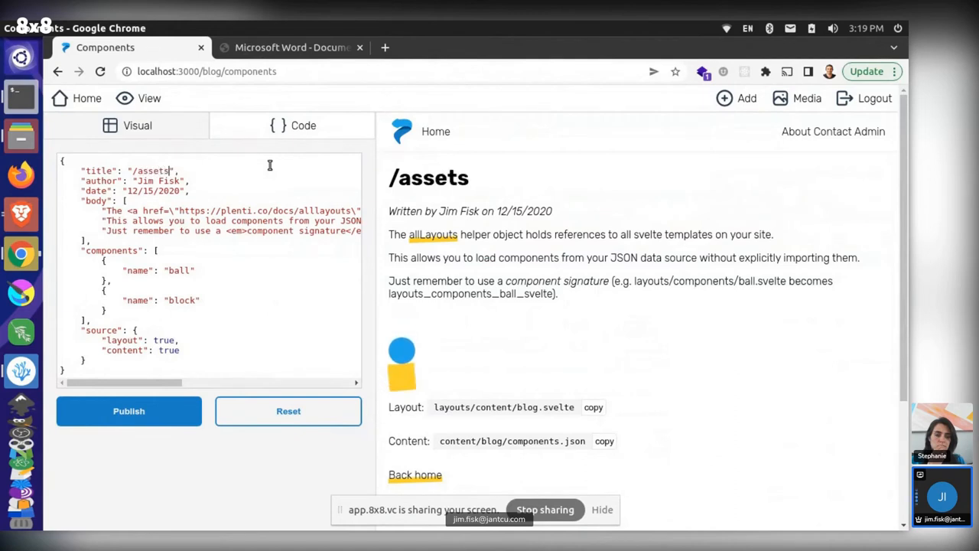
{"action": "type", "text": "/thi"}
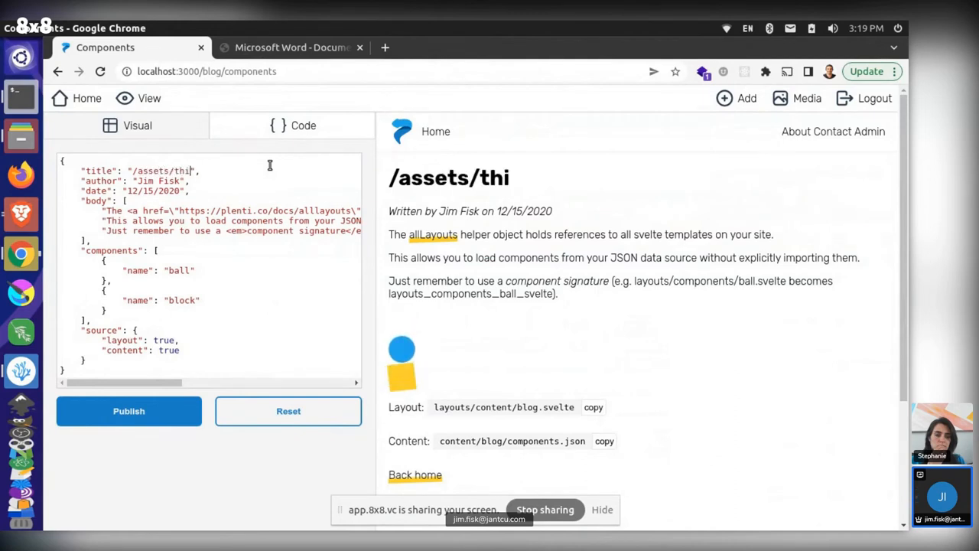
{"action": "type", "text": "ng.jpg"}
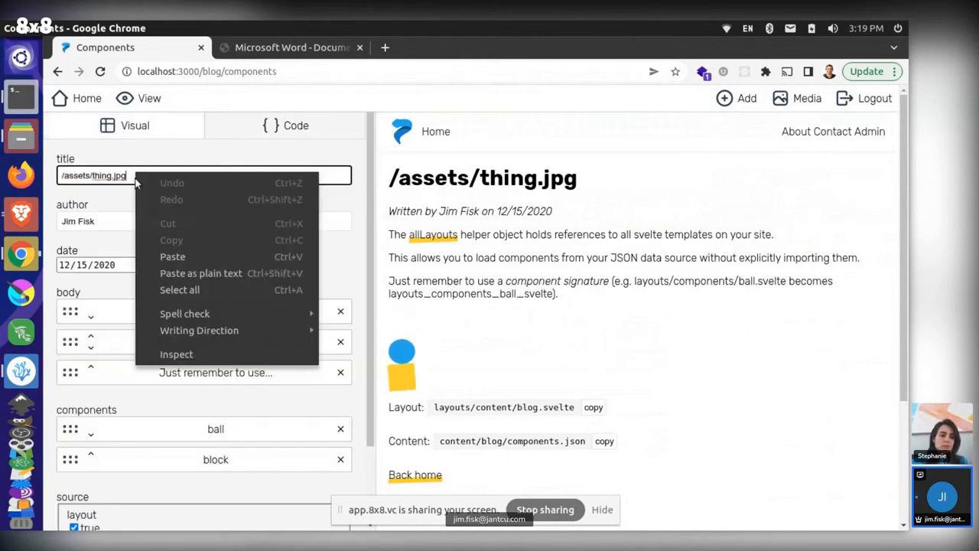
{"action": "left_click", "coordinate": [176, 354]}
{"action": "type", "text": "file"}
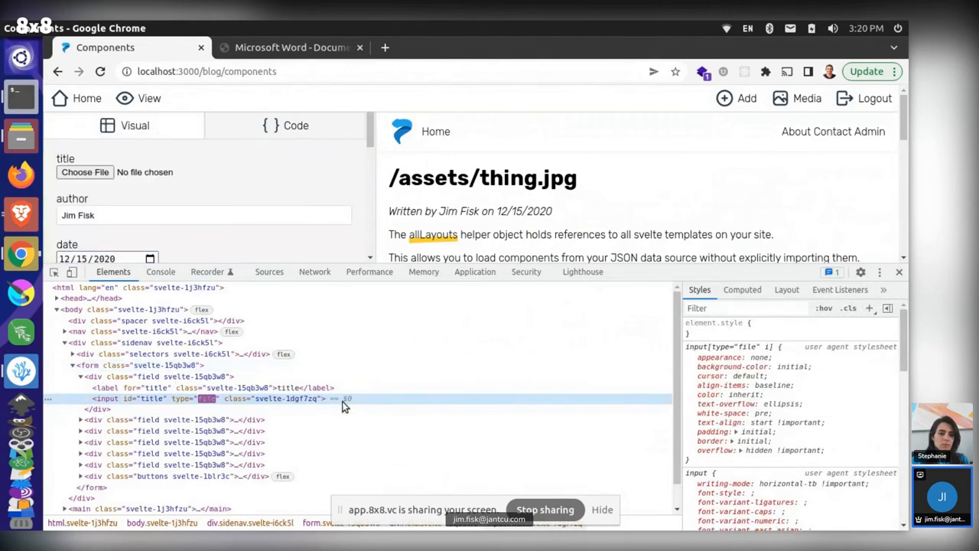
{"action": "mouse_move", "coordinate": [85, 173]}
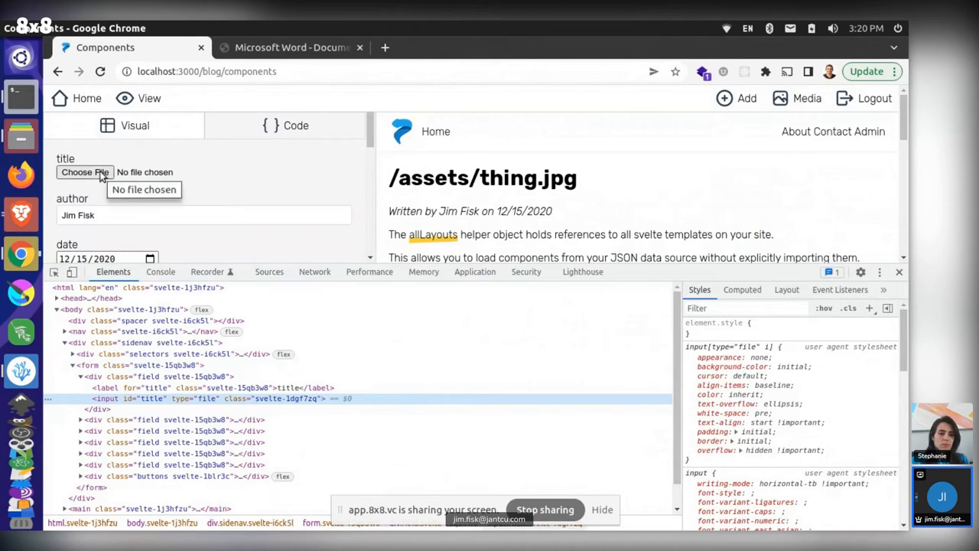
Show the post's raw JSON with the title /assets/thing.jpg
{"action": "left_click", "coordinate": [84, 171]}
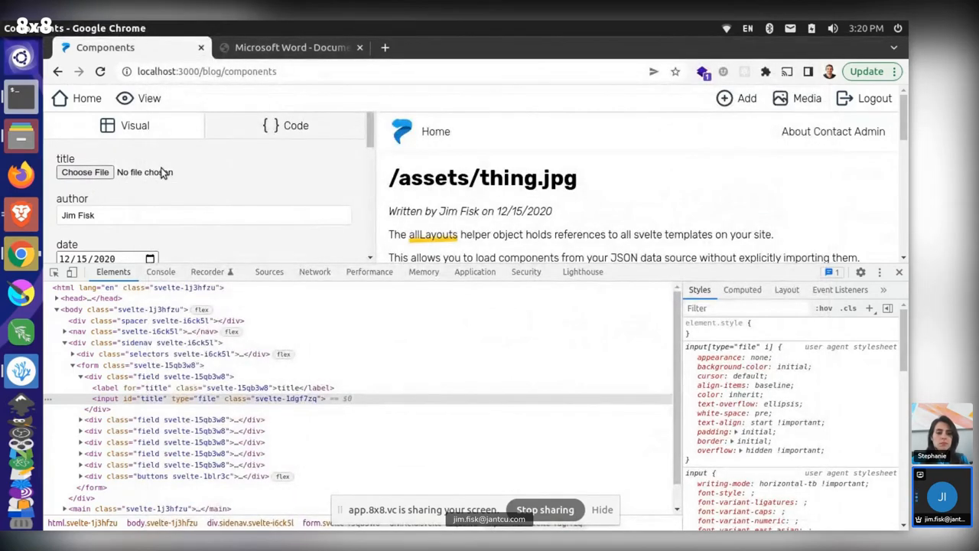
{"action": "left_click", "coordinate": [295, 125]}
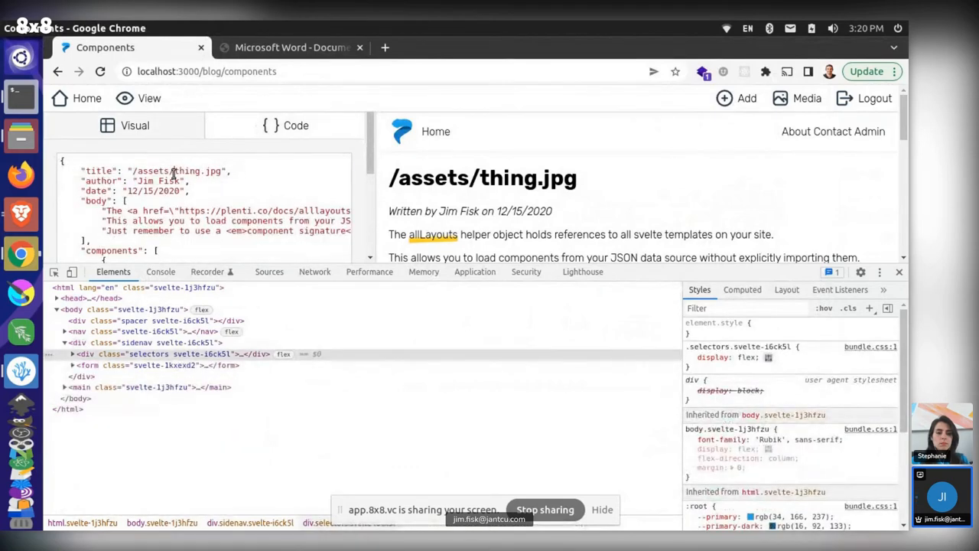
Change the title to /assets/new_file_from_comp.jpg and select the preview heading
{"action": "type", "text": "new_file_from_"}
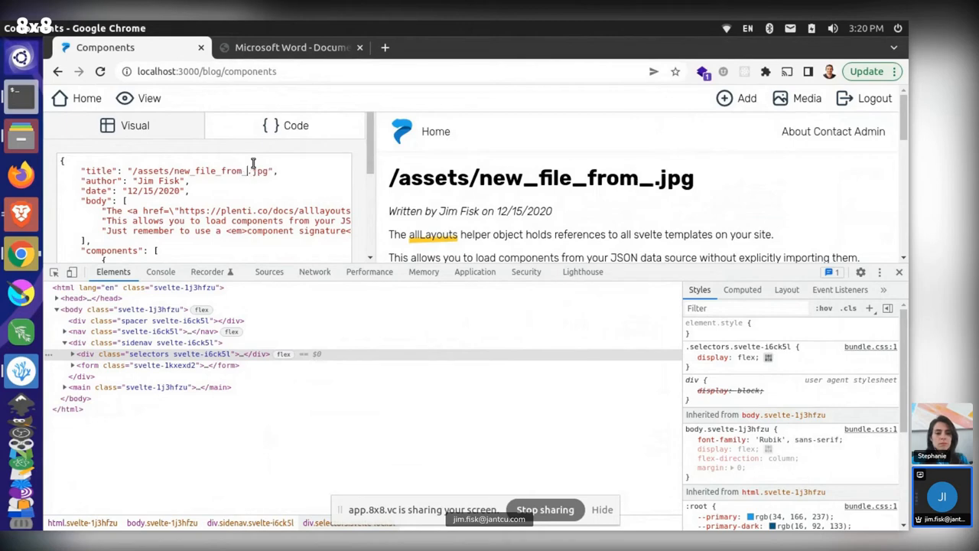
{"action": "type", "text": "comp"}
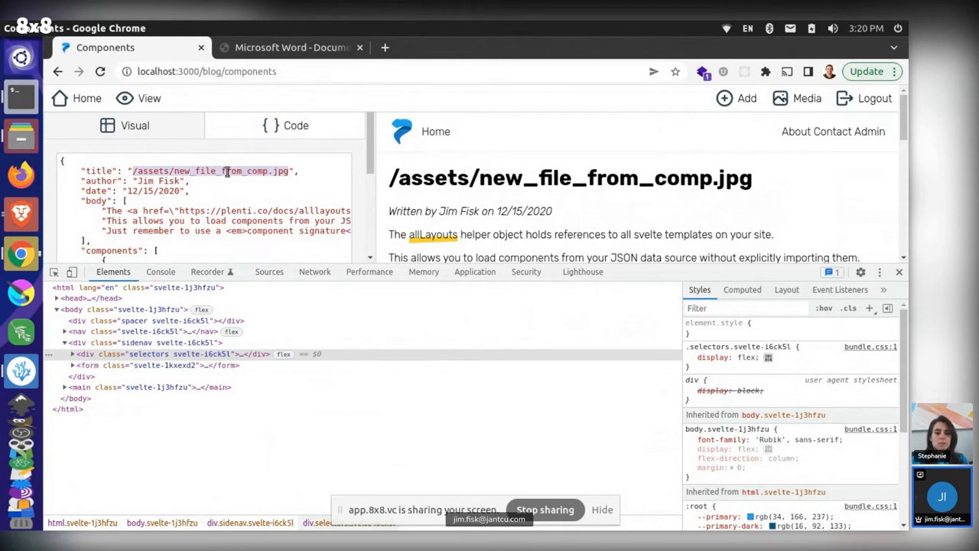
{"action": "left_click", "coordinate": [134, 124]}
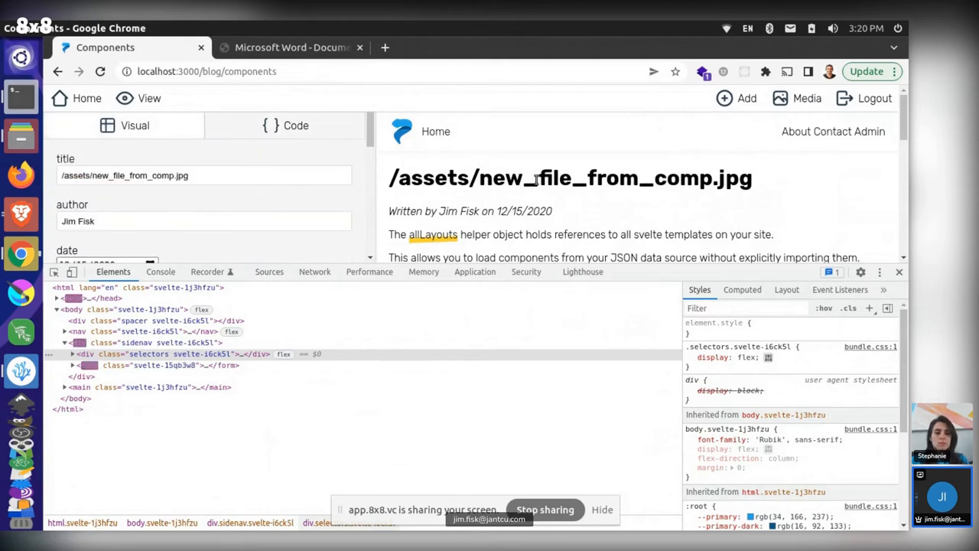
{"action": "triple_click", "coordinate": [570, 177]}
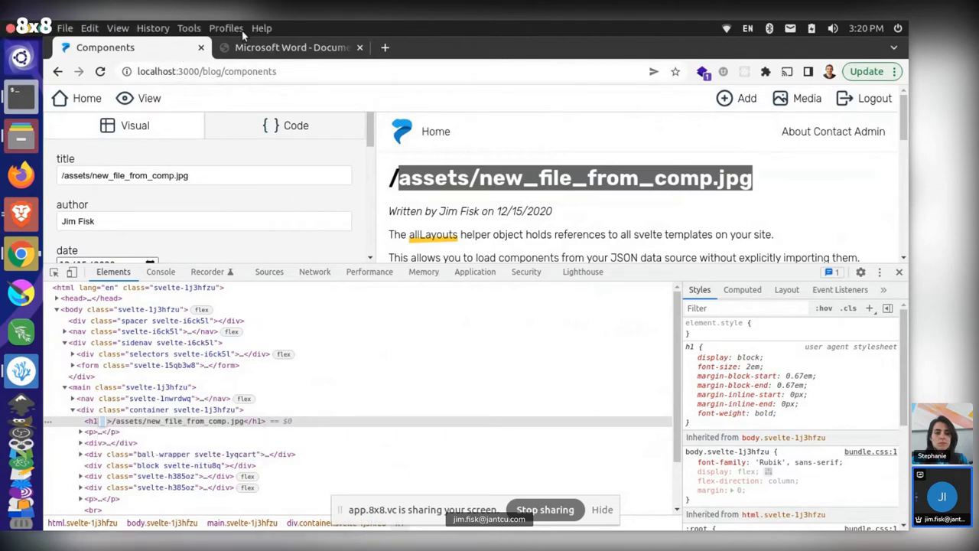
Open cloud.jpg from the assets cats folder in a new tab and select its path
{"action": "right_click", "coordinate": [114, 48]}
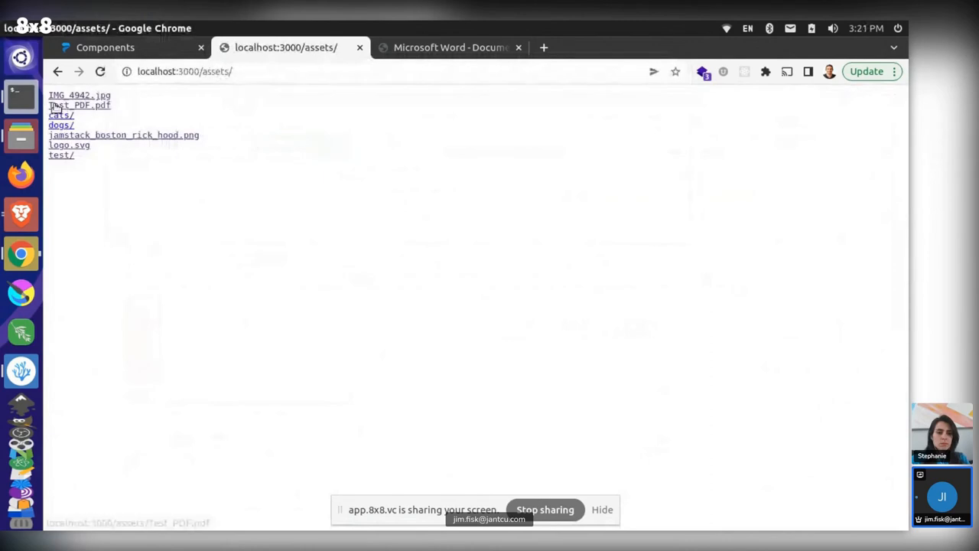
{"action": "left_click", "coordinate": [61, 115]}
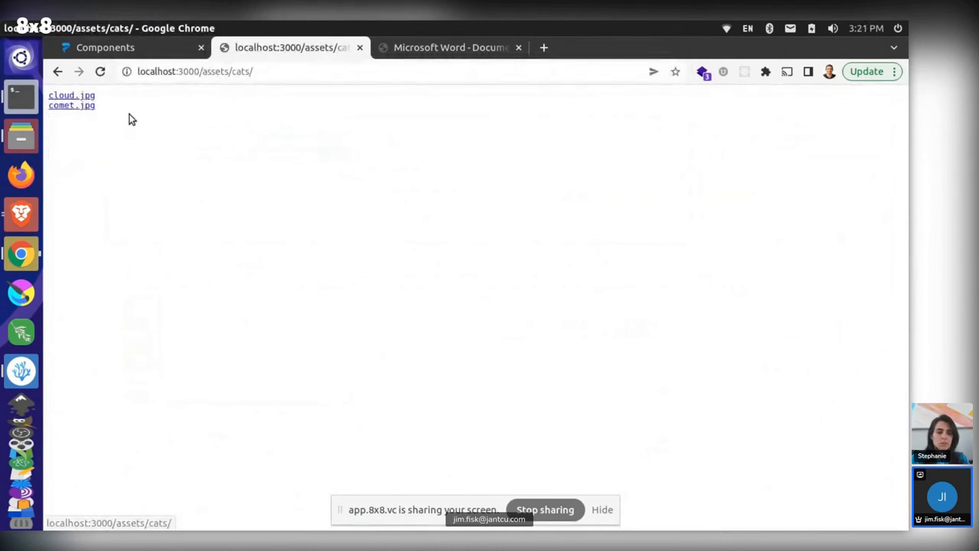
{"action": "left_click", "coordinate": [71, 95]}
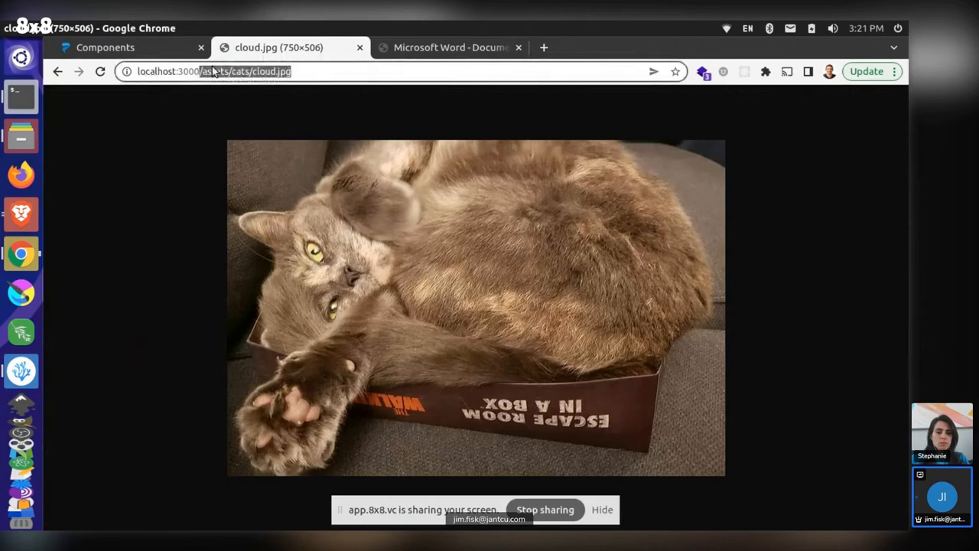
{"action": "left_click", "coordinate": [105, 47]}
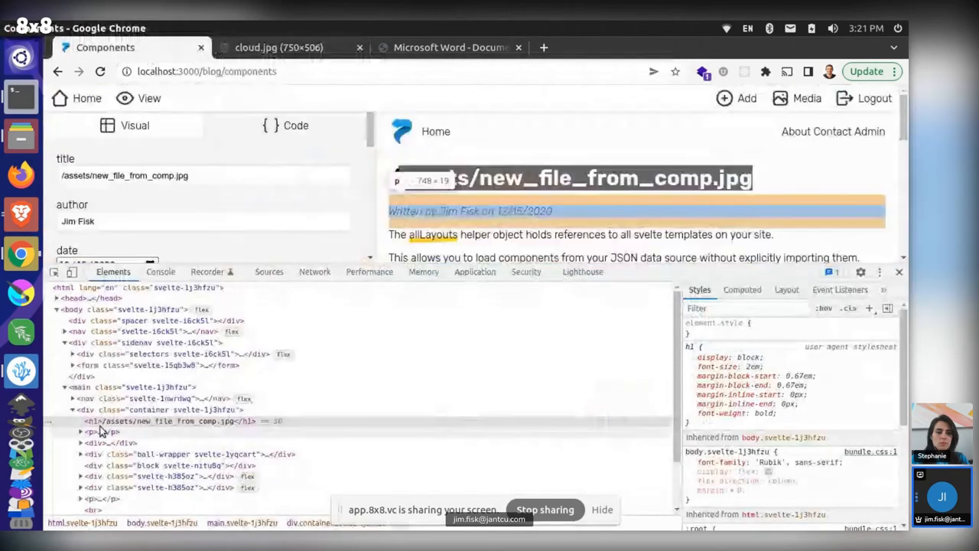
Edit the h1 as HTML into an image of /assets/cats/cloud.jpg
{"action": "right_click", "coordinate": [99, 421]}
{"action": "type", "text": "<img src=\""}
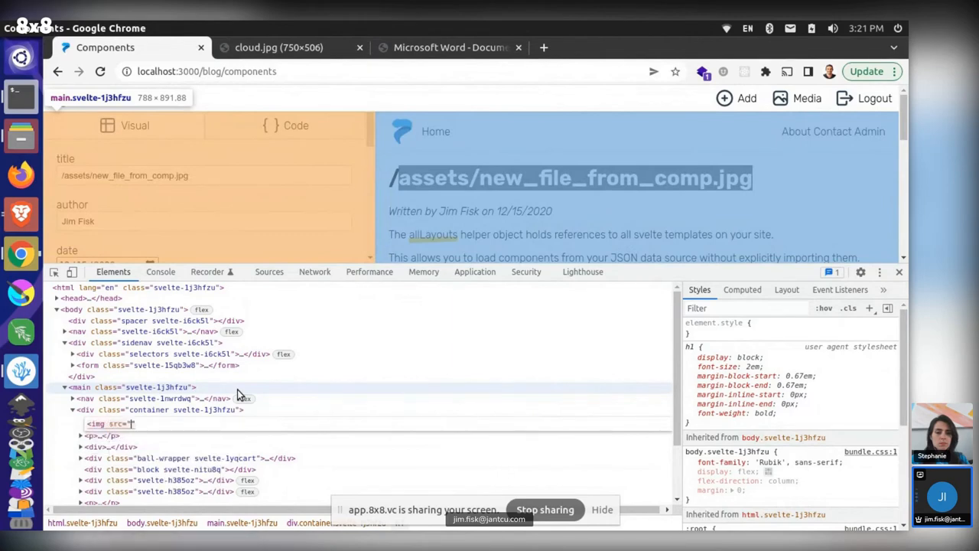
{"action": "type", "text": "/assets/cats/cloud.jpg"}
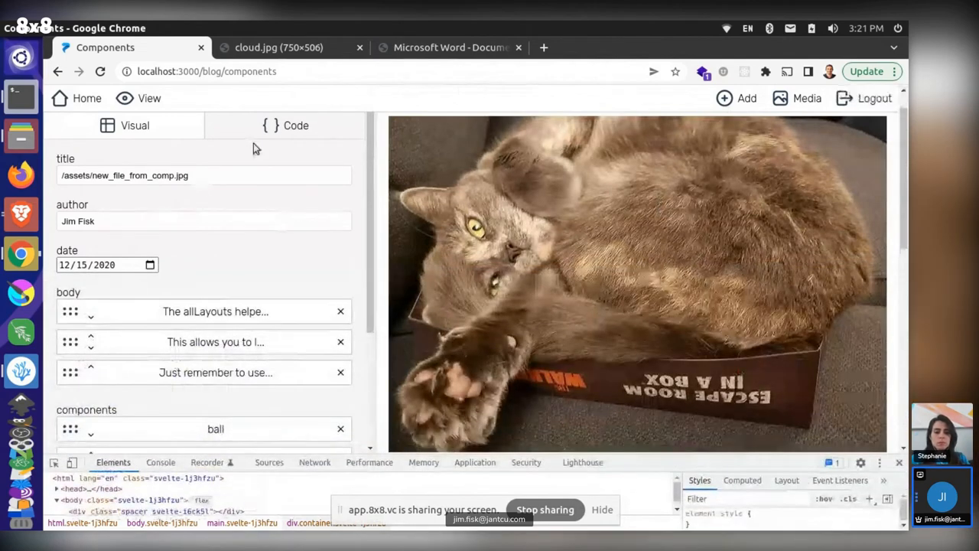
Open the Media browser beside the post form
{"action": "left_click", "coordinate": [295, 125]}
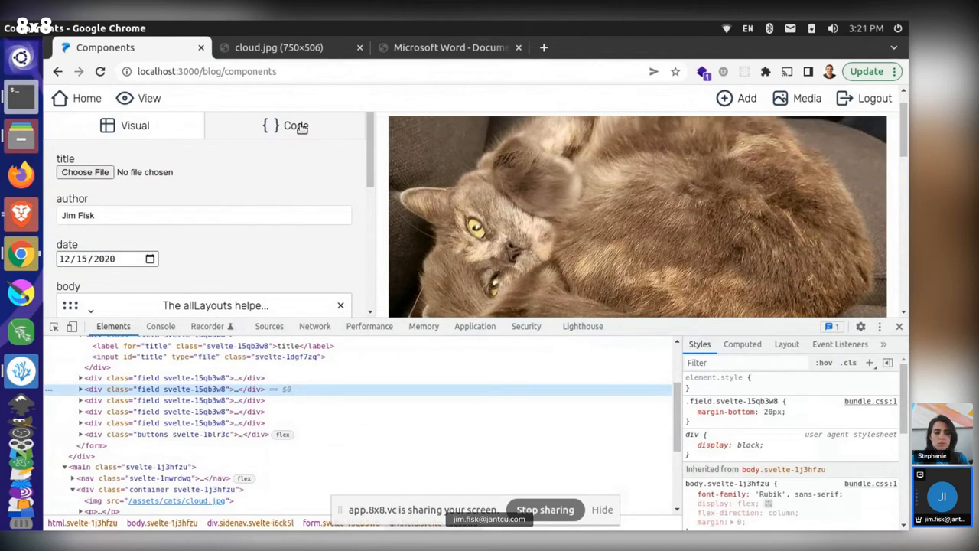
{"action": "mouse_move", "coordinate": [610, 252]}
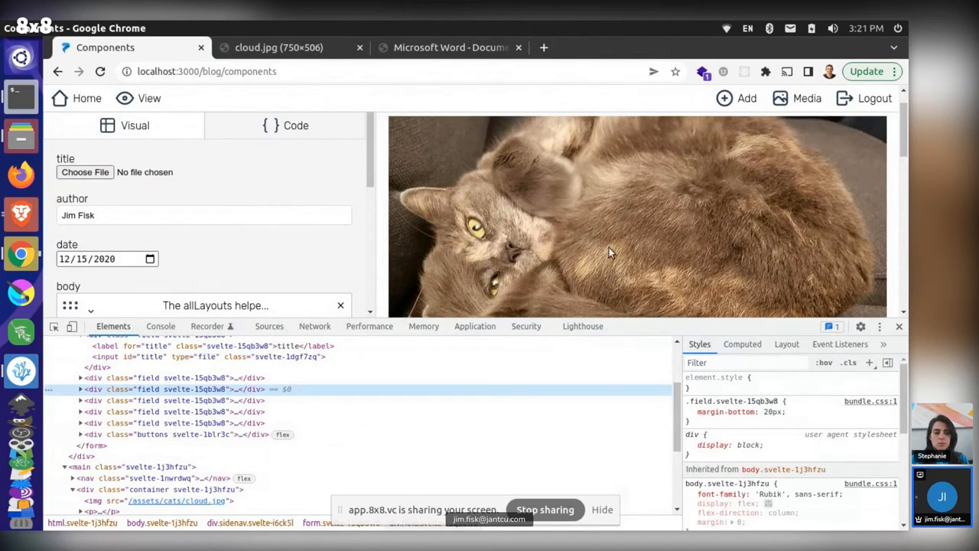
{"action": "mouse_move", "coordinate": [625, 224]}
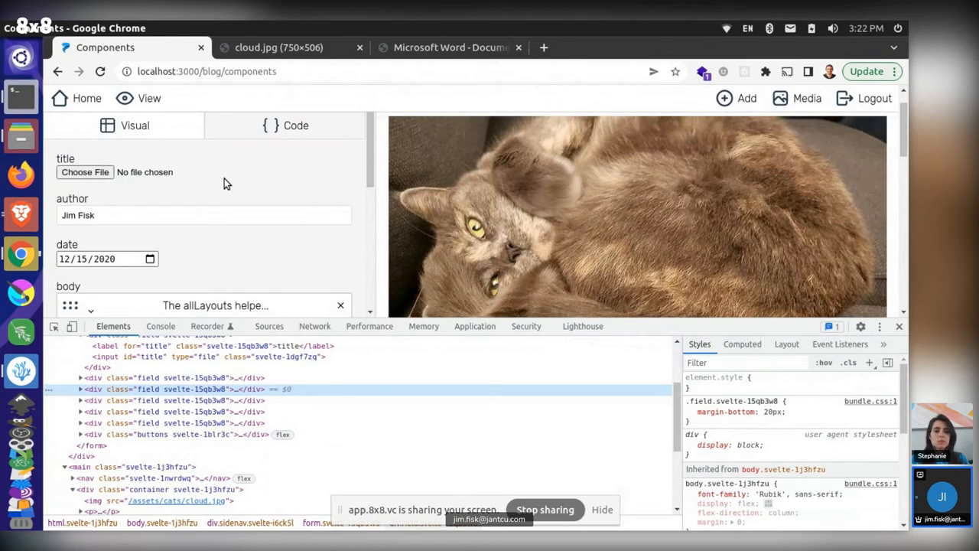
{"action": "mouse_move", "coordinate": [314, 161]}
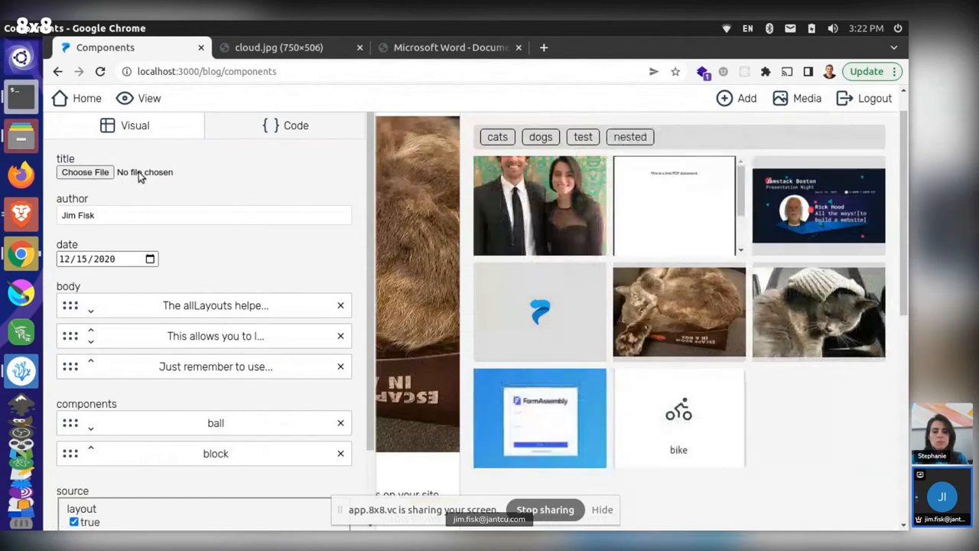
{"action": "mouse_move", "coordinate": [616, 210]}
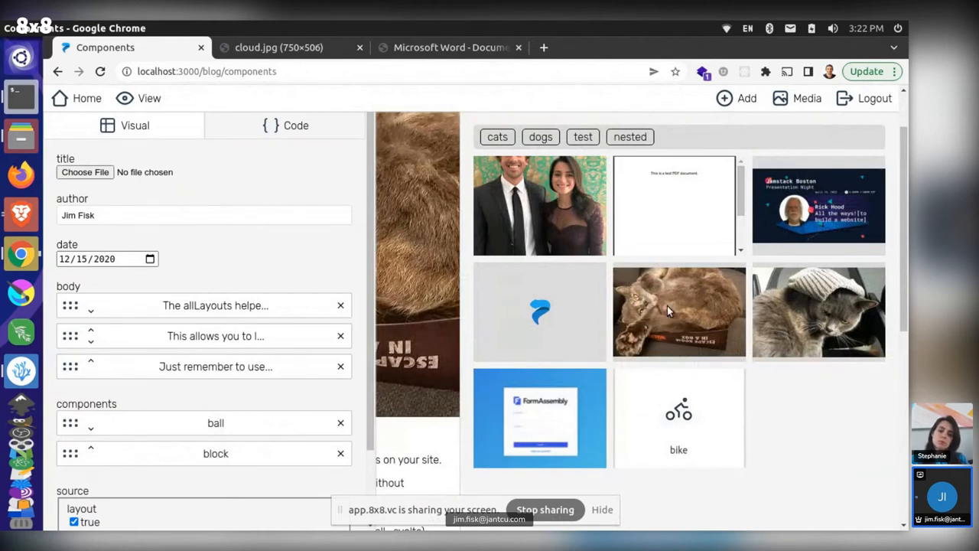
{"action": "mouse_move", "coordinate": [290, 198]}
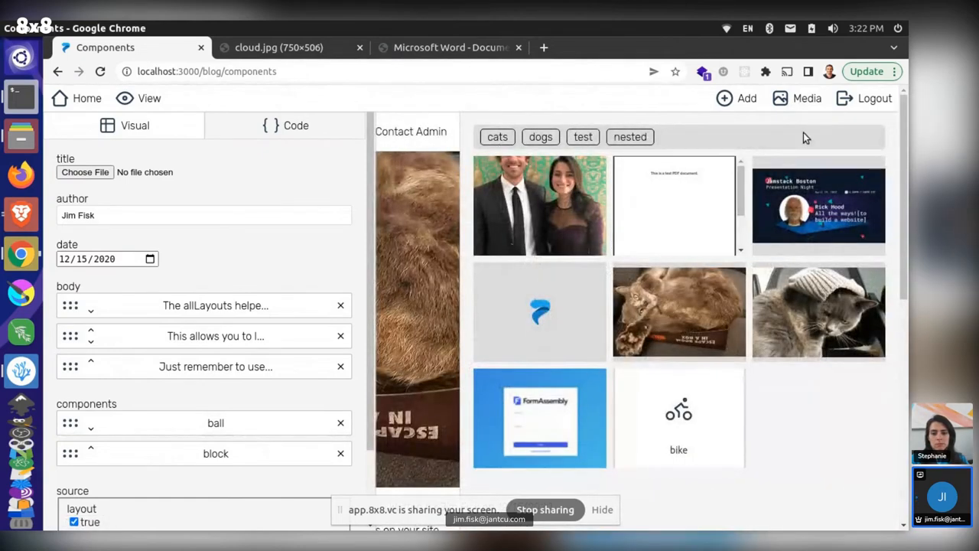
{"action": "mouse_move", "coordinate": [619, 305]}
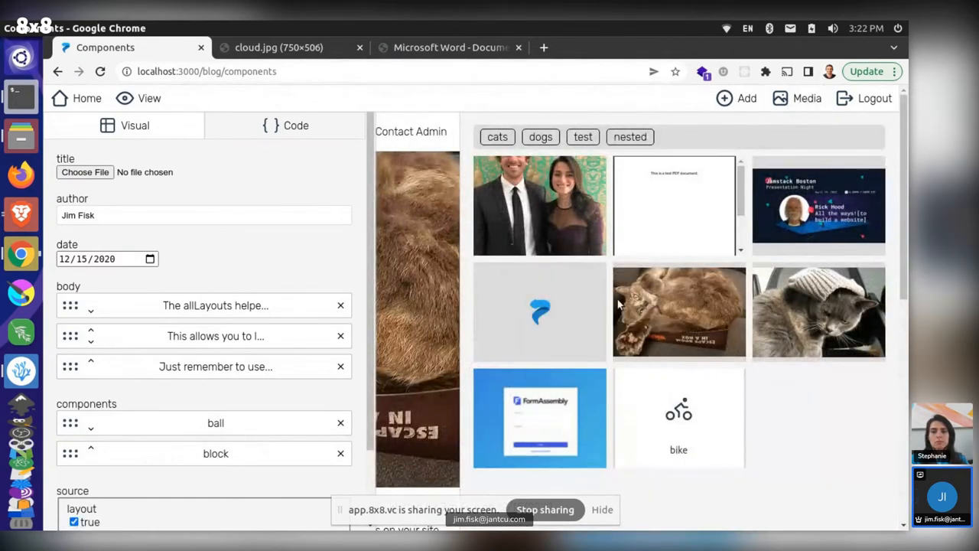
Pick the cat photo thumbnail, then cancel the title field's file picker without choosing a file
{"action": "left_click", "coordinate": [540, 137]}
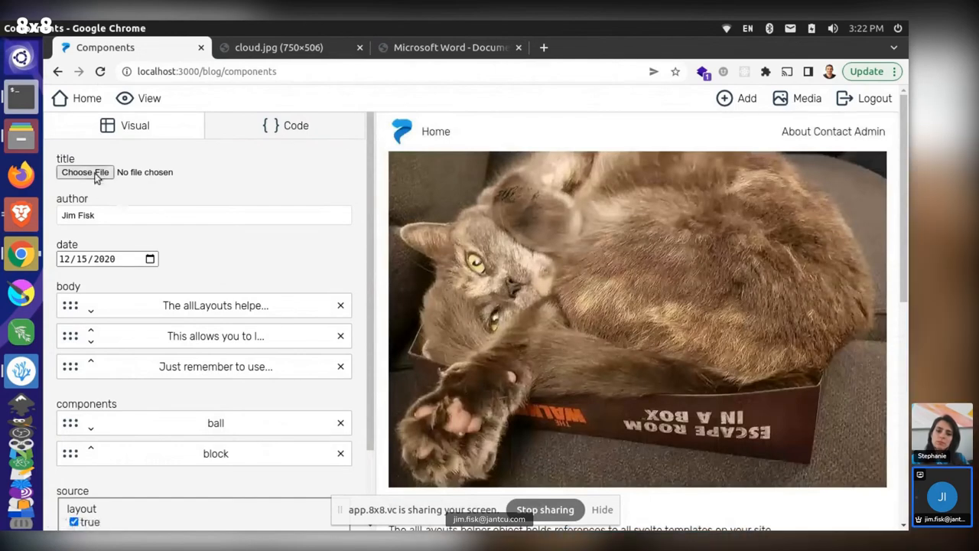
{"action": "left_click", "coordinate": [84, 172]}
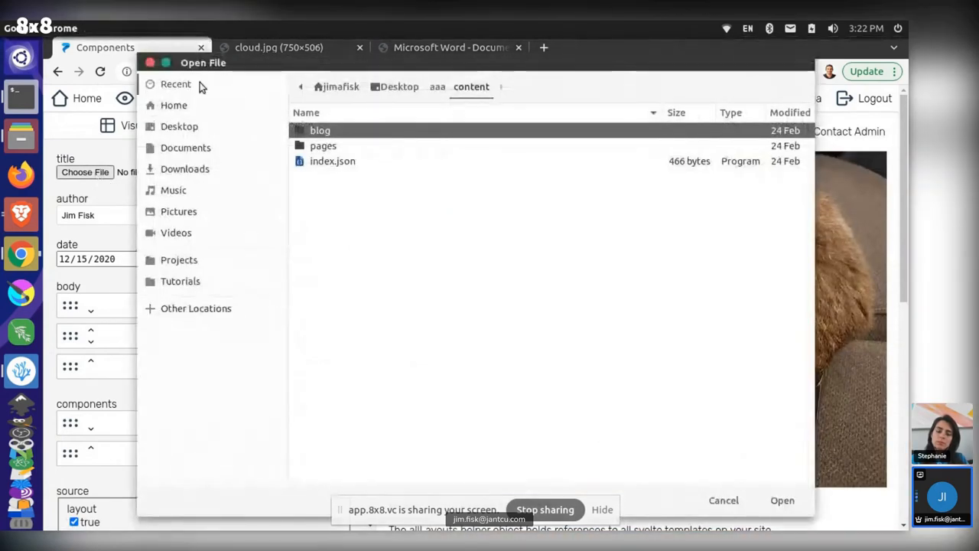
{"action": "left_click", "coordinate": [722, 500]}
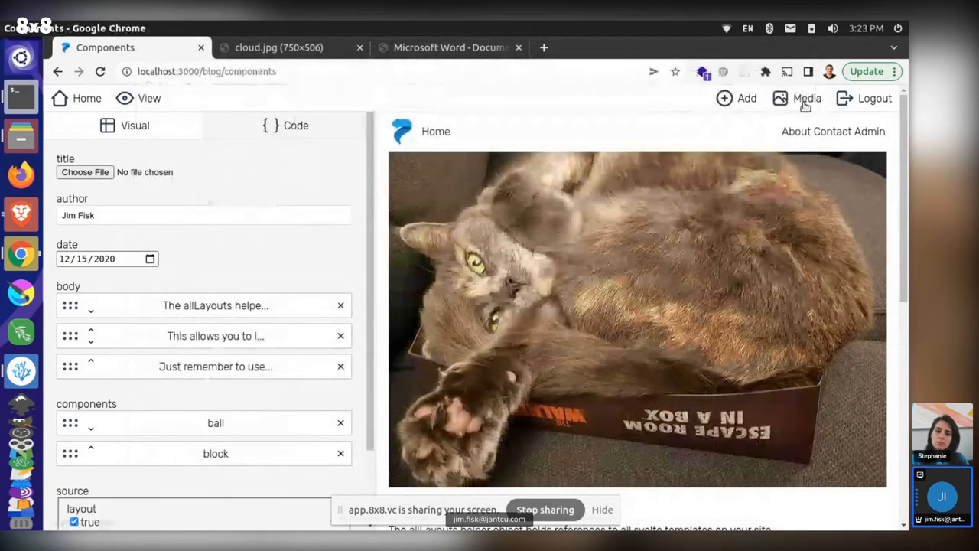
Choose bike.jpg from the media library and confirm the JSON title reads /assets/bike.jpg
{"action": "left_click", "coordinate": [798, 98]}
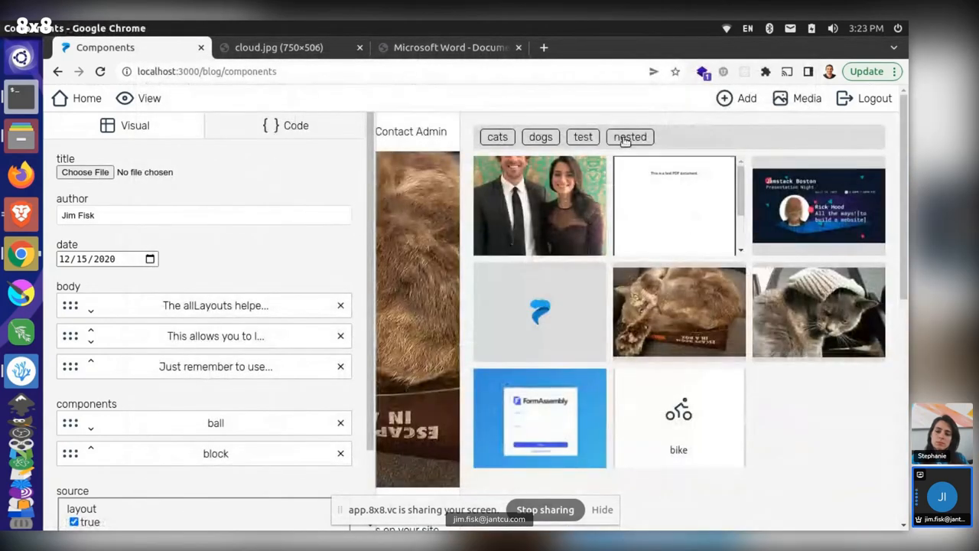
{"action": "left_click", "coordinate": [629, 136]}
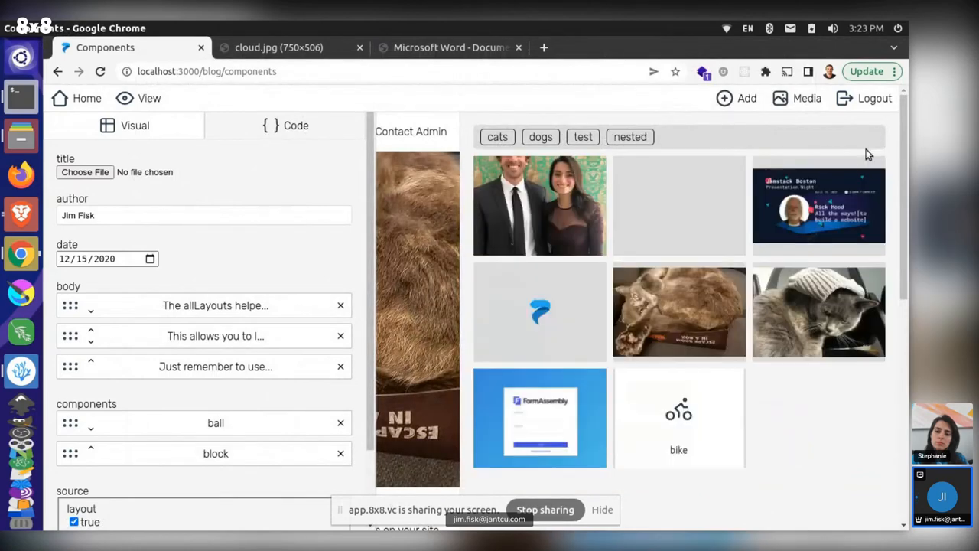
{"action": "left_click", "coordinate": [295, 125]}
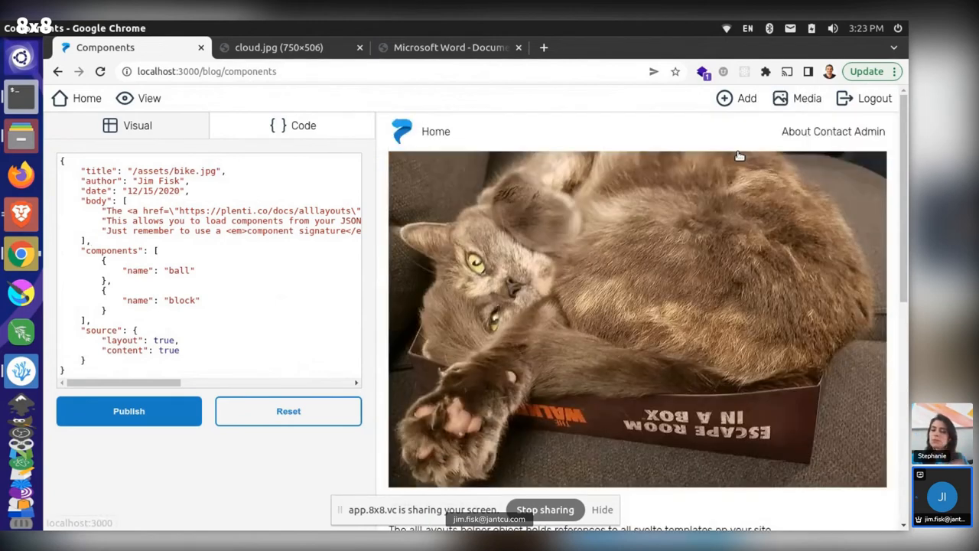
{"action": "mouse_move", "coordinate": [806, 259]}
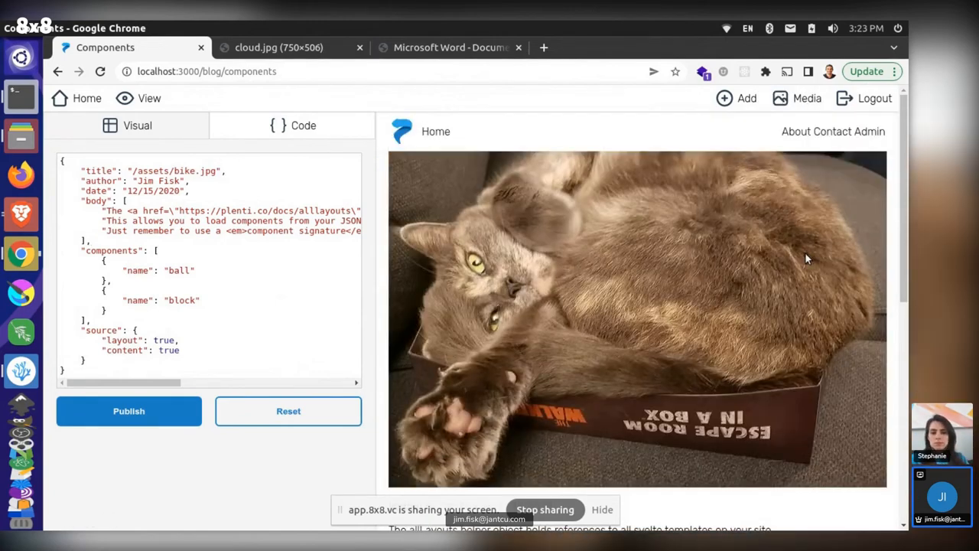